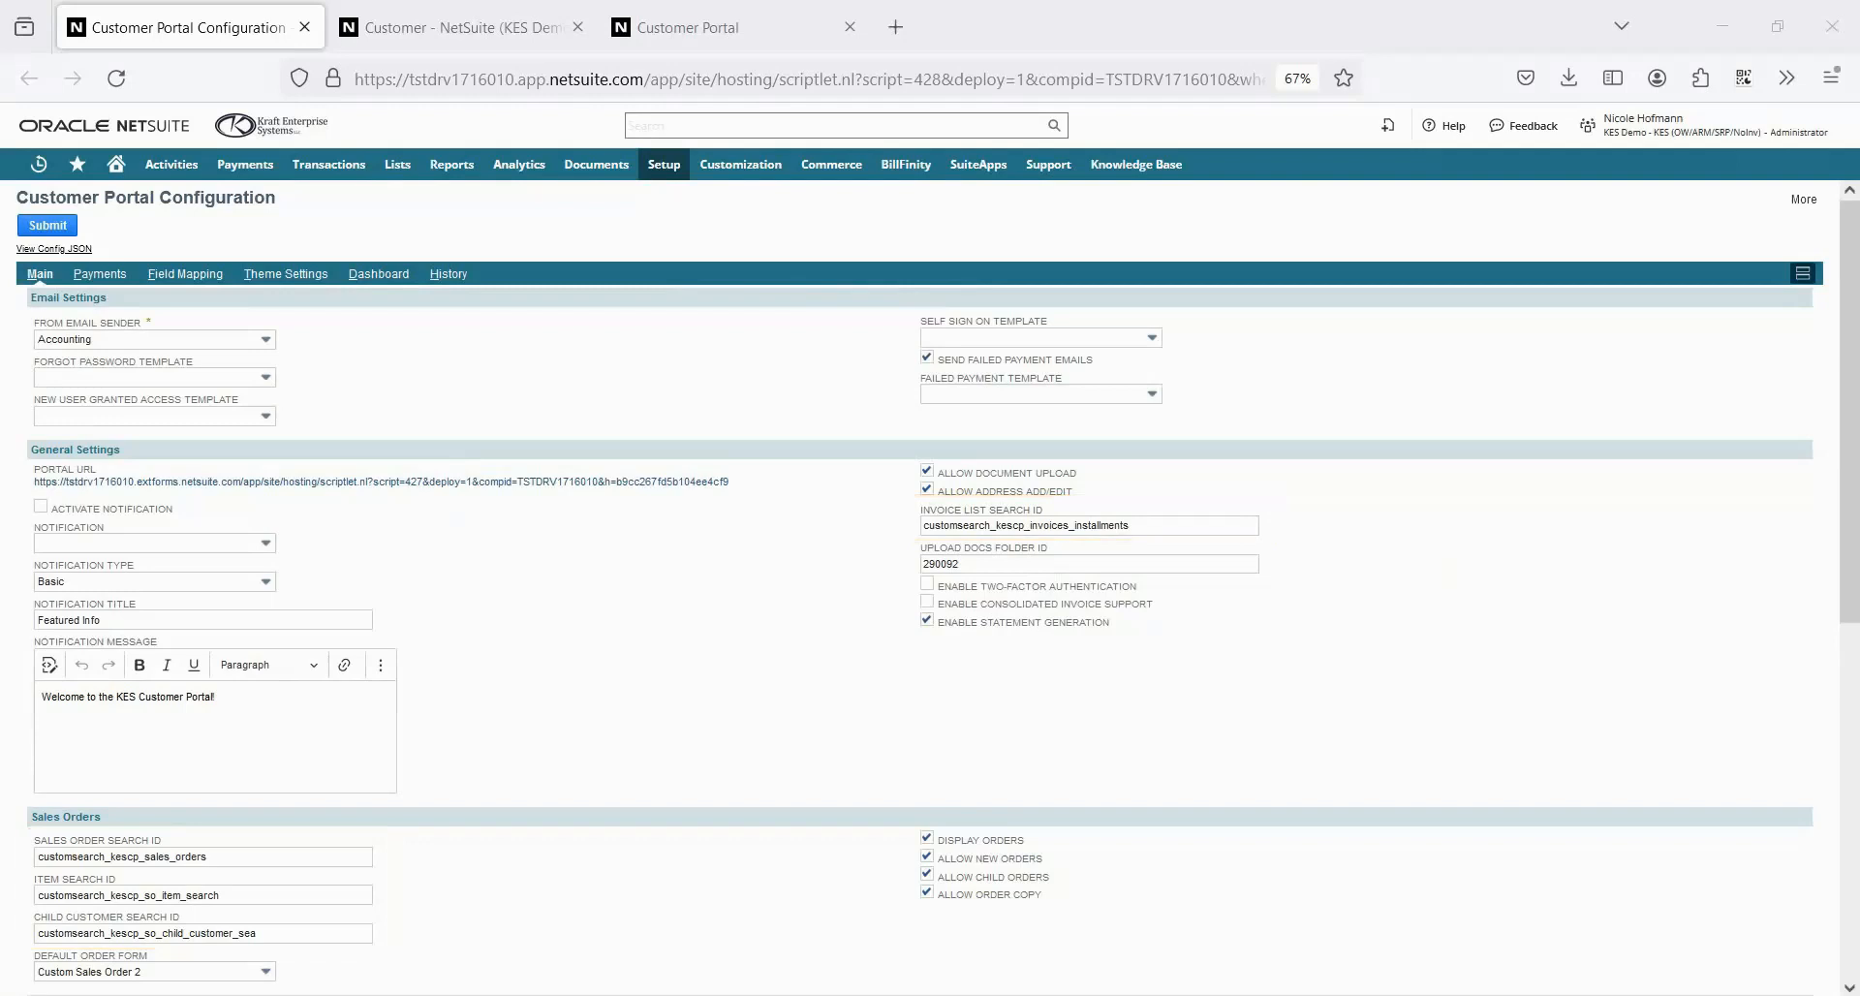
Step: Show the portal theme settings: colours, login and dashboard logos, navigation pages
{"action": "left_click", "coordinate": [285, 273]}
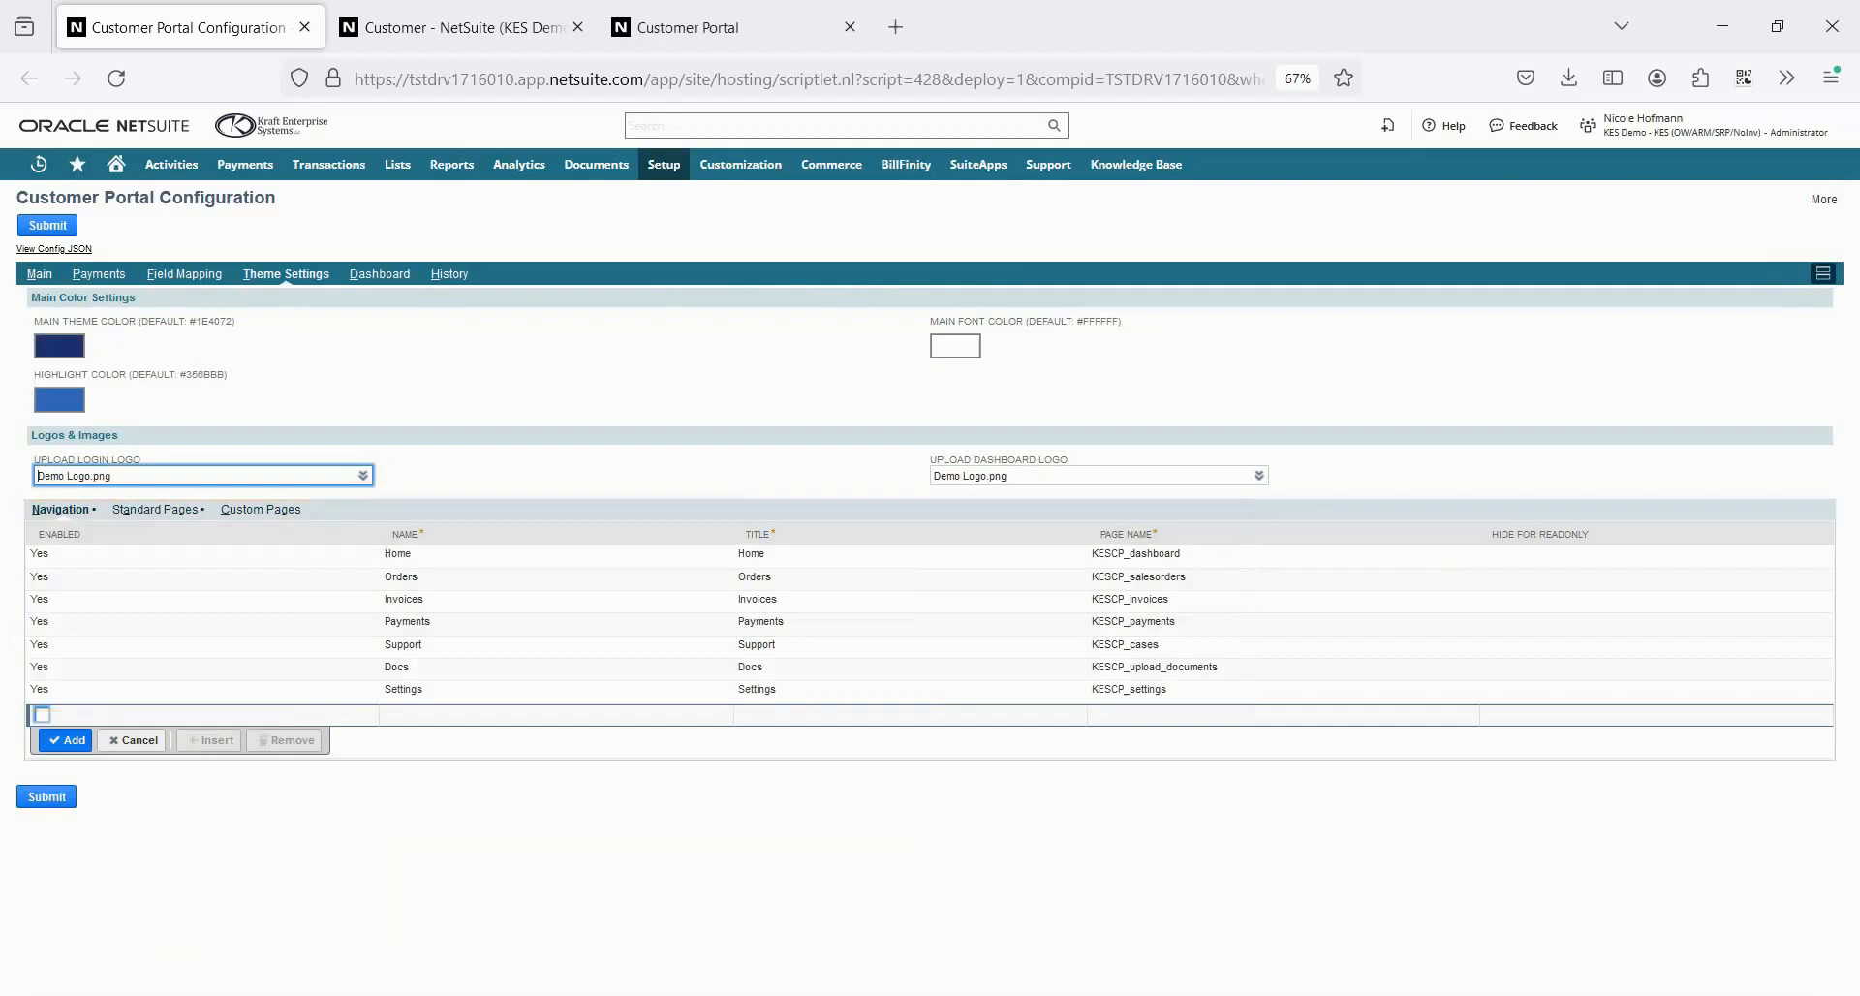
Step: Switch to the KES Customer Portal login page with credentials filled in
{"action": "left_click", "coordinate": [711, 25]}
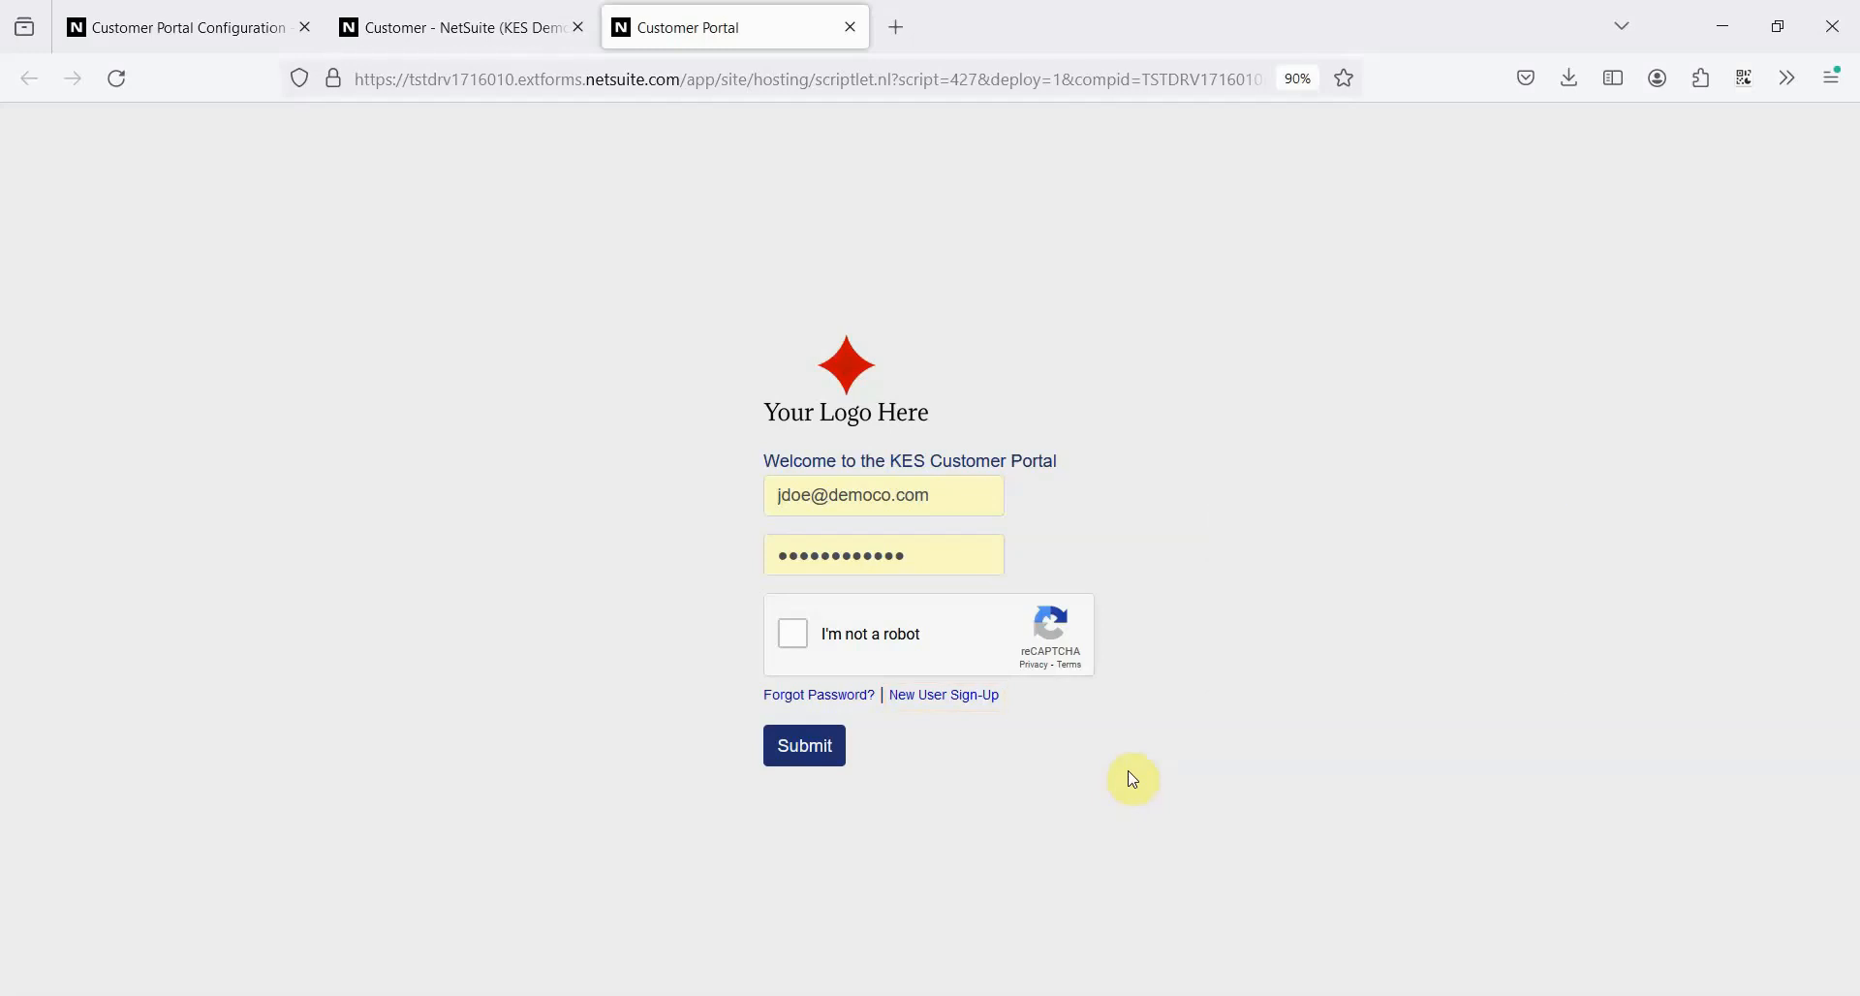
Step: Show the Demo Customer (Operating) record with customer portal access enabled
{"action": "left_click", "coordinate": [461, 27]}
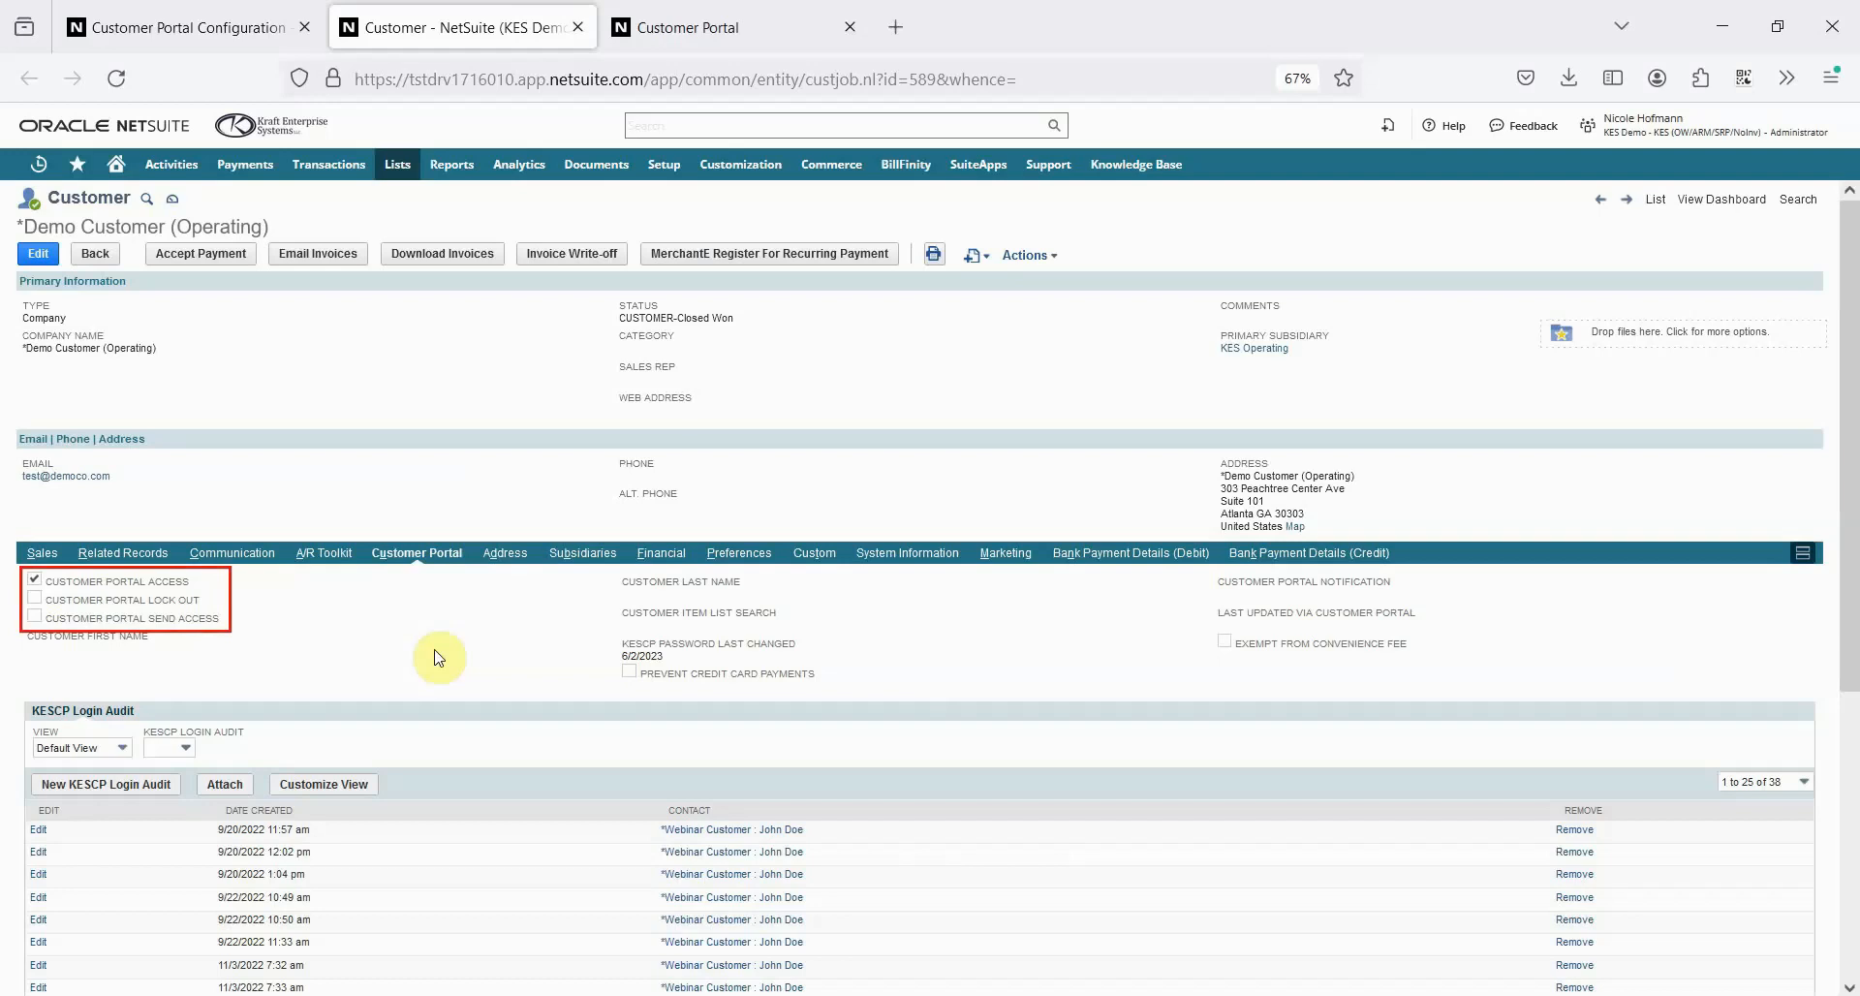
Step: Show the Customer Portal setup menu: payment errors, unapproved payments, stuck transactions, user access, lockouts
{"action": "left_click", "coordinate": [122, 552]}
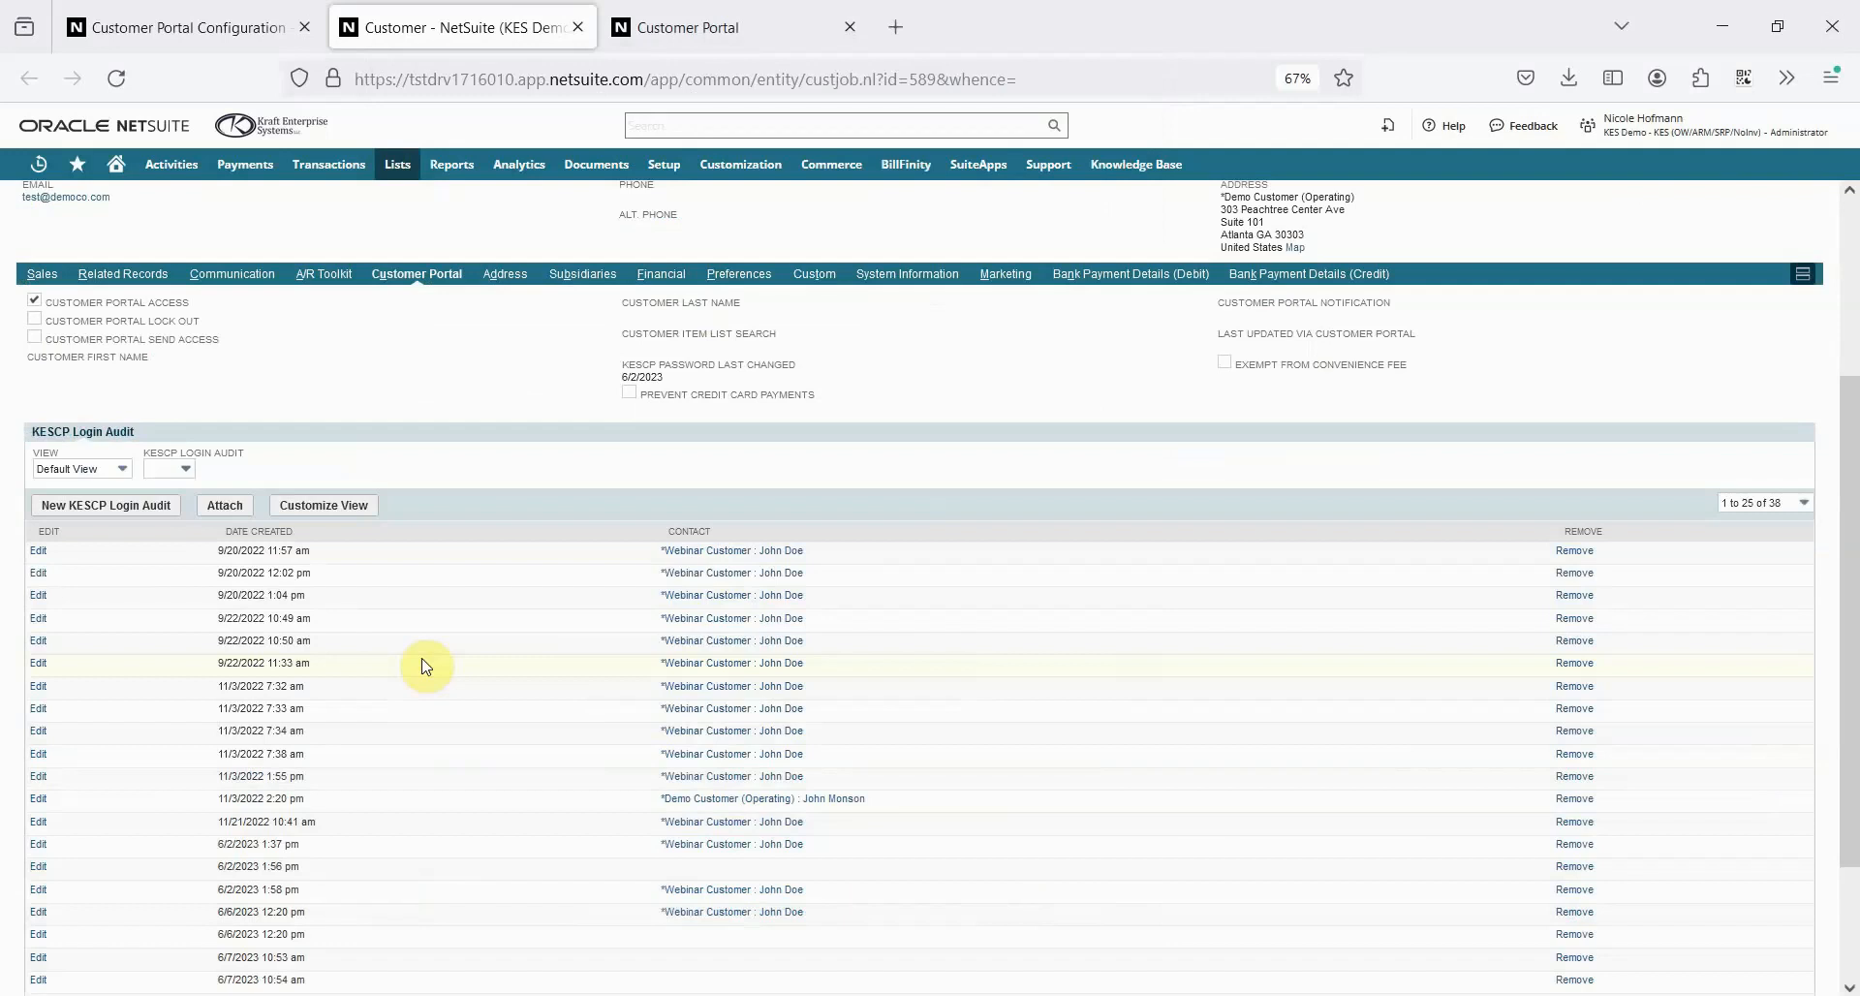
{"action": "left_click", "coordinate": [663, 163]}
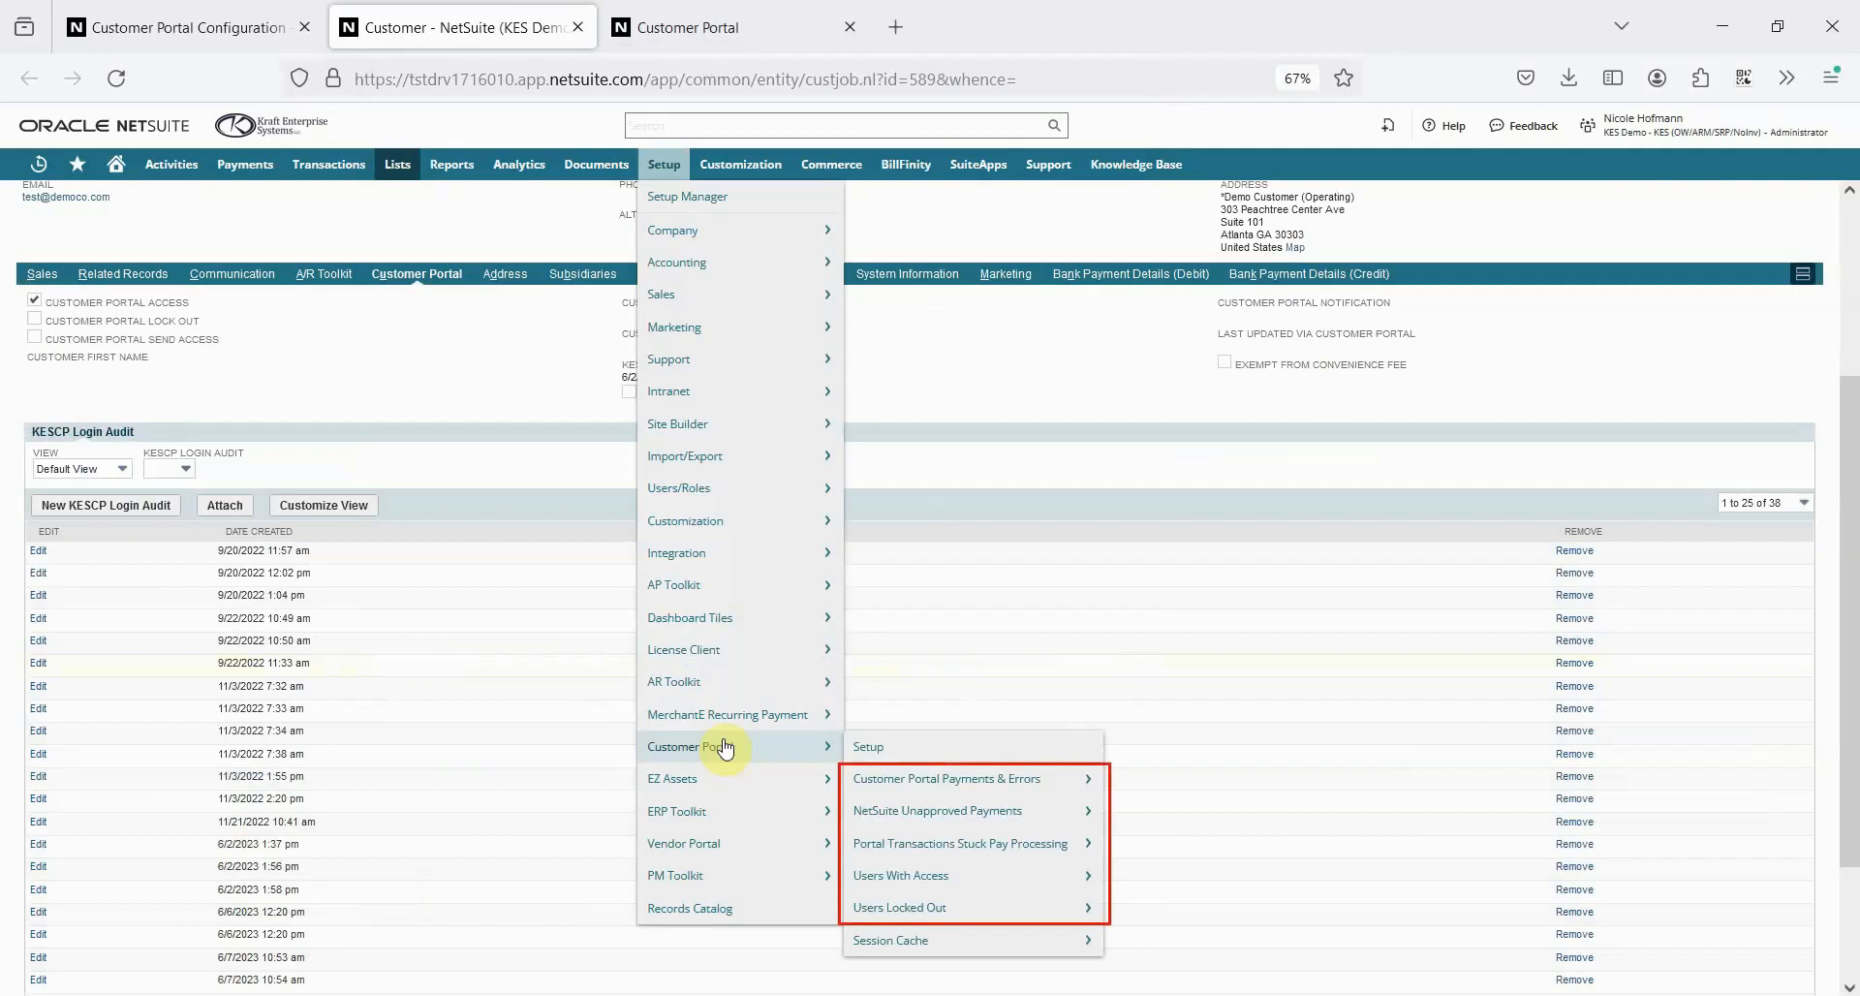
Step: Return to the KES Customer Portal login page with sign-in details filled in
{"action": "left_click", "coordinate": [699, 25]}
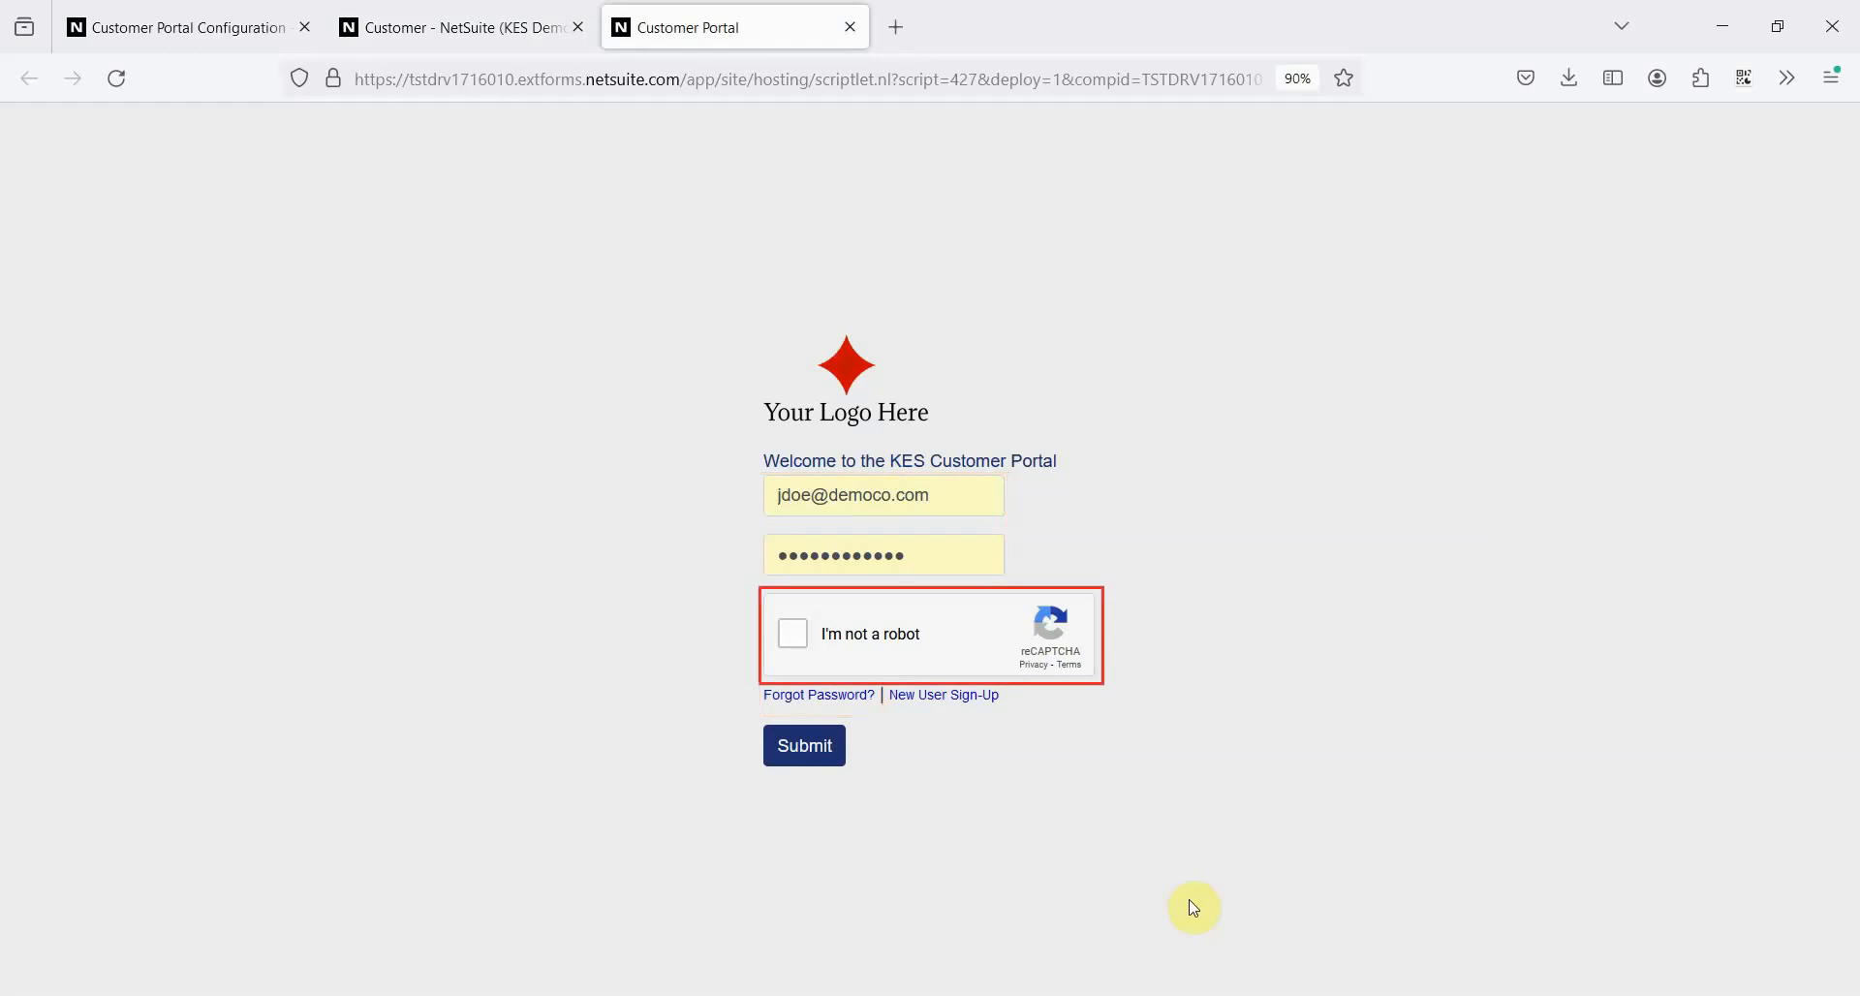
Step: Pass the reCAPTCHA check and sign in as John Doe to the portal dashboard
{"action": "left_click", "coordinate": [791, 633]}
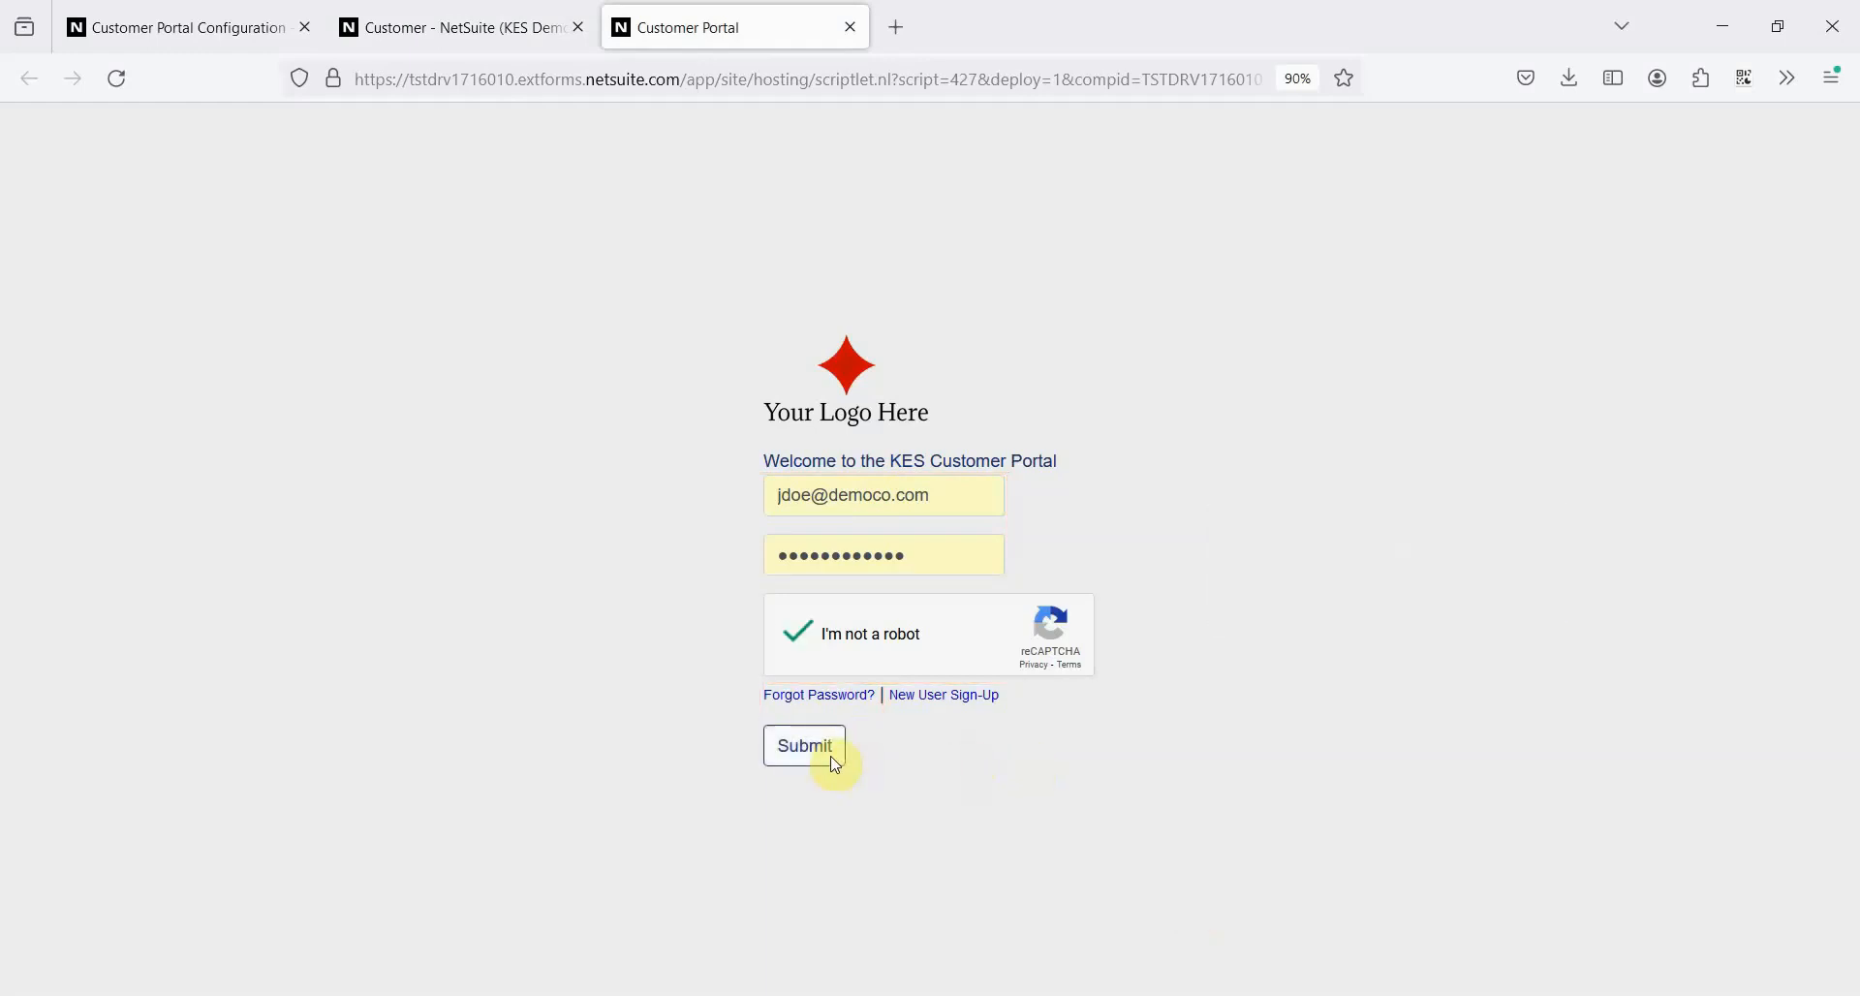
{"action": "left_click", "coordinate": [804, 746]}
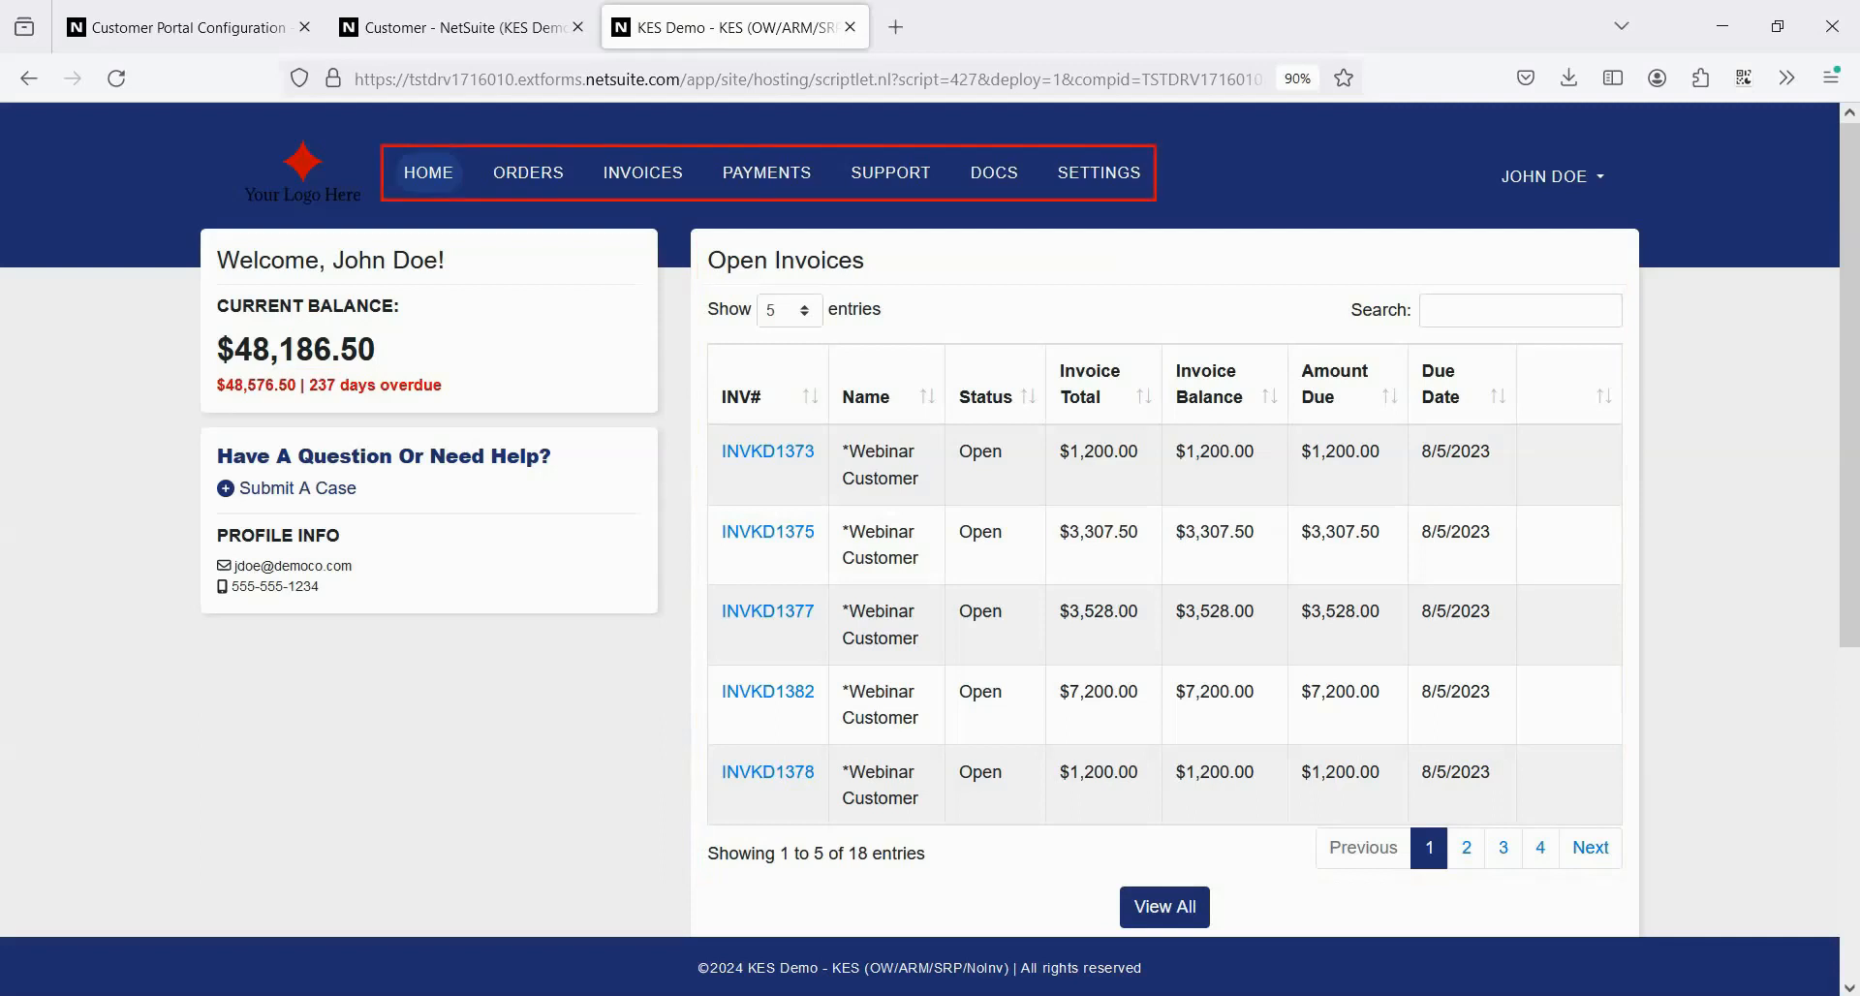
{"action": "mouse_move", "coordinate": [890, 172]}
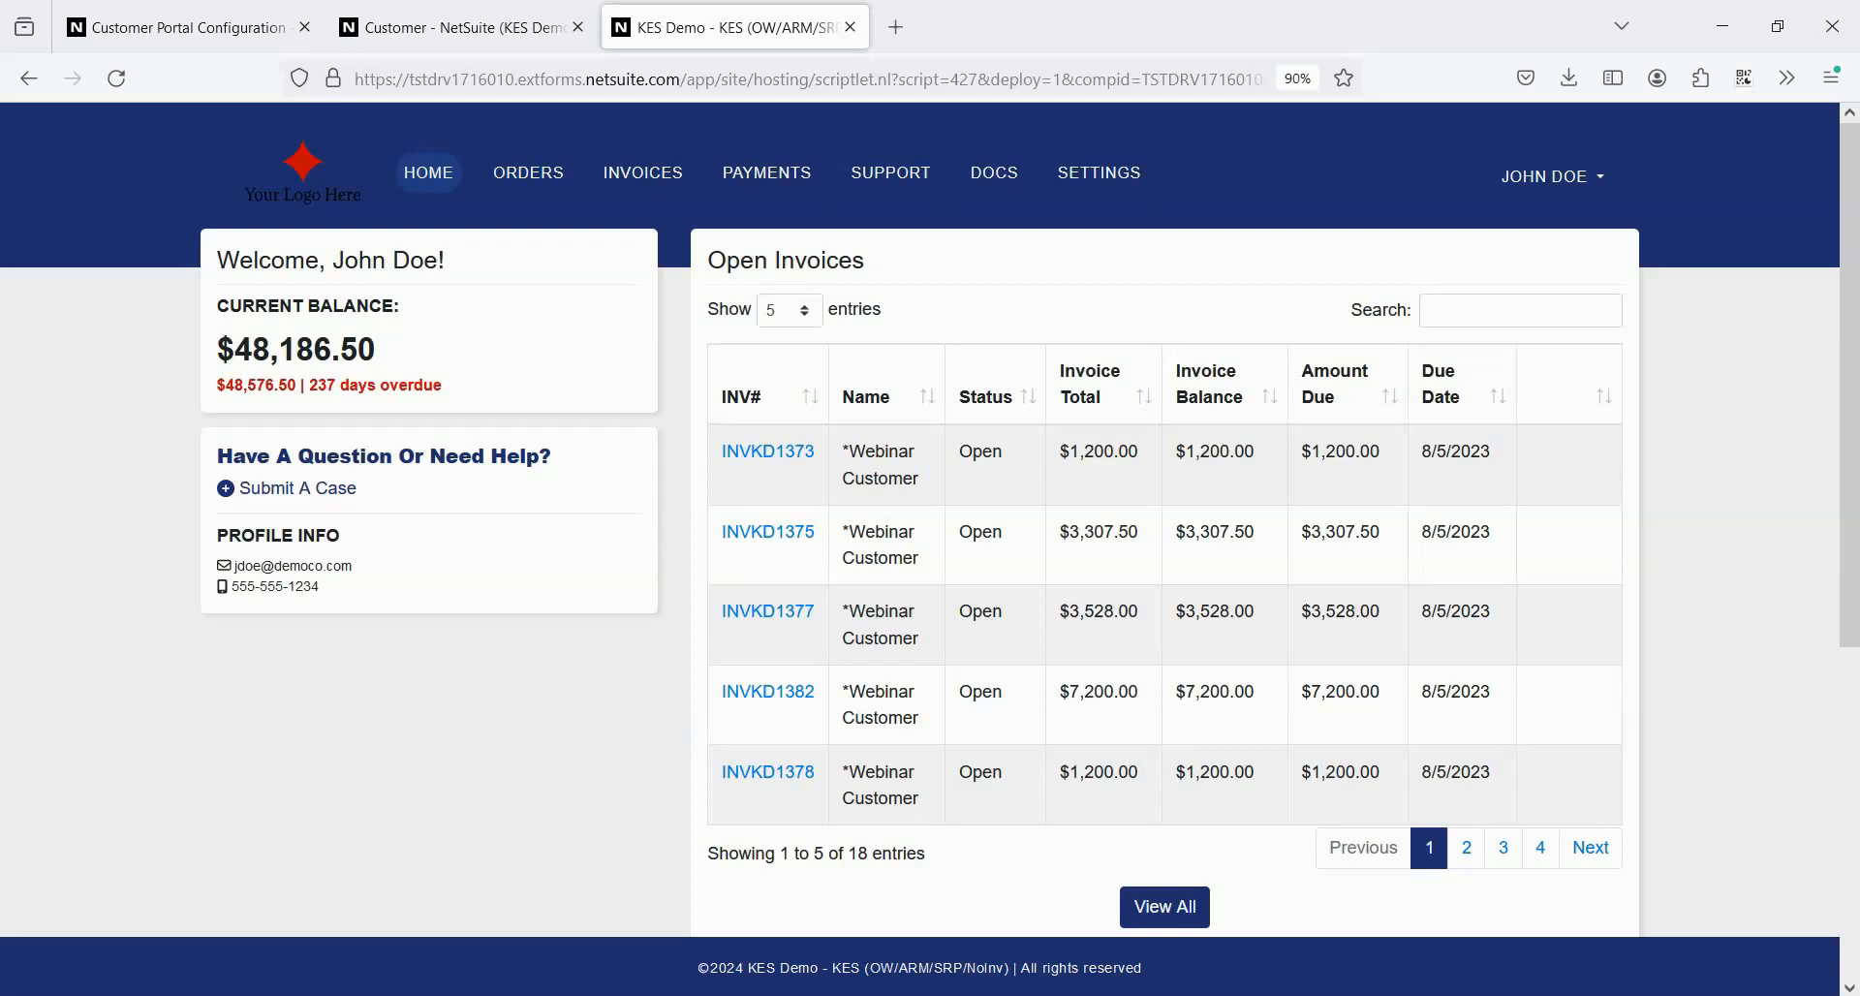
{"action": "mouse_move", "coordinate": [1645, 194]}
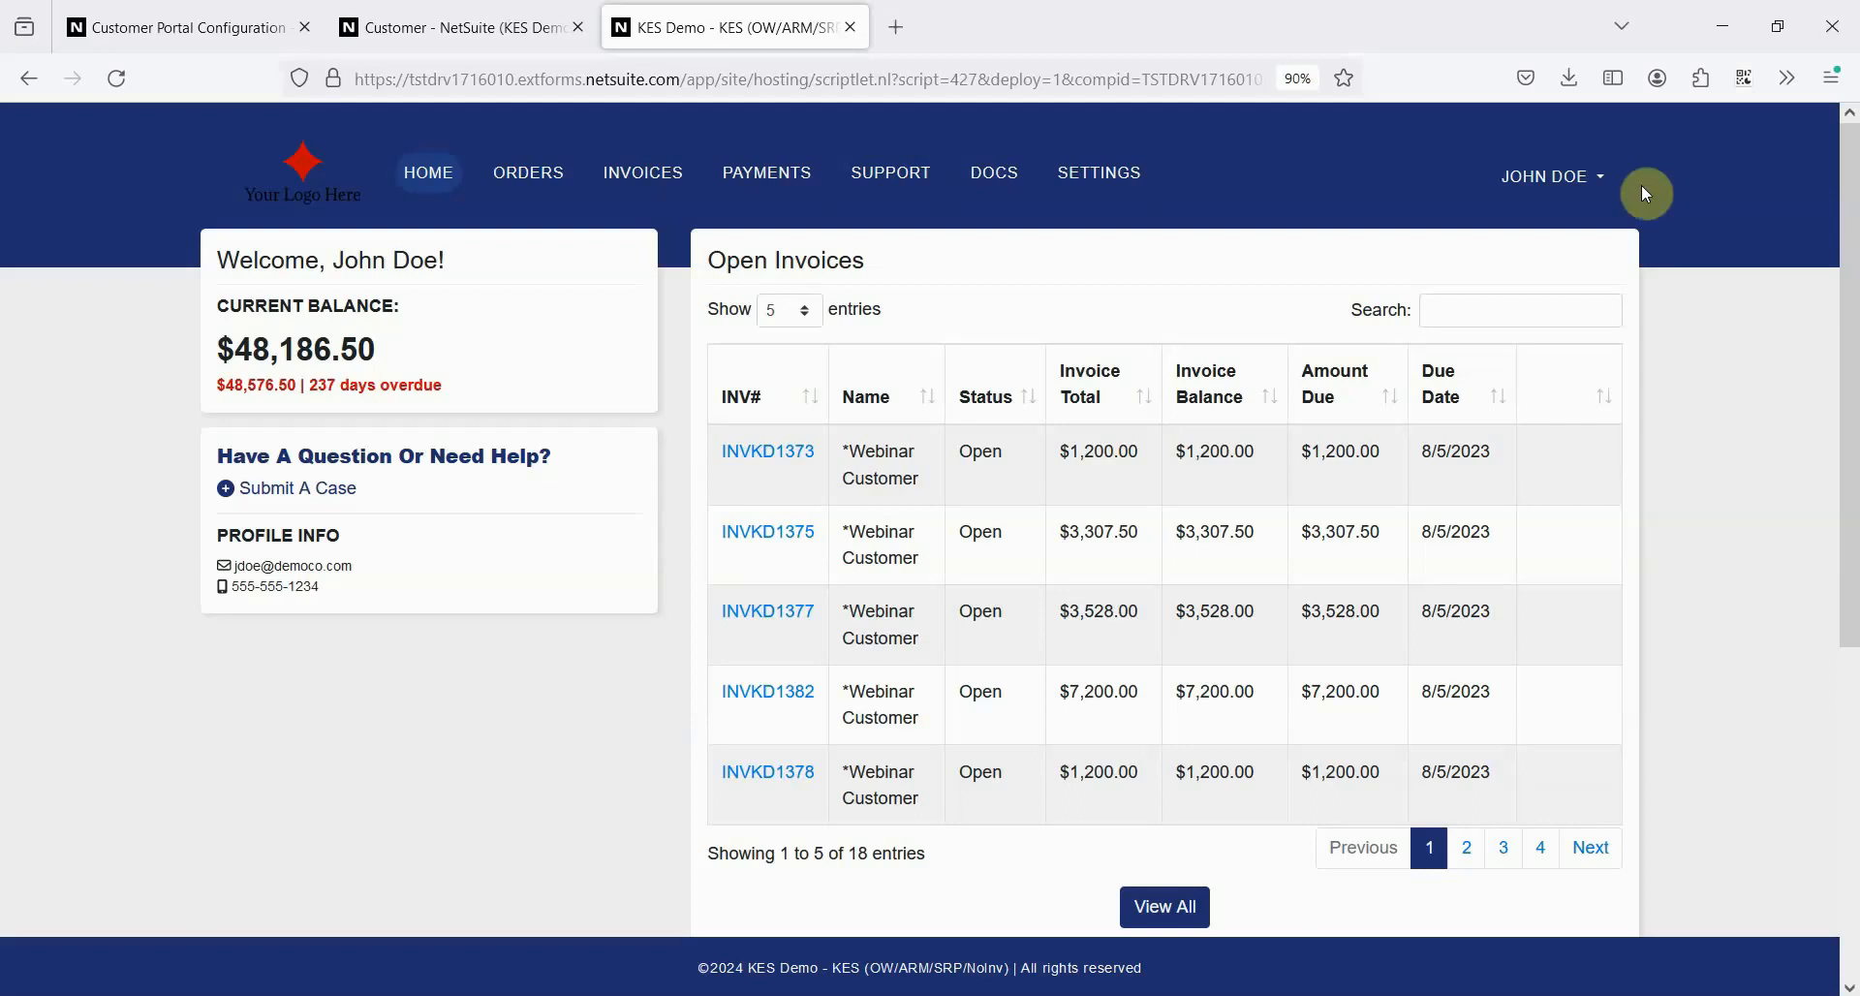
Step: View the switchable customer accounts, then show the Invoices page with $48,186.50 balance
{"action": "left_click", "coordinate": [1548, 176]}
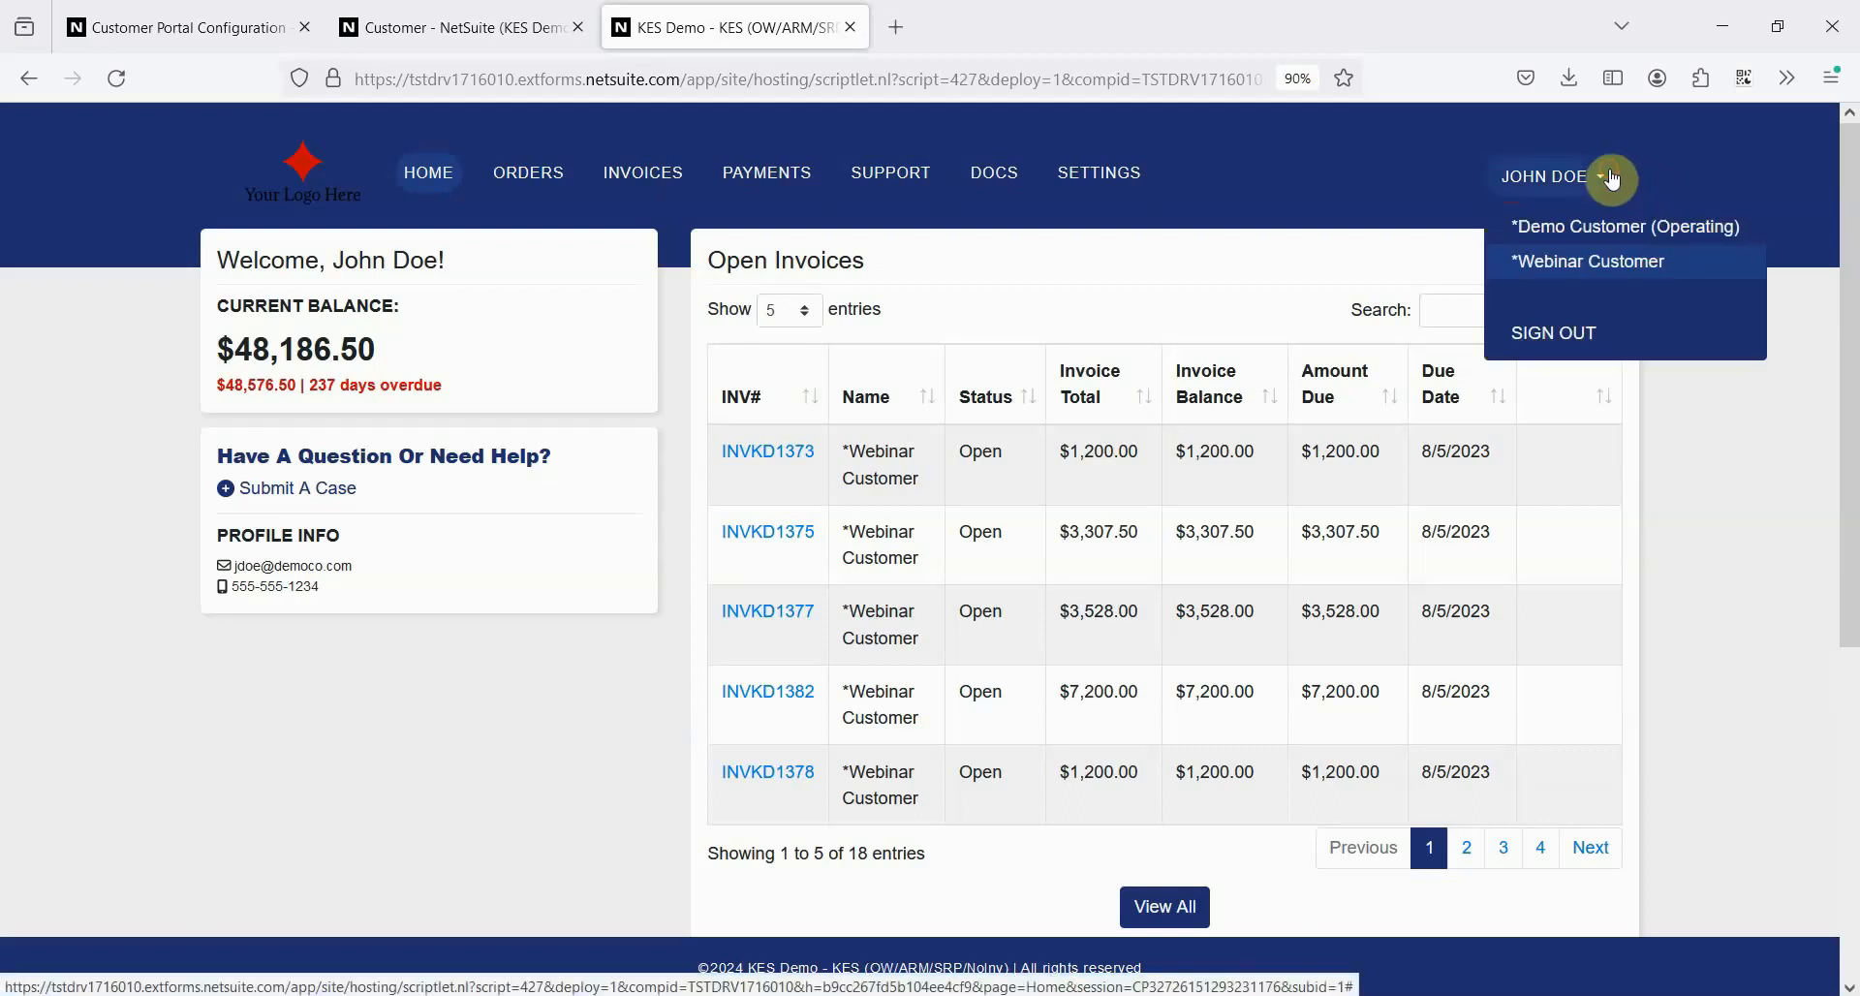
{"action": "left_click", "coordinate": [642, 172]}
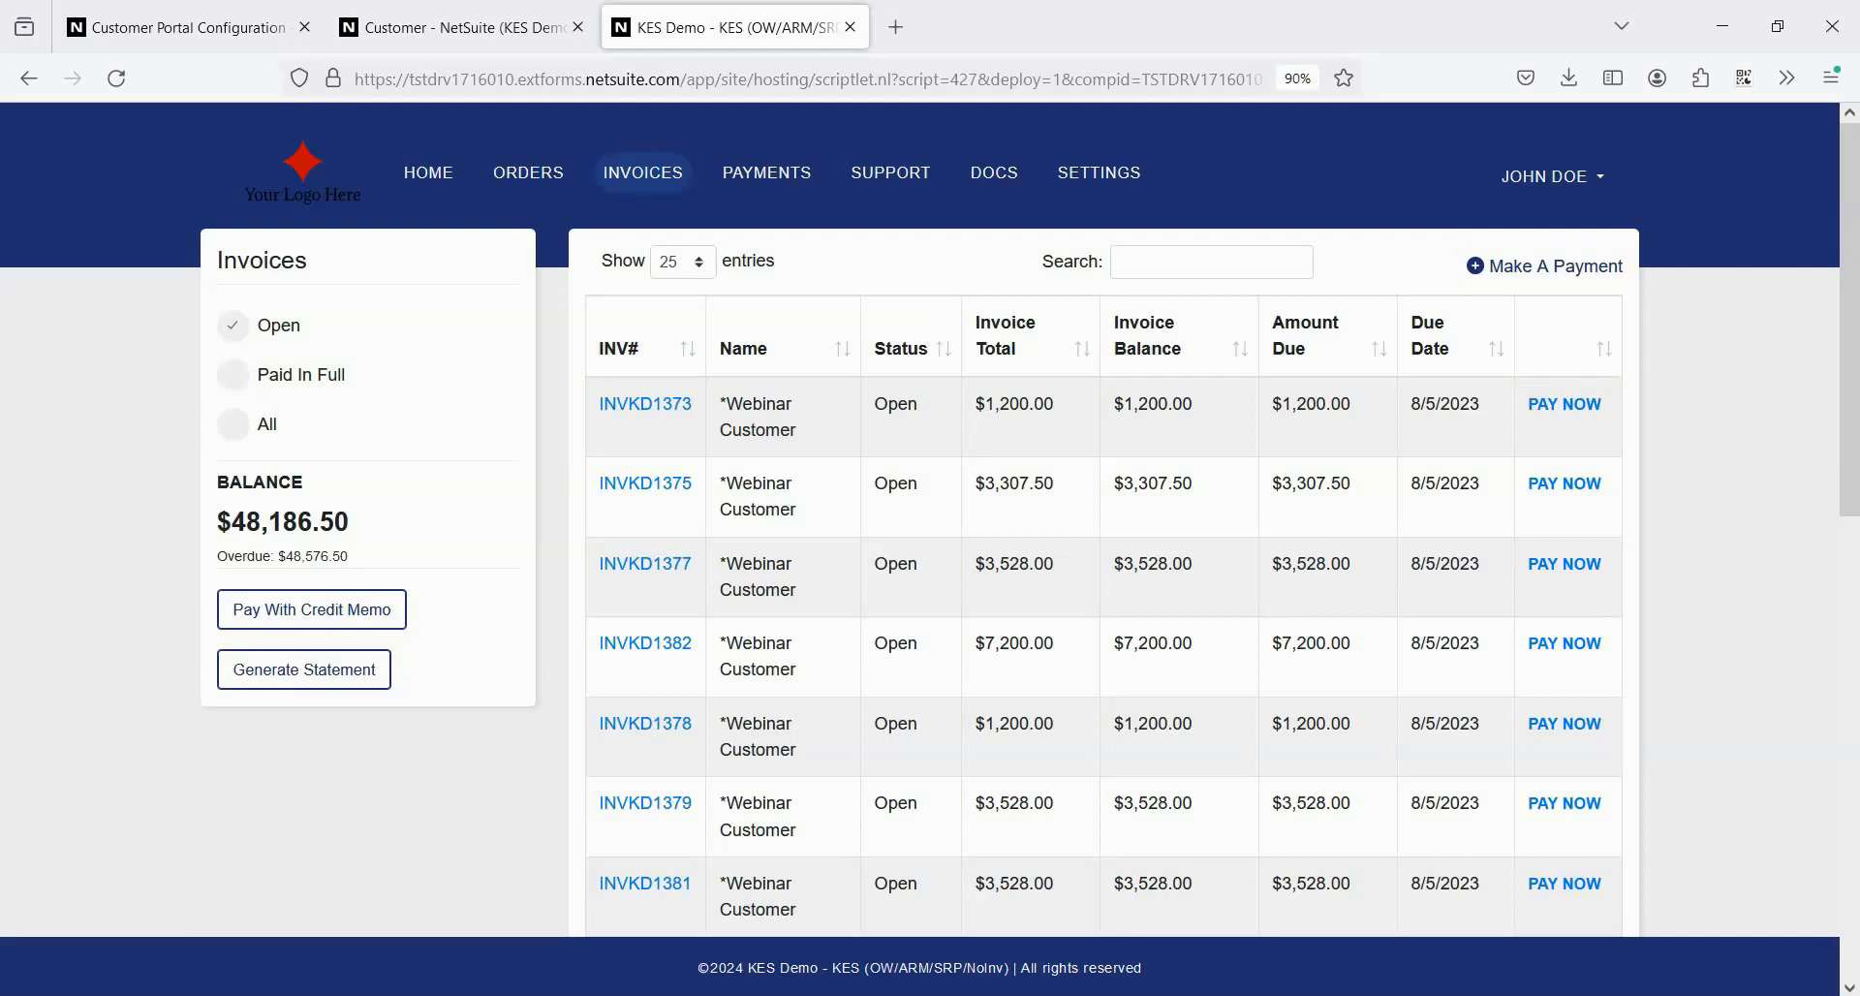
Step: Start a payment on invoices INVKD1326 and INVKD1327 with an 85.00 amount
{"action": "left_click", "coordinate": [1554, 265]}
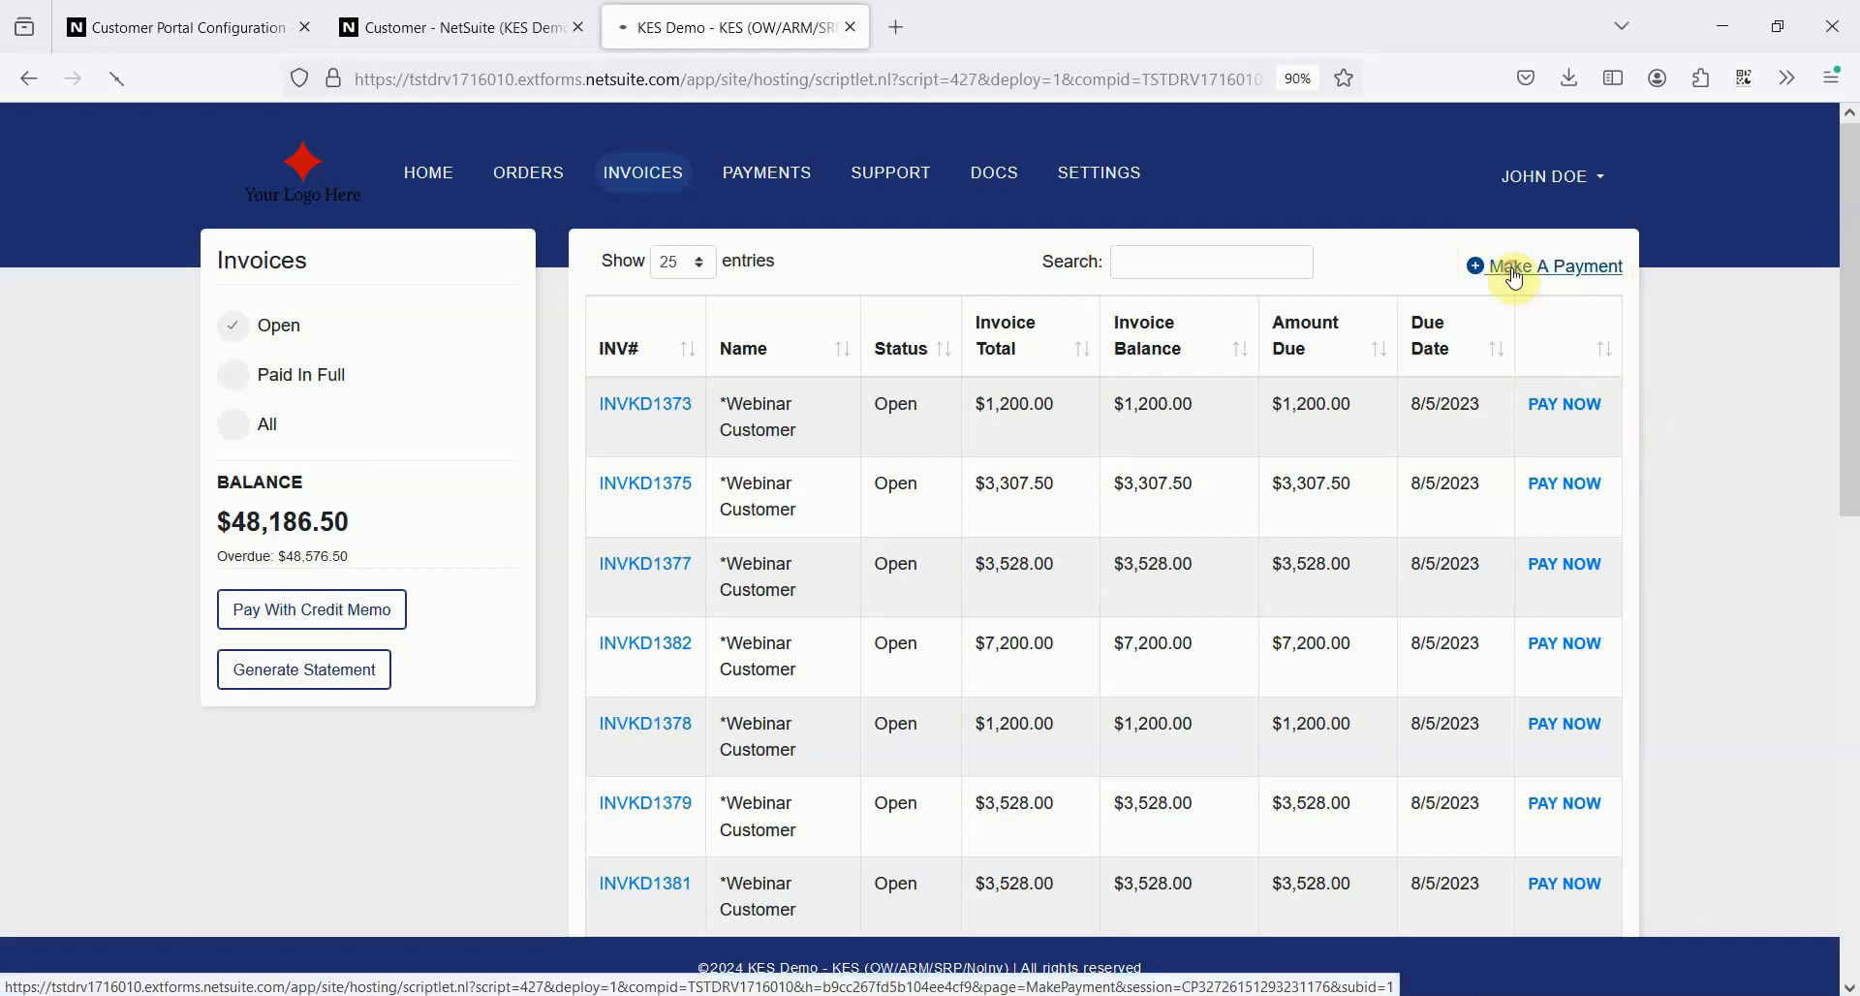
{"action": "left_click", "coordinate": [1554, 266]}
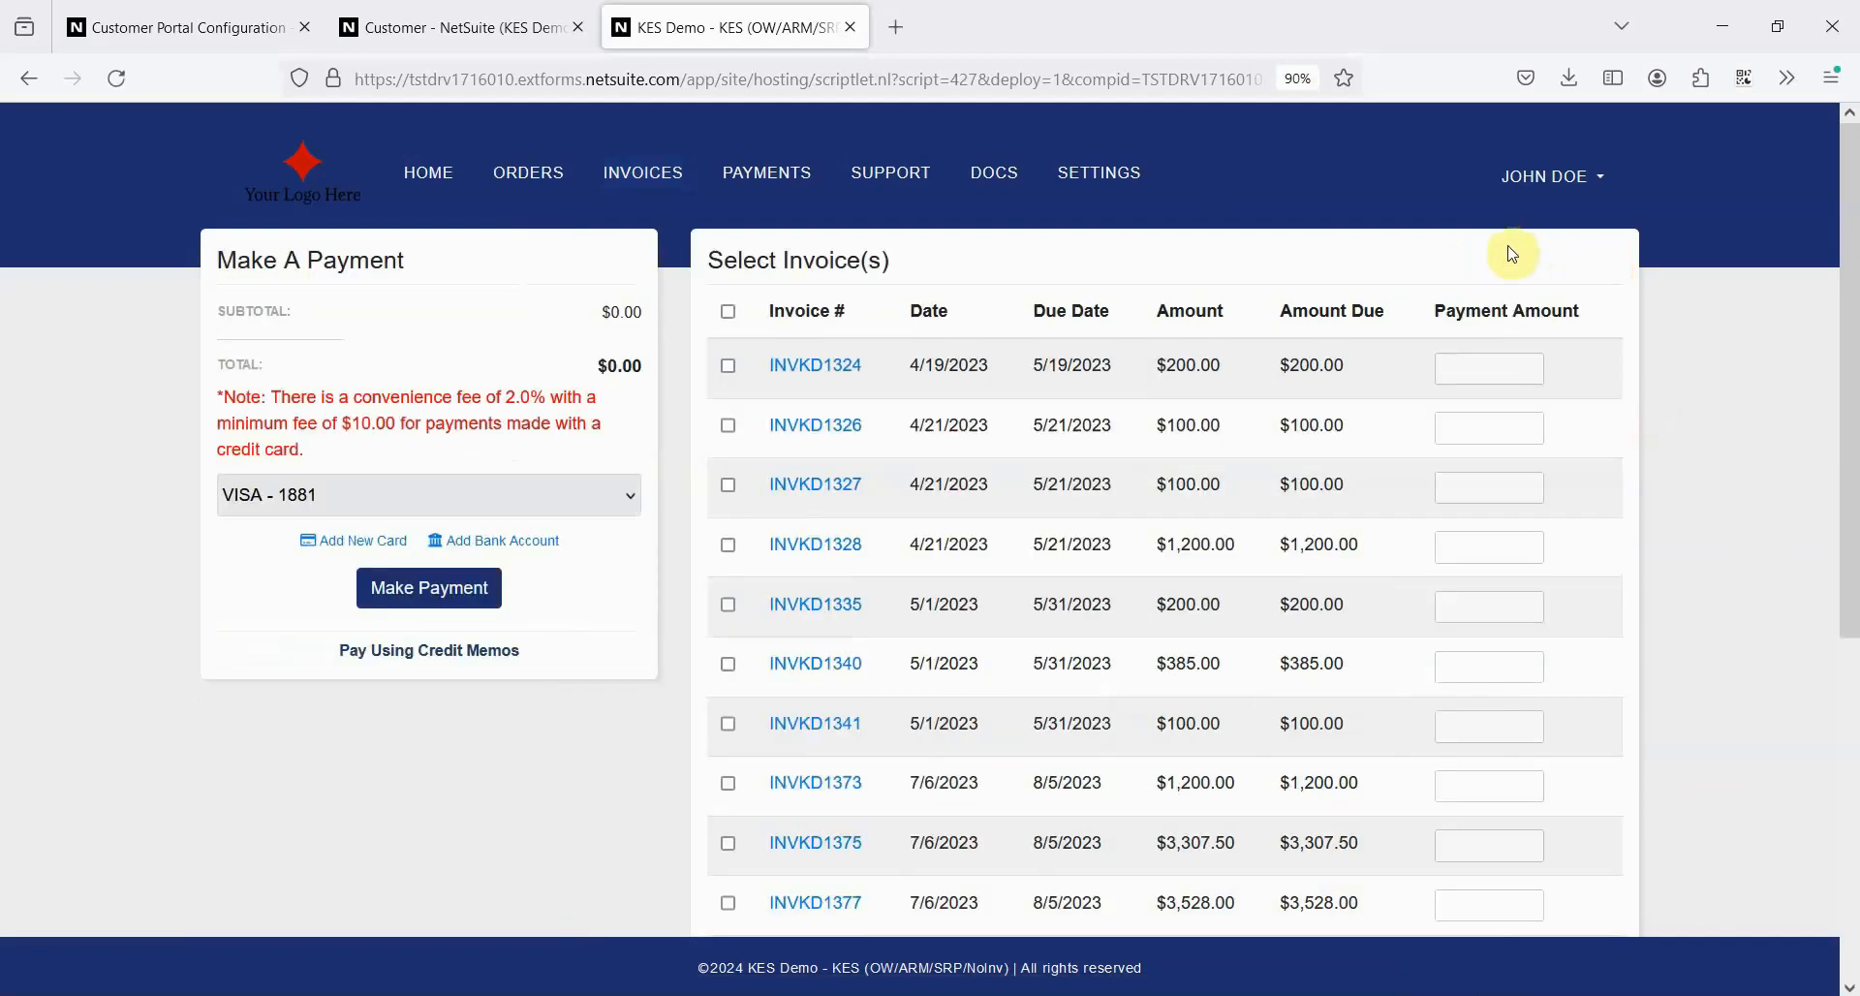
{"action": "left_click", "coordinate": [729, 427]}
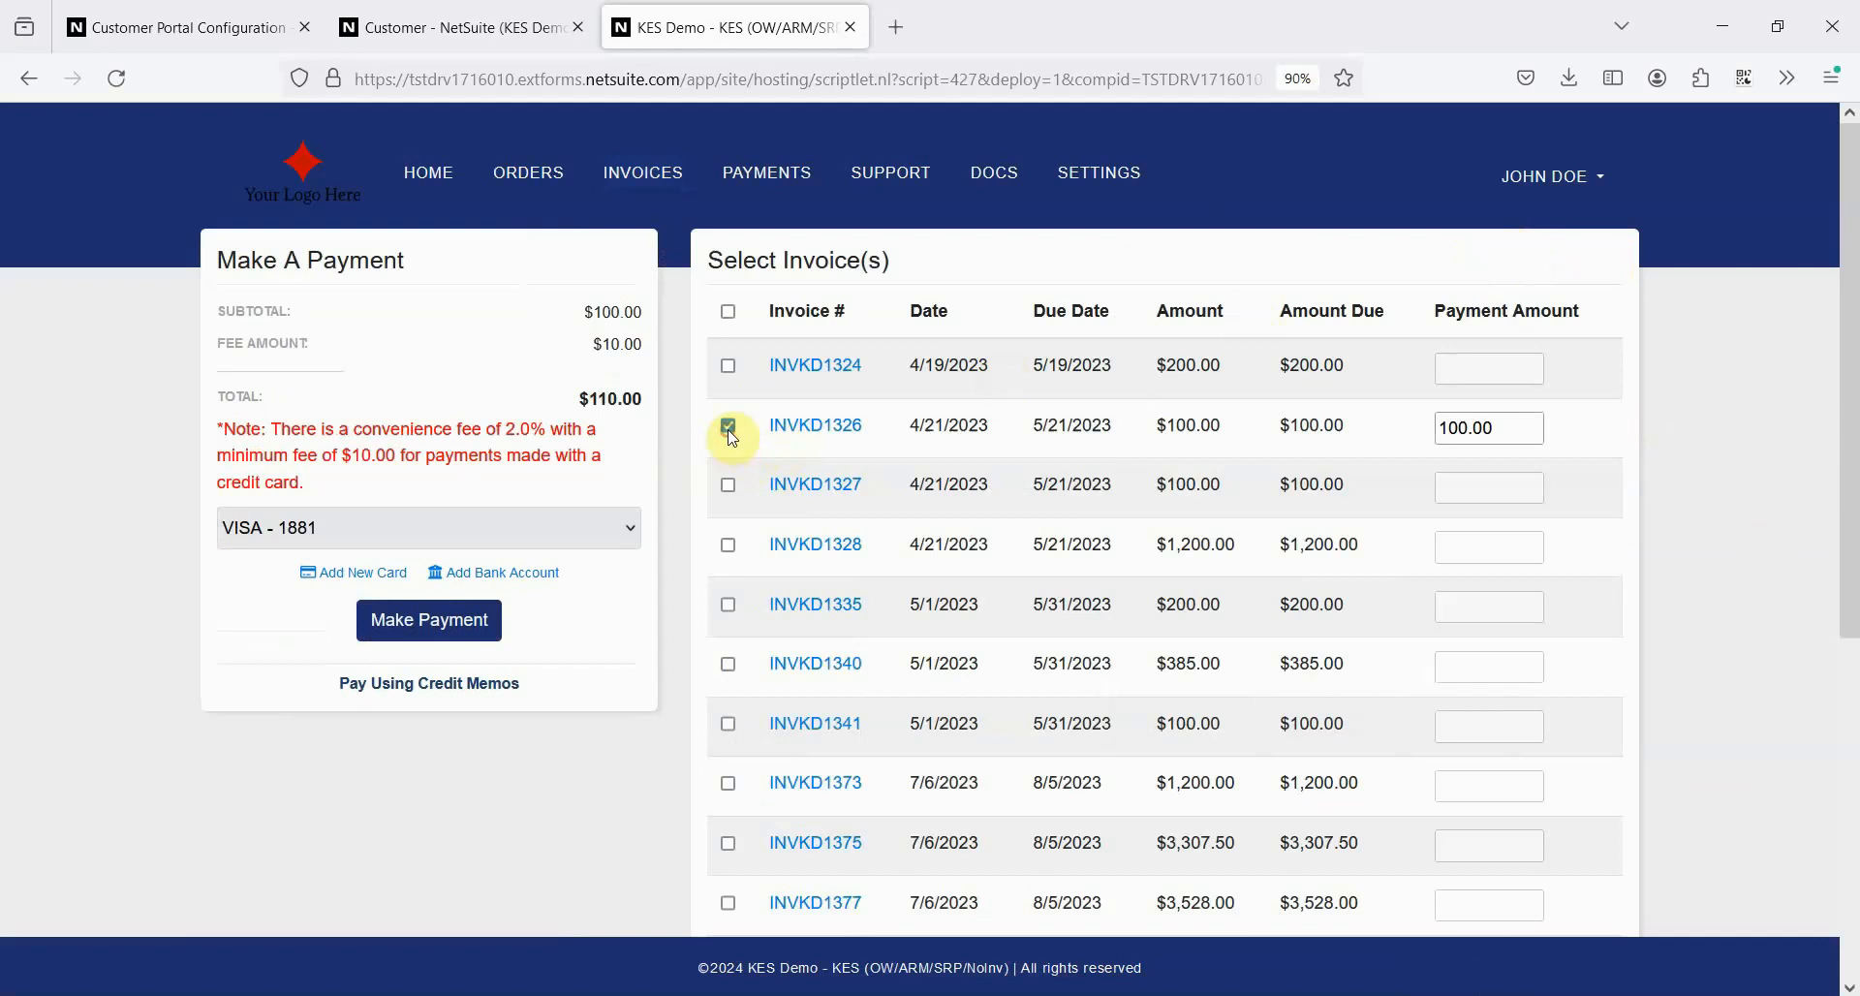
{"action": "left_click", "coordinate": [727, 485]}
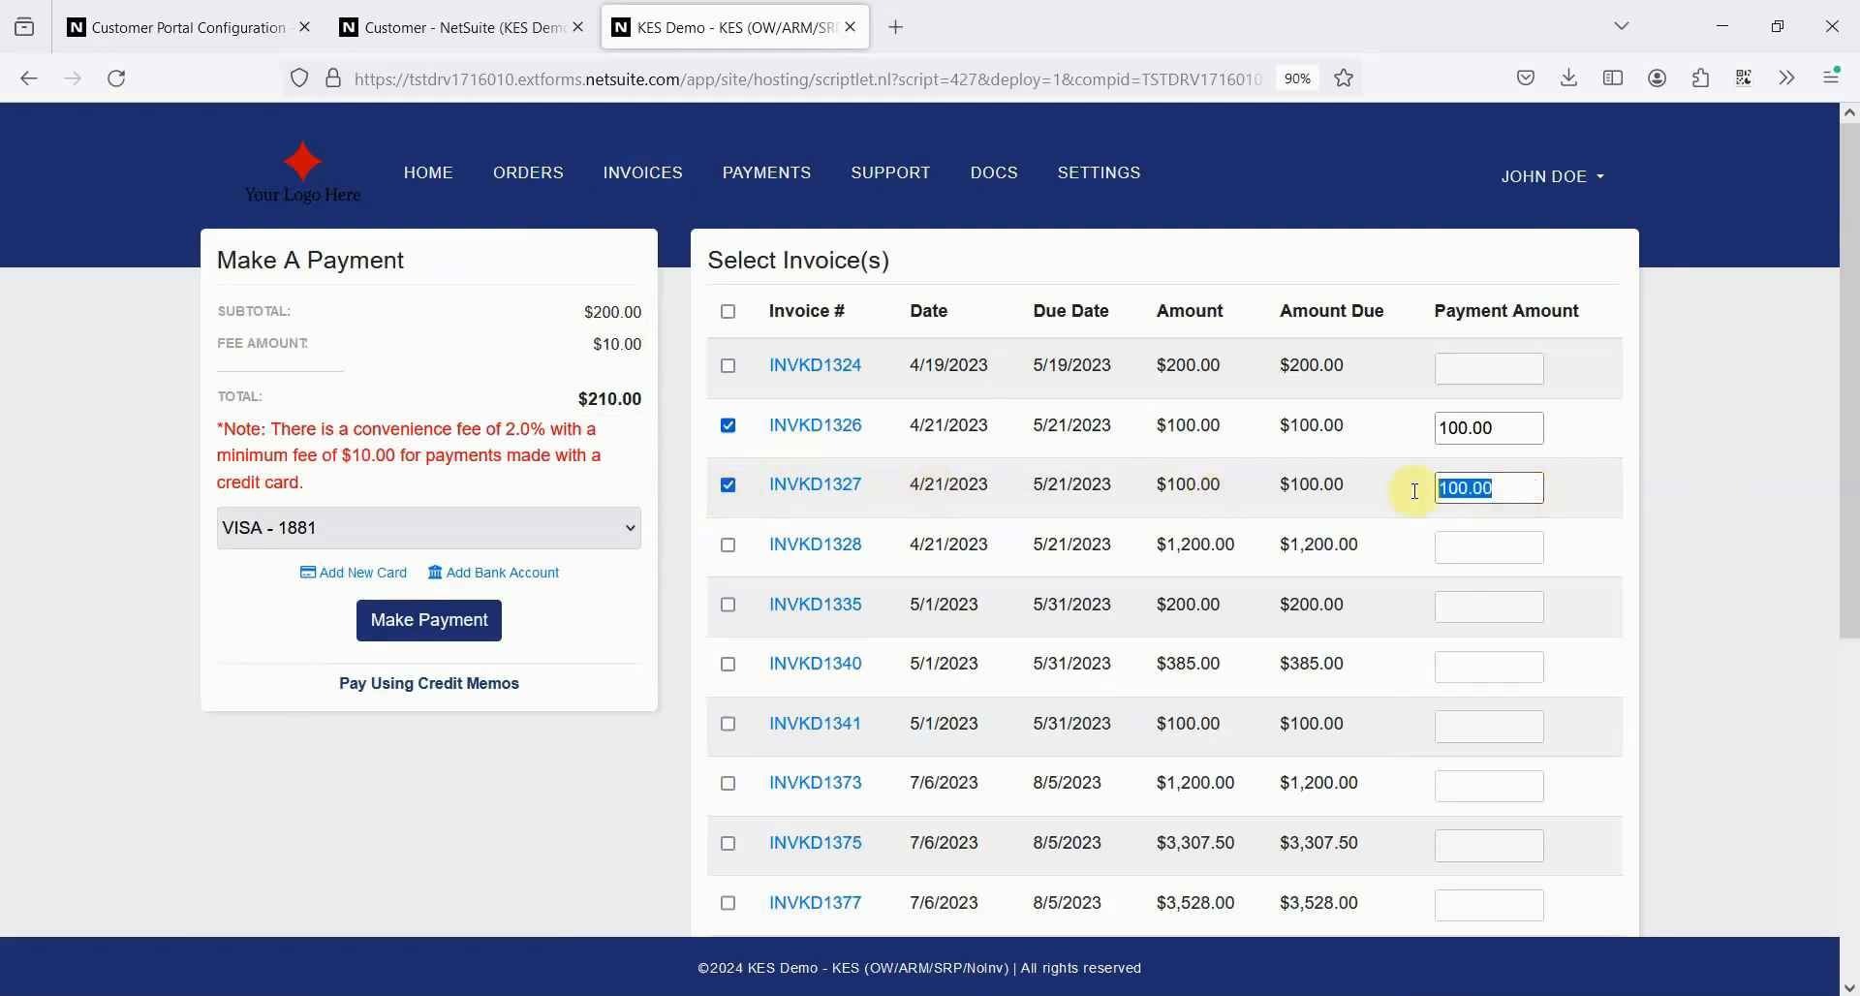
{"action": "type", "text": "85.00"}
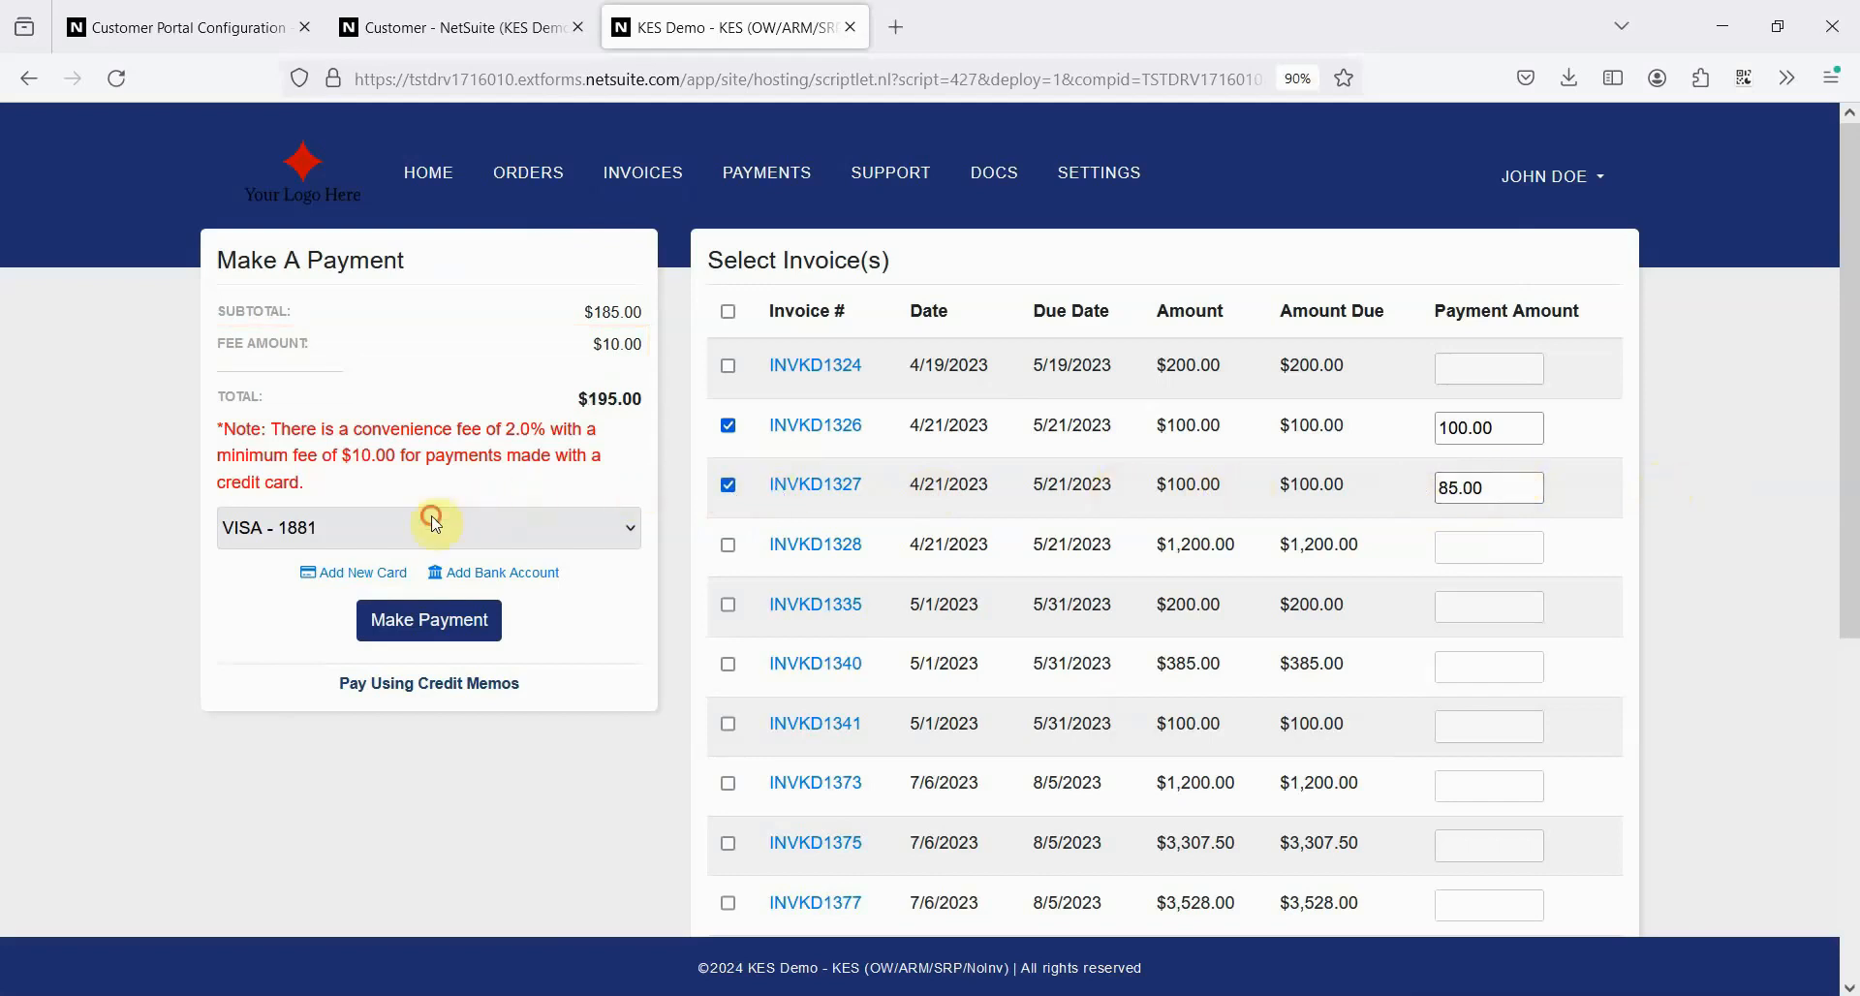
Step: Keep the Visa card as payment method, submit the payment, and return to open invoices
{"action": "left_click", "coordinate": [427, 527]}
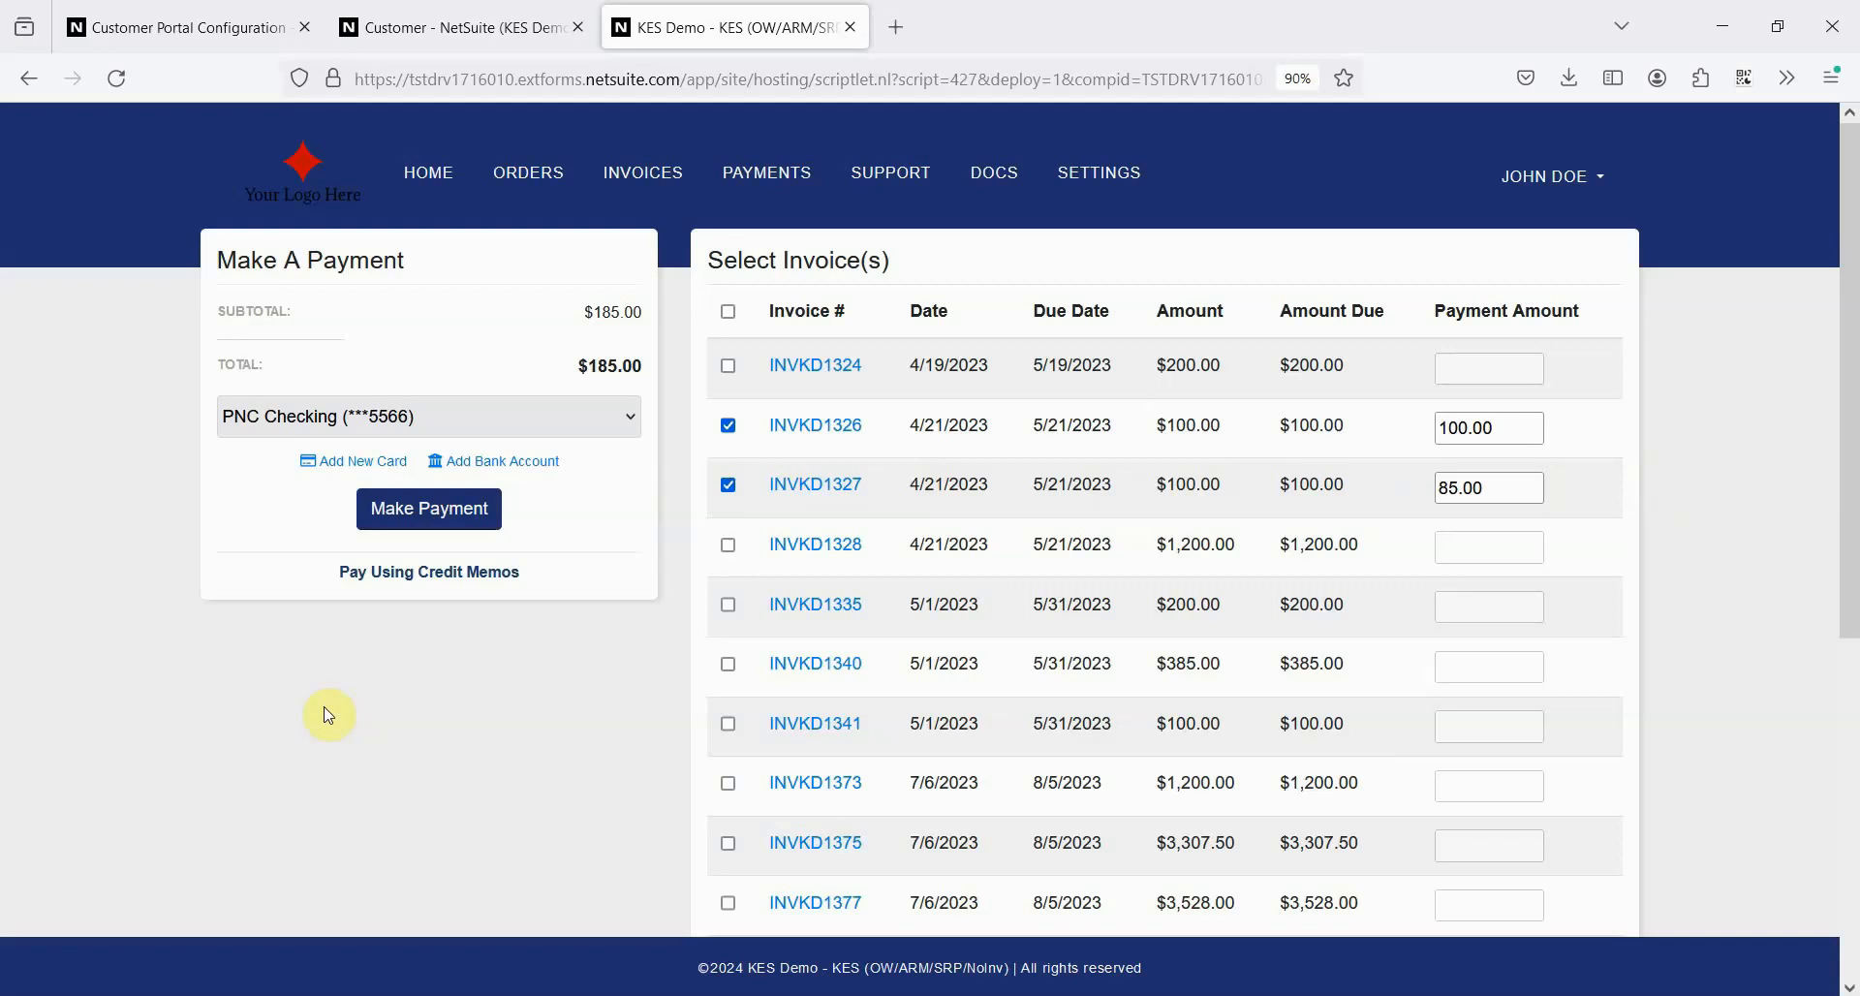
{"action": "left_click", "coordinate": [427, 415]}
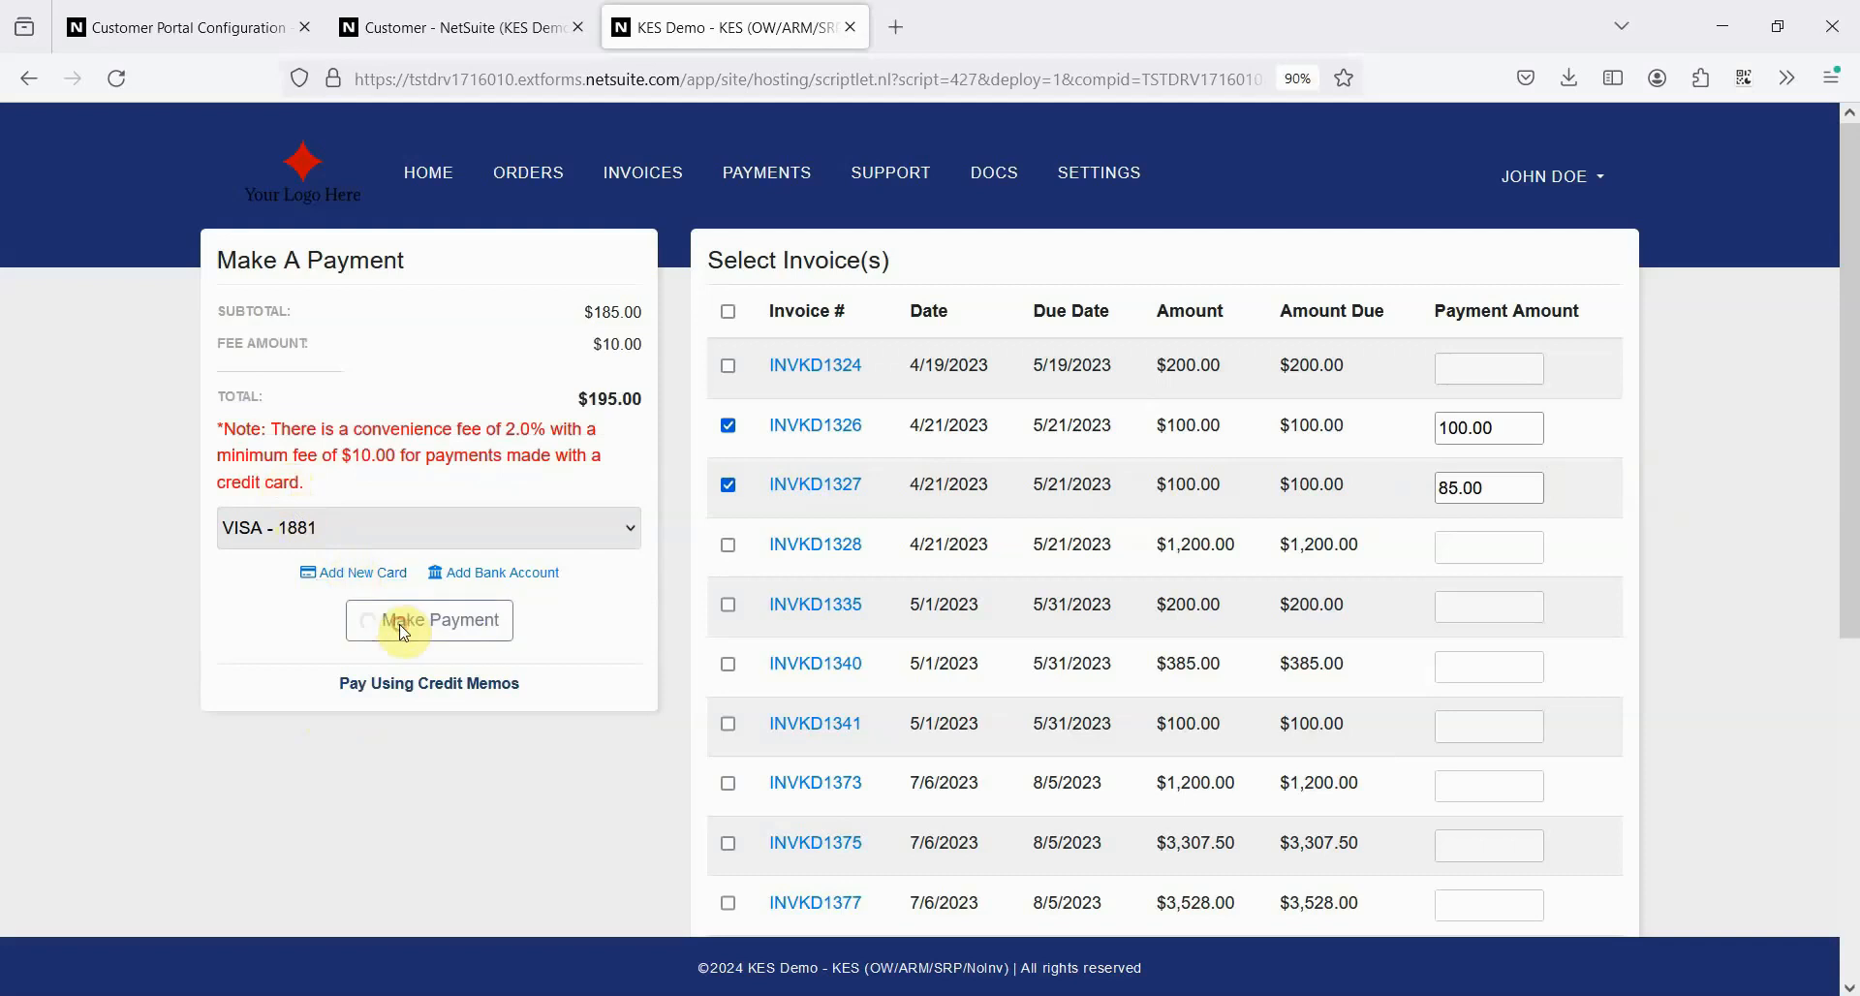
{"action": "left_click", "coordinate": [428, 620]}
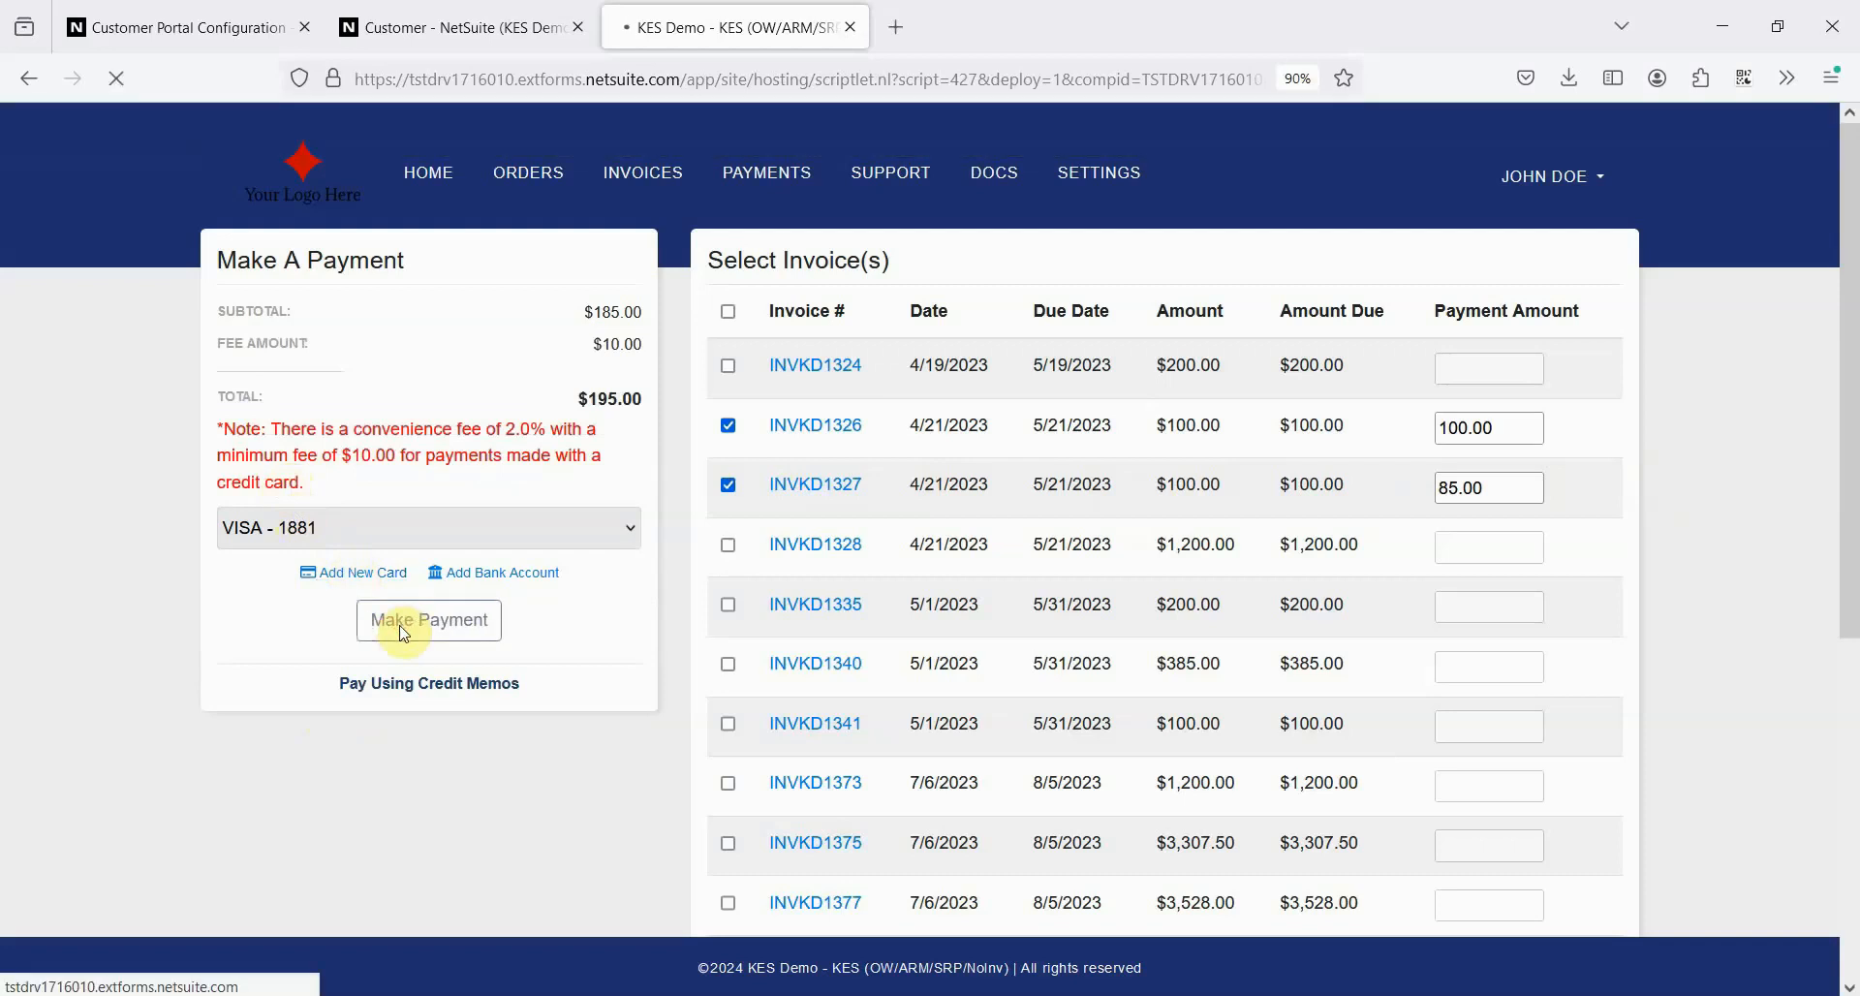
{"action": "left_click", "coordinate": [427, 618]}
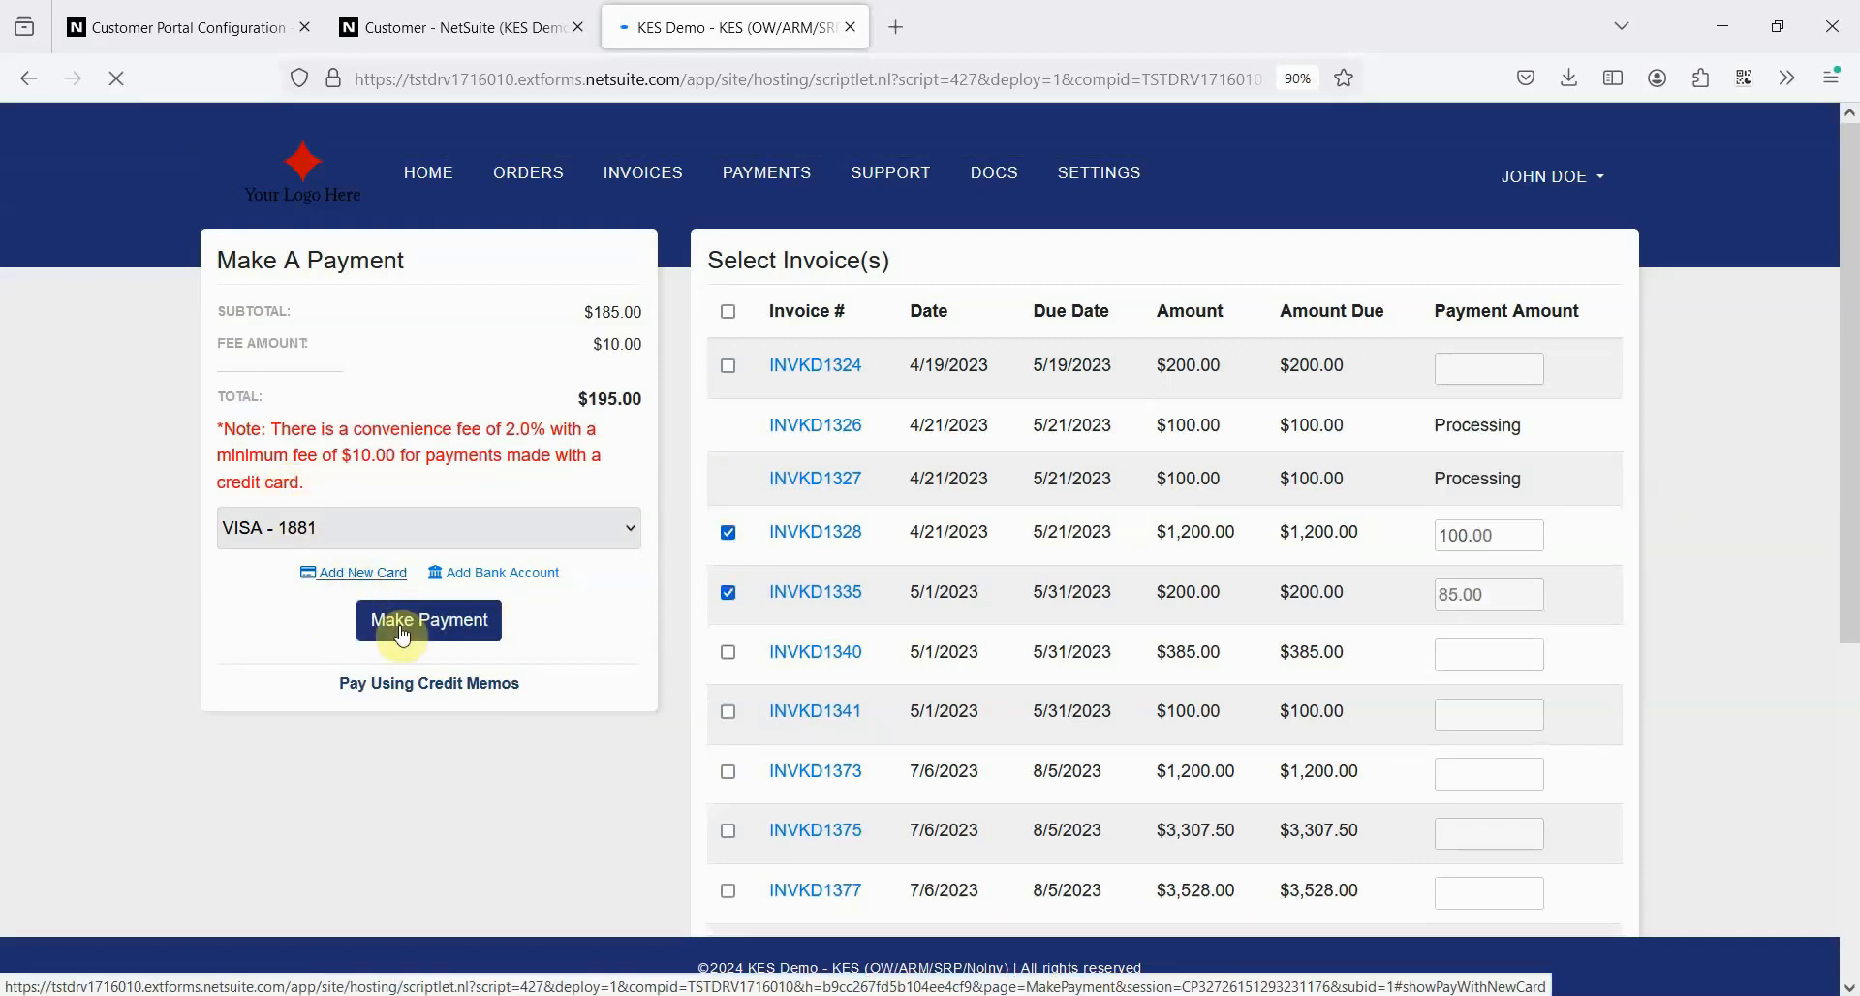
{"action": "left_click", "coordinate": [428, 618]}
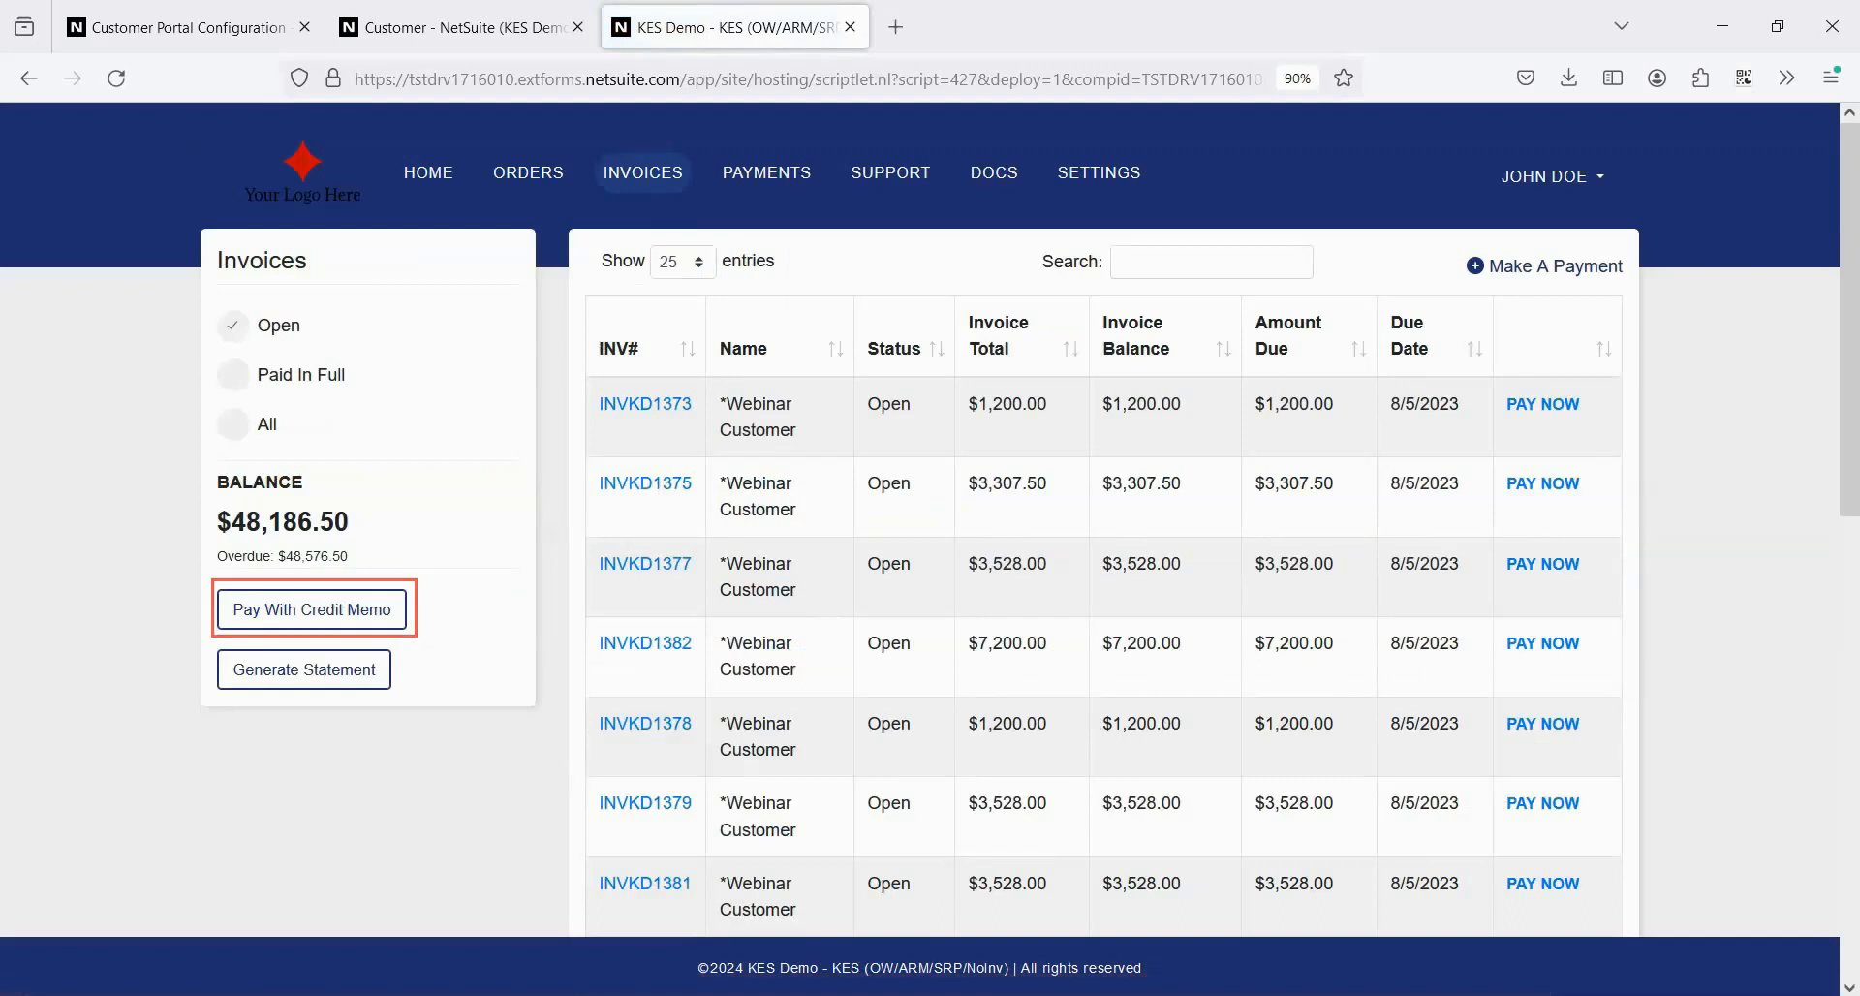
{"action": "left_click", "coordinate": [310, 608]}
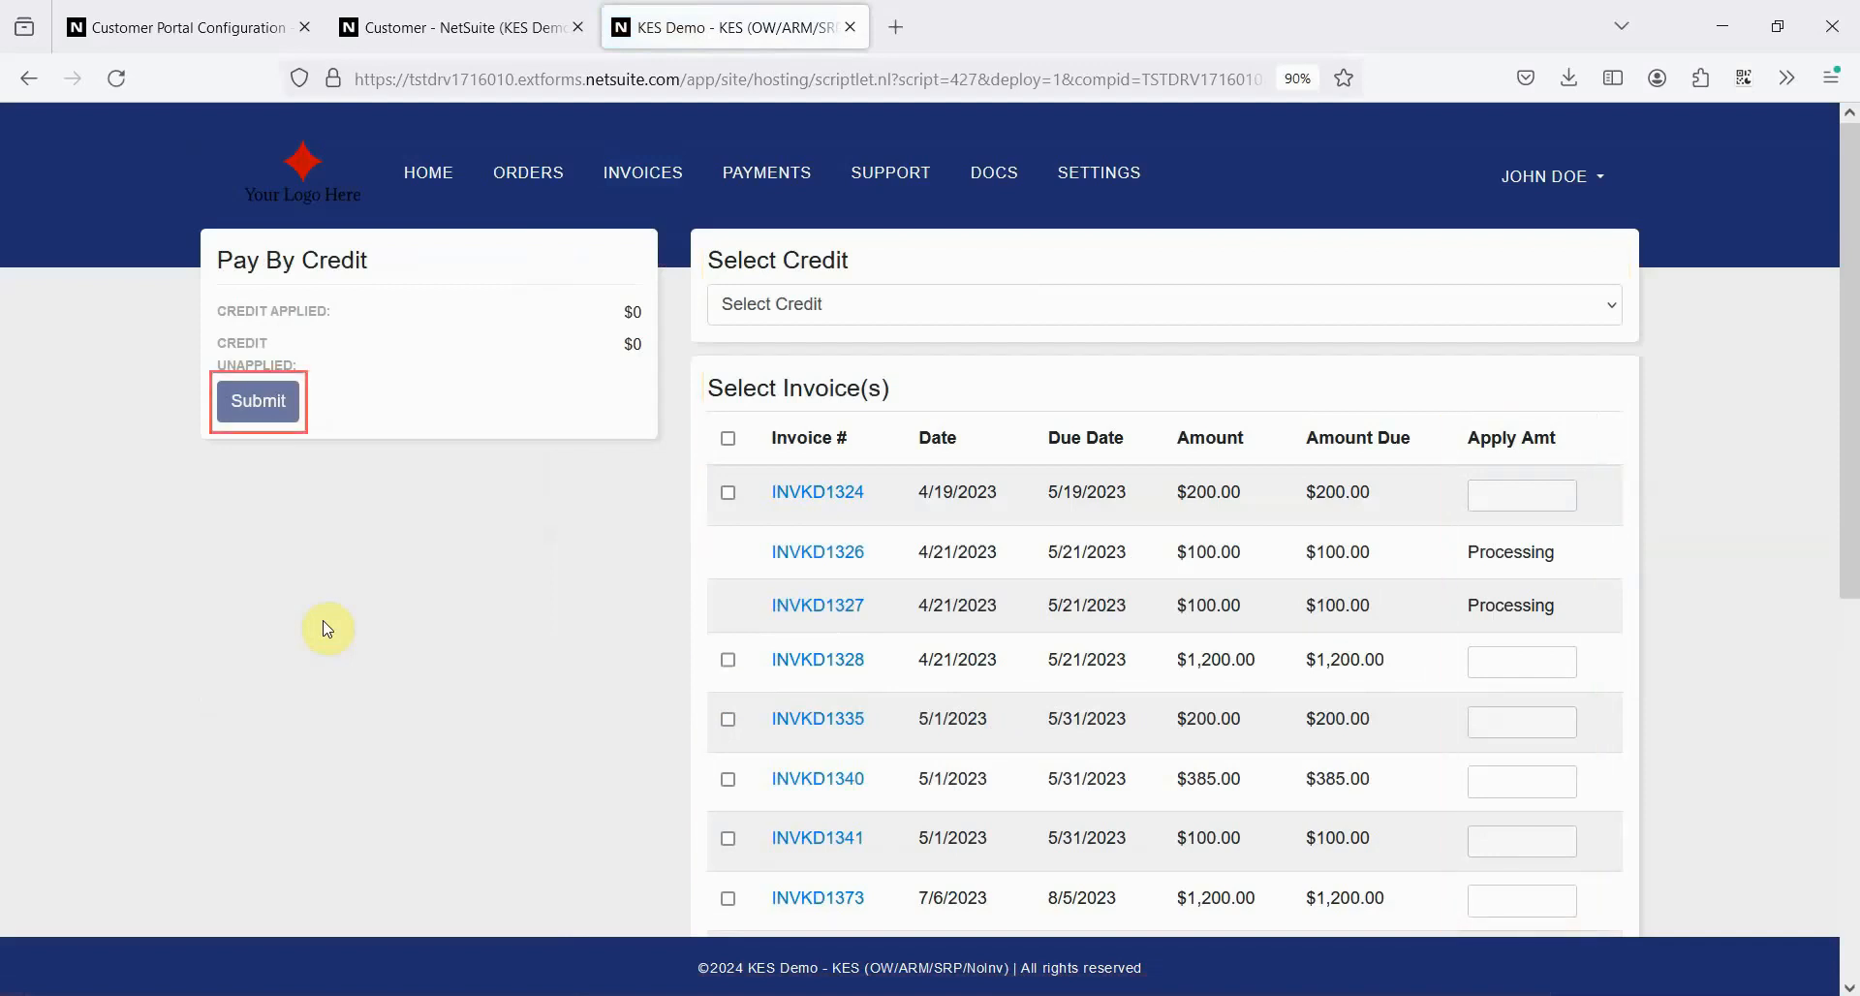
{"action": "left_click", "coordinate": [641, 172]}
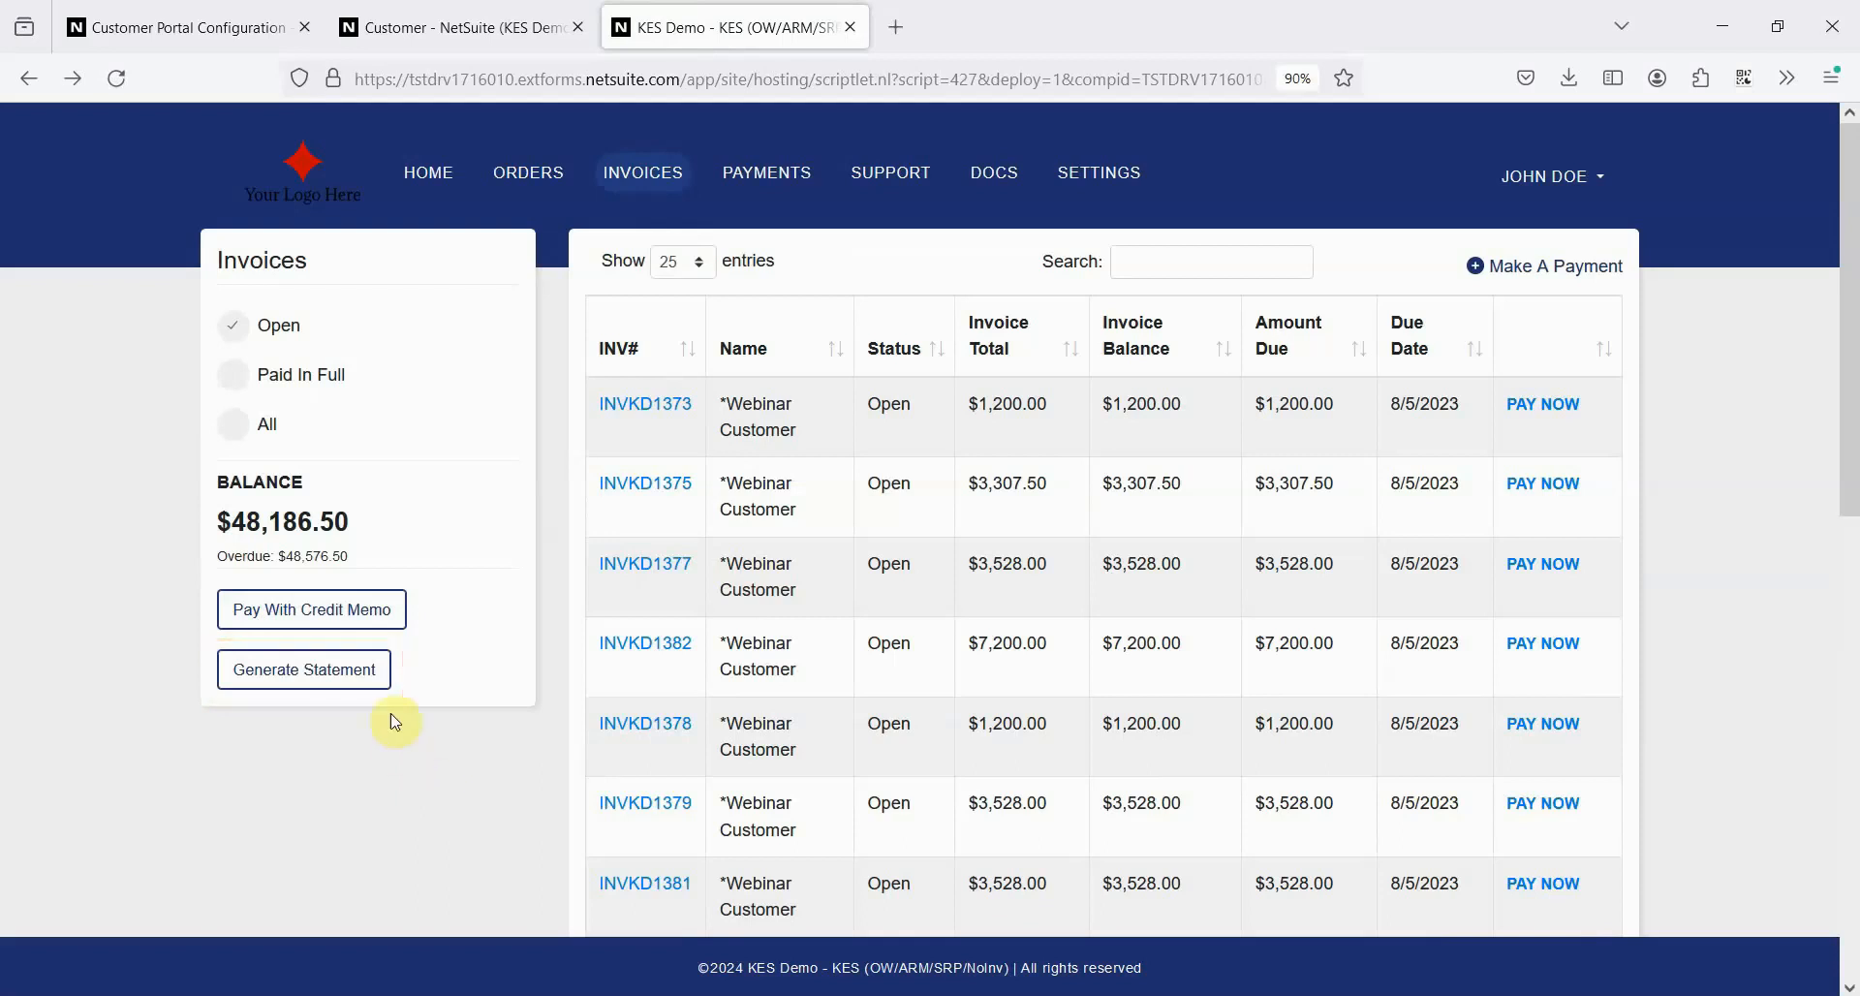
Step: Generate the statement dated 01/11/2024 as a PDF showing $48,186.50 due
{"action": "left_click", "coordinate": [302, 668]}
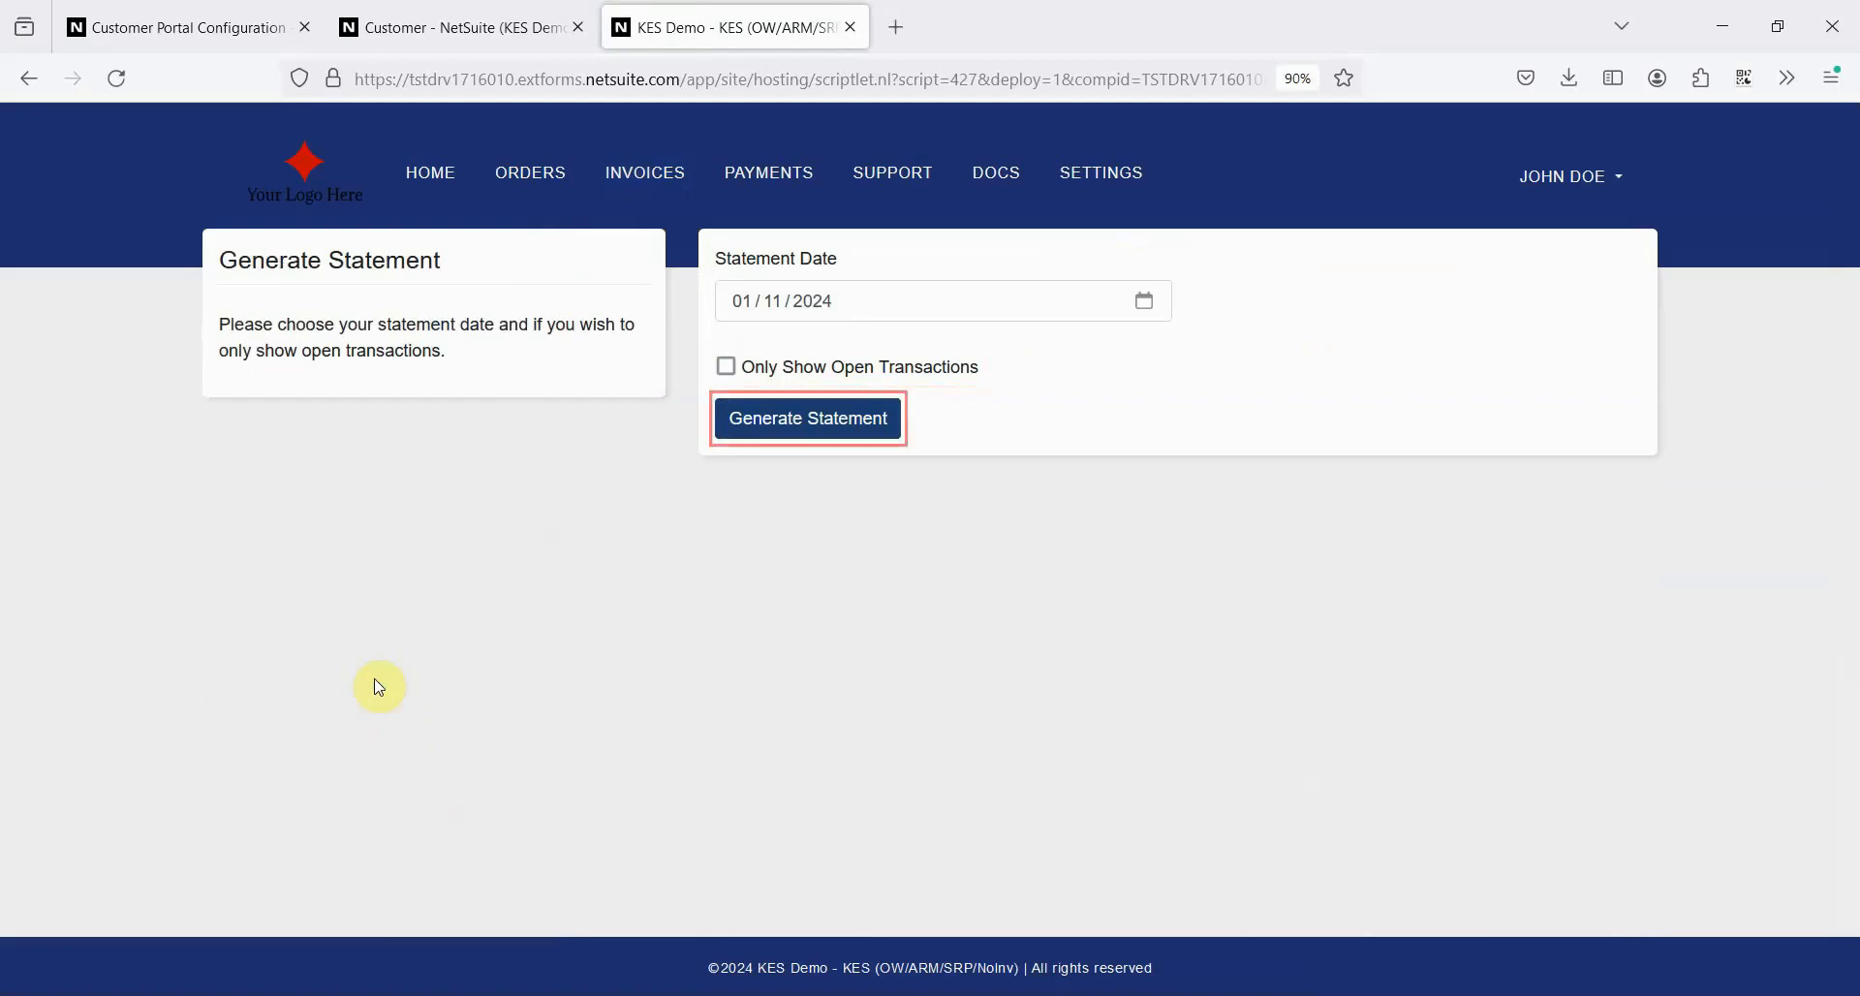
{"action": "left_click", "coordinate": [806, 416]}
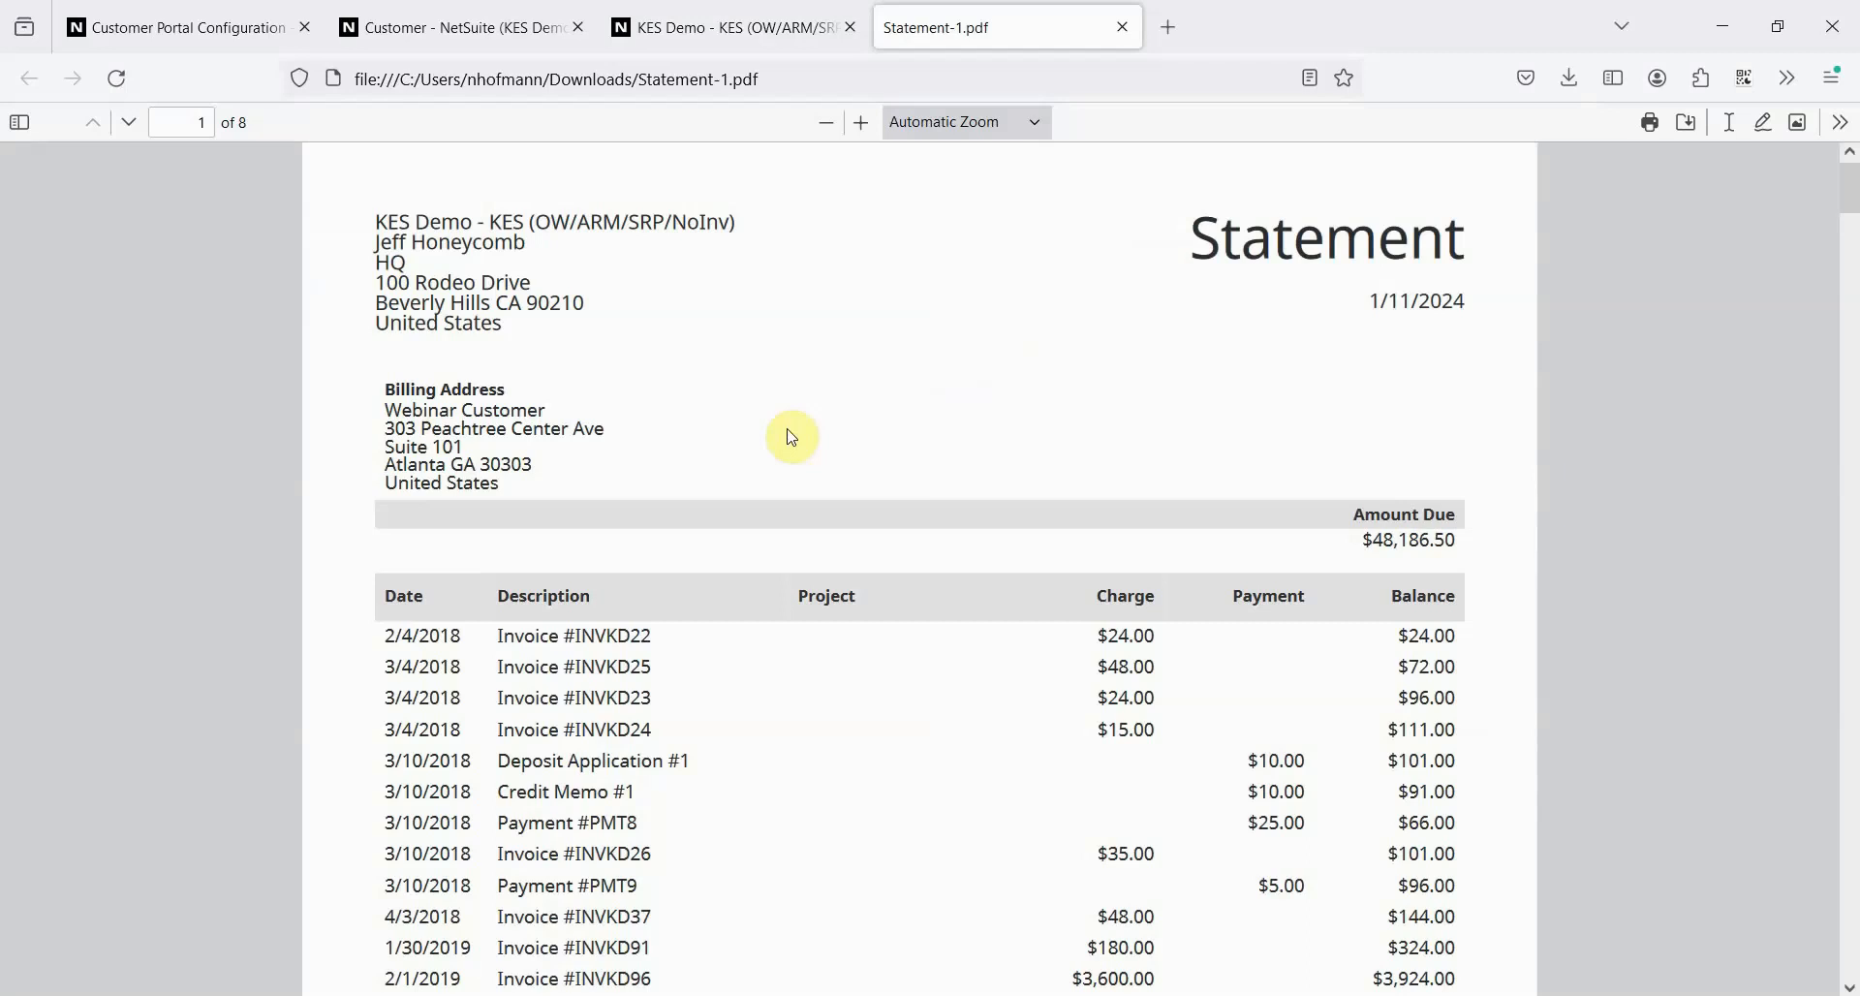
{"action": "left_click", "coordinate": [1120, 25]}
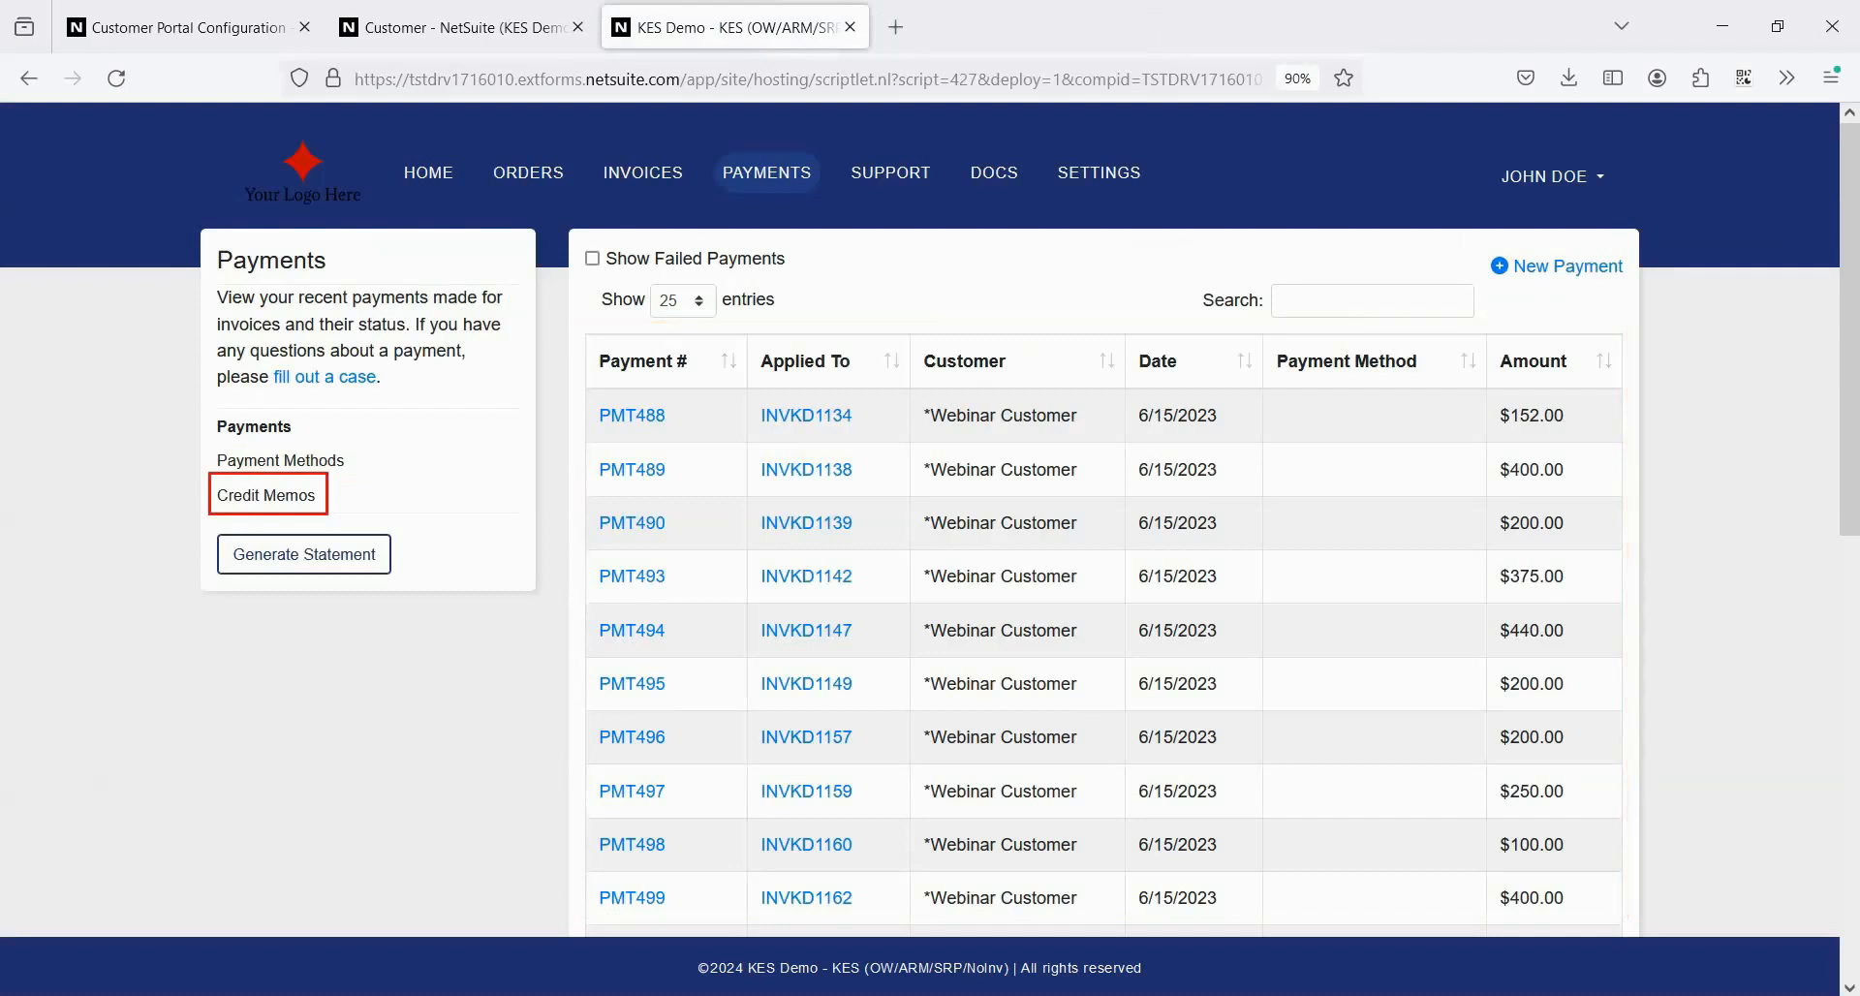
Step: Read the messages on support case #75 'Help!', then list the 20 sales orders
{"action": "left_click", "coordinate": [890, 172]}
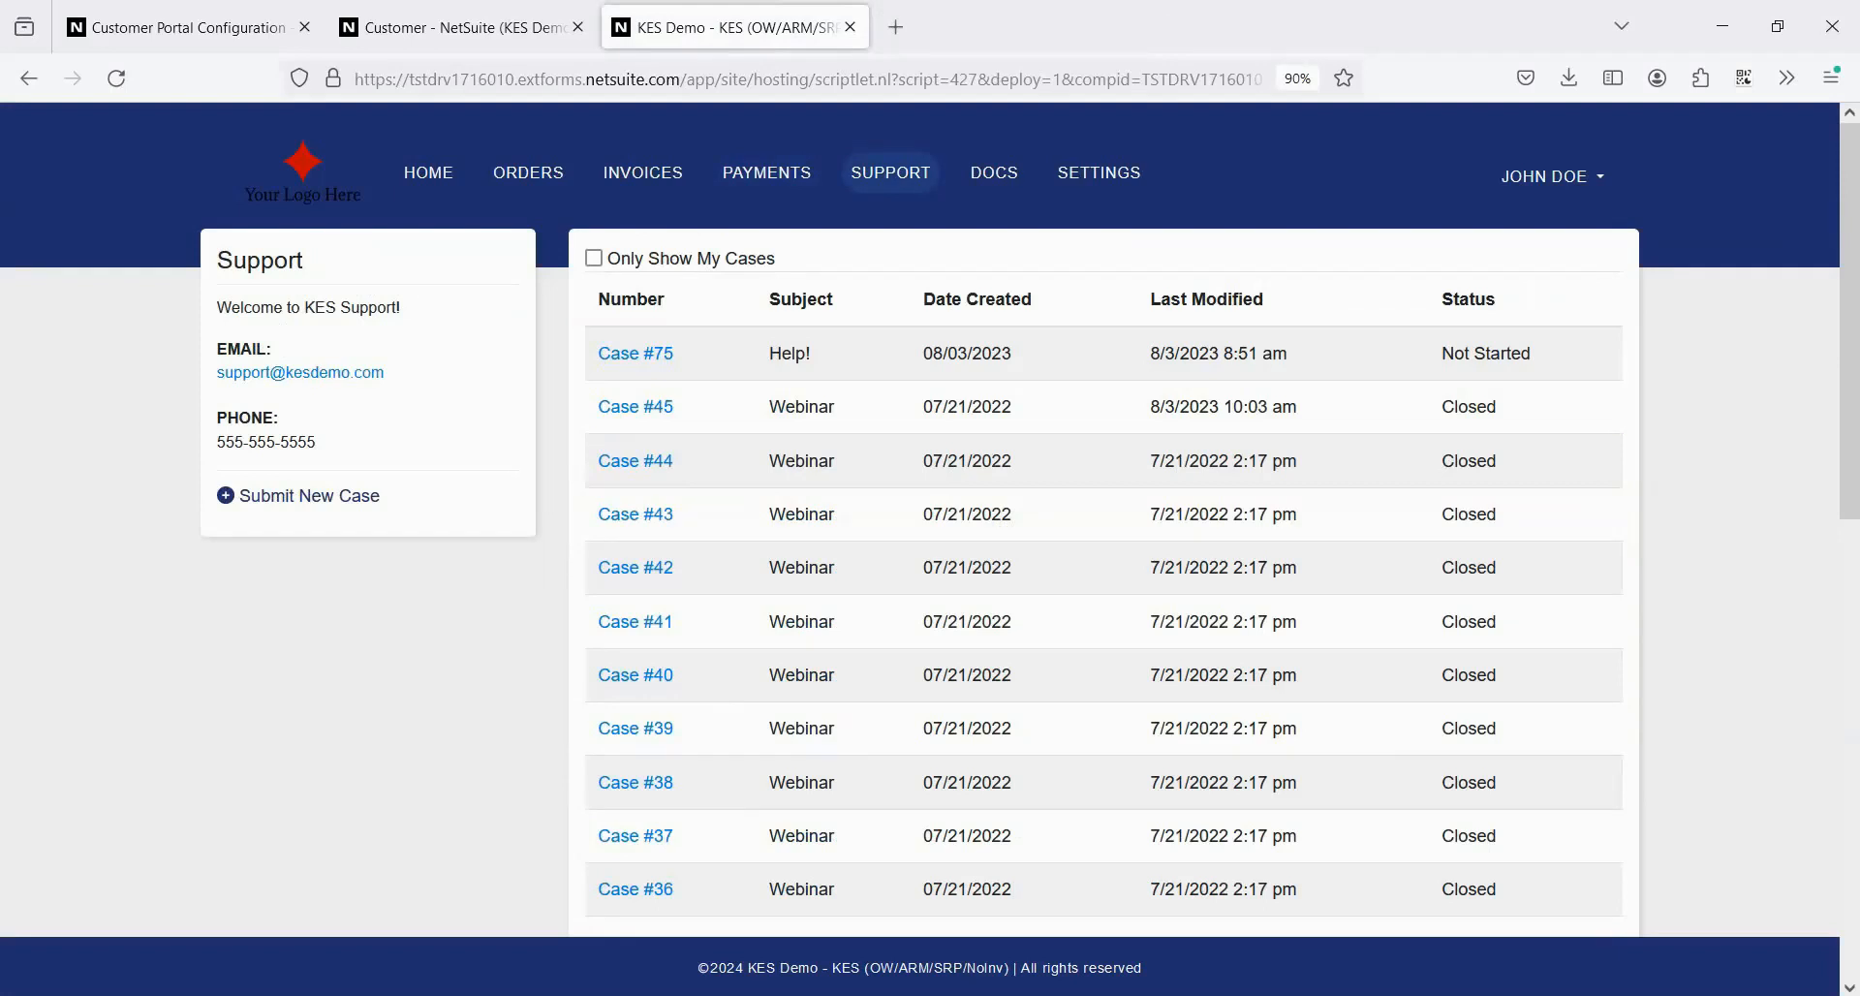
{"action": "left_click", "coordinate": [636, 352]}
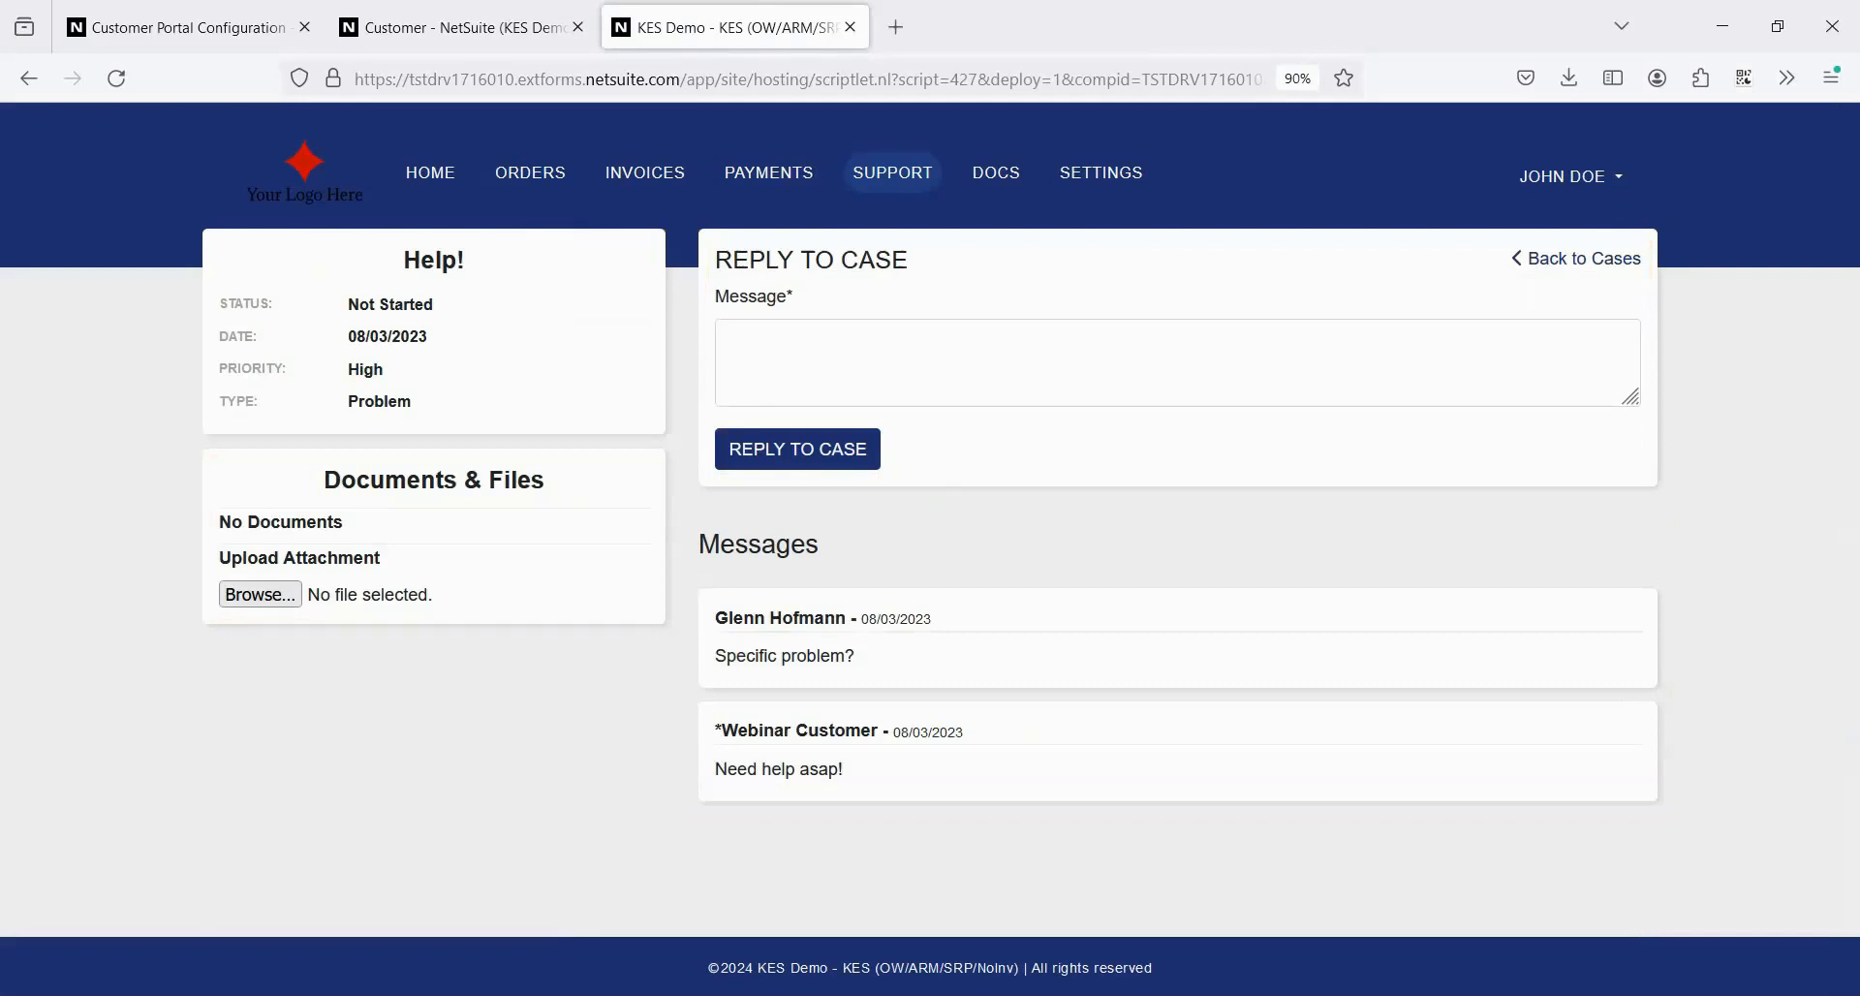
{"action": "left_click", "coordinate": [527, 172]}
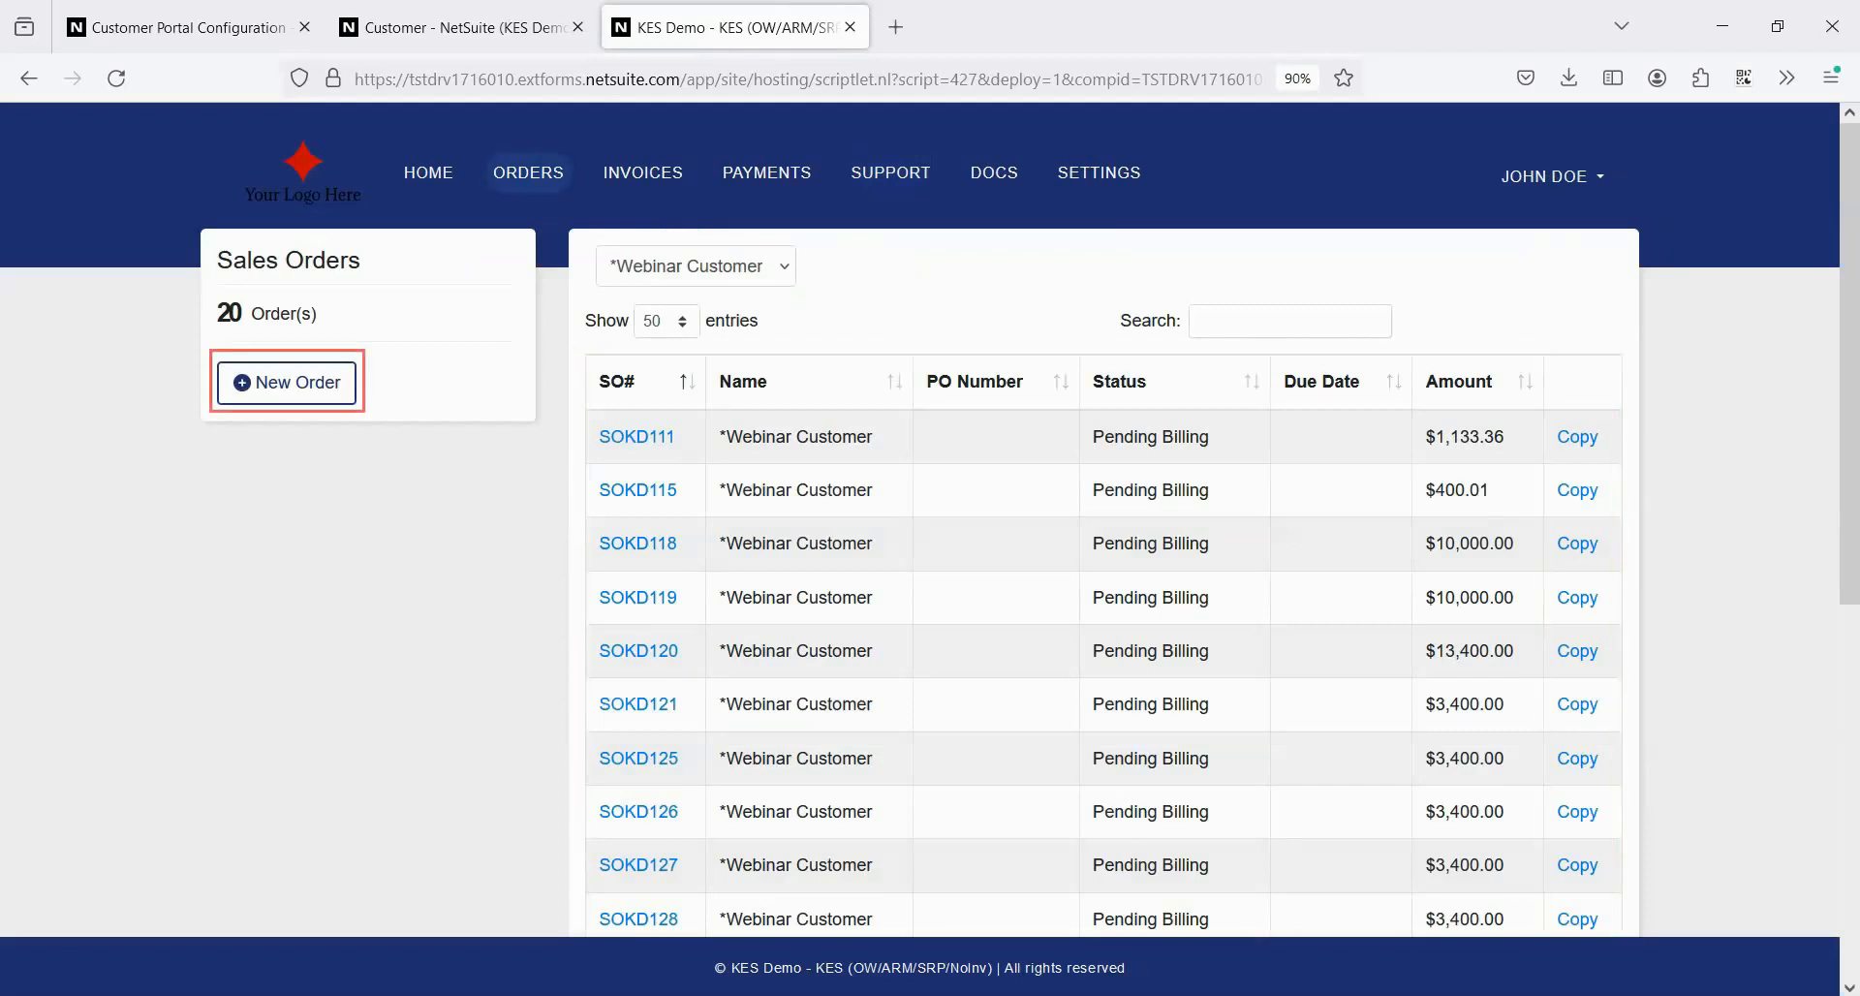
Step: Create and submit a new order with one GH-EQUIPMENT line at $600
{"action": "left_click", "coordinate": [286, 382]}
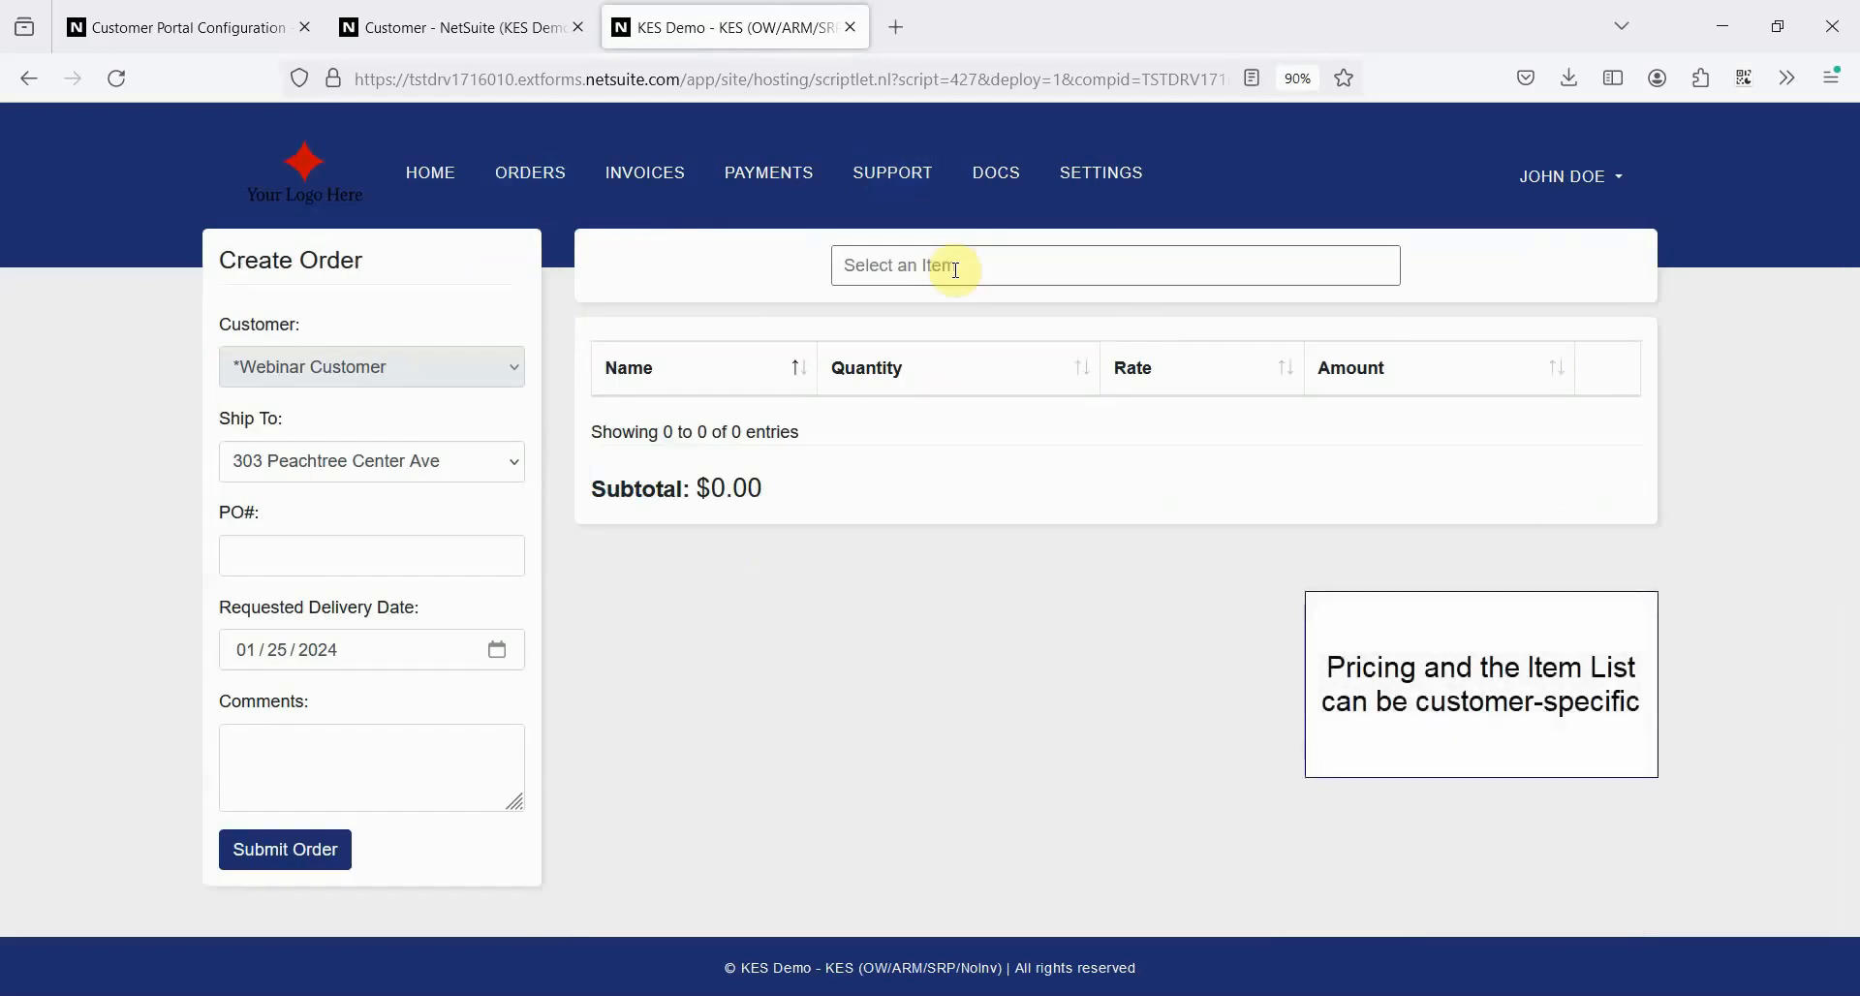
{"action": "type", "text": "gh"}
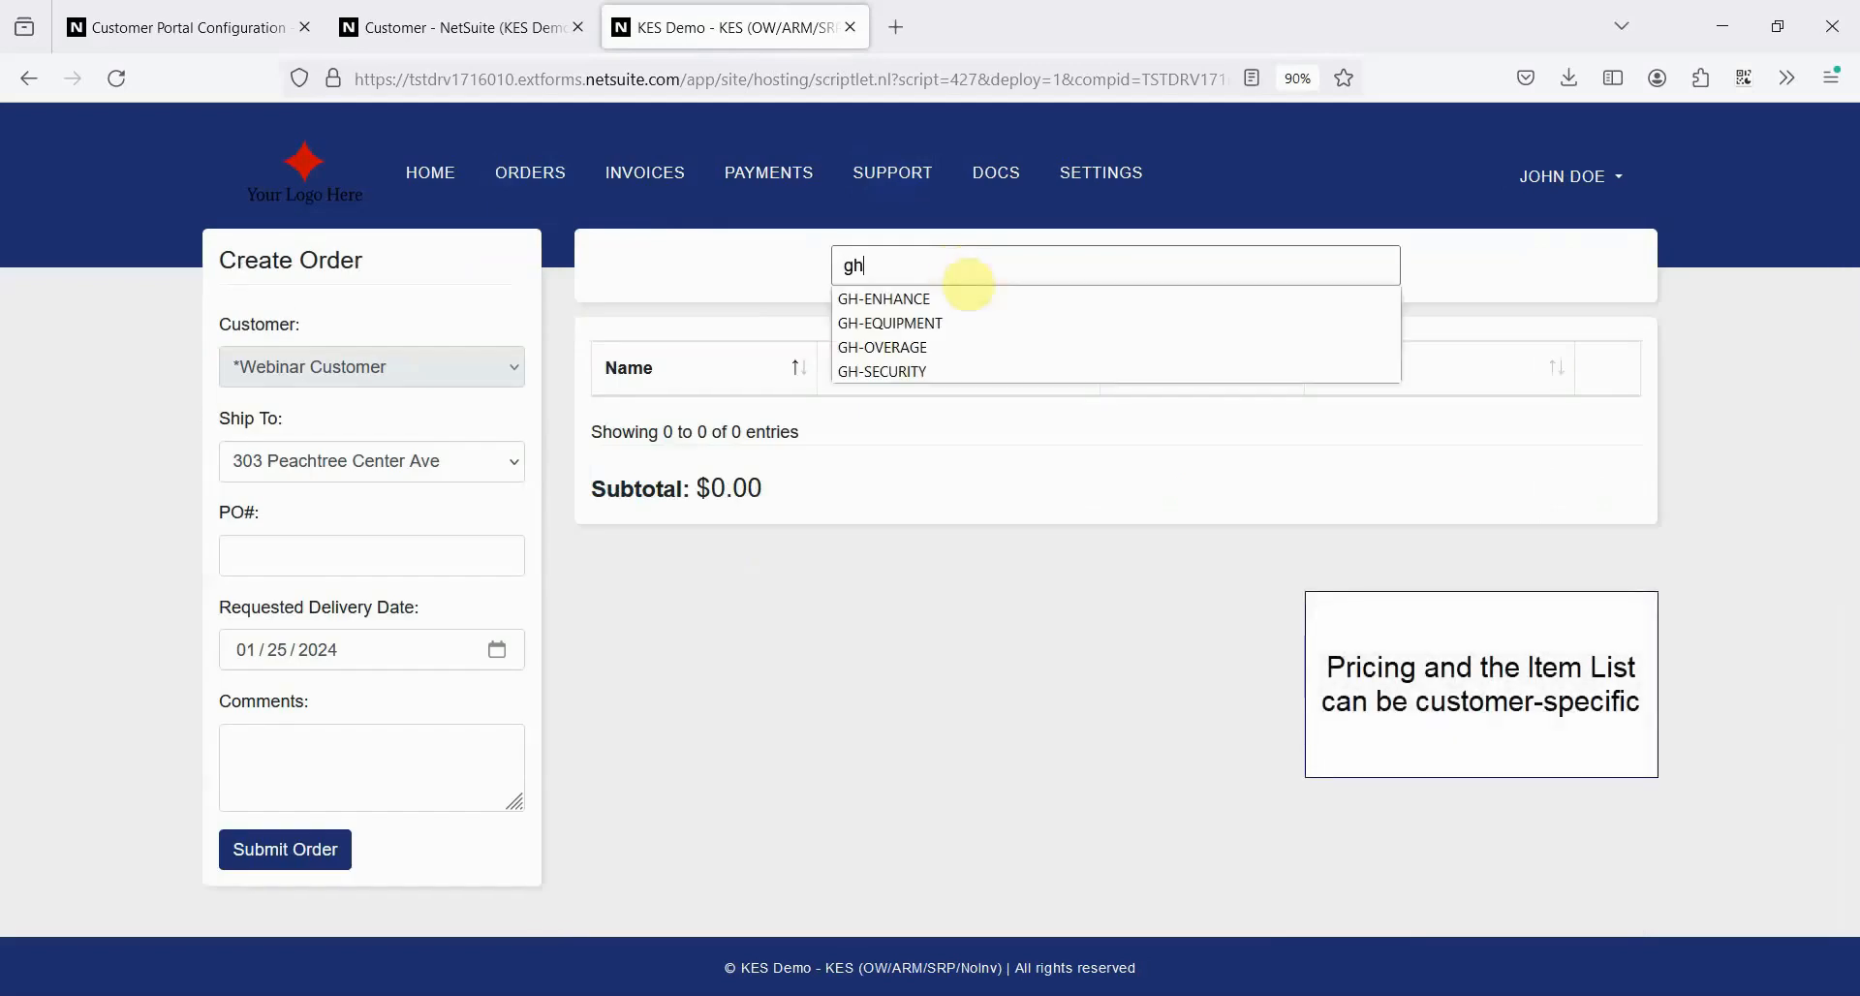
{"action": "left_click", "coordinate": [890, 321]}
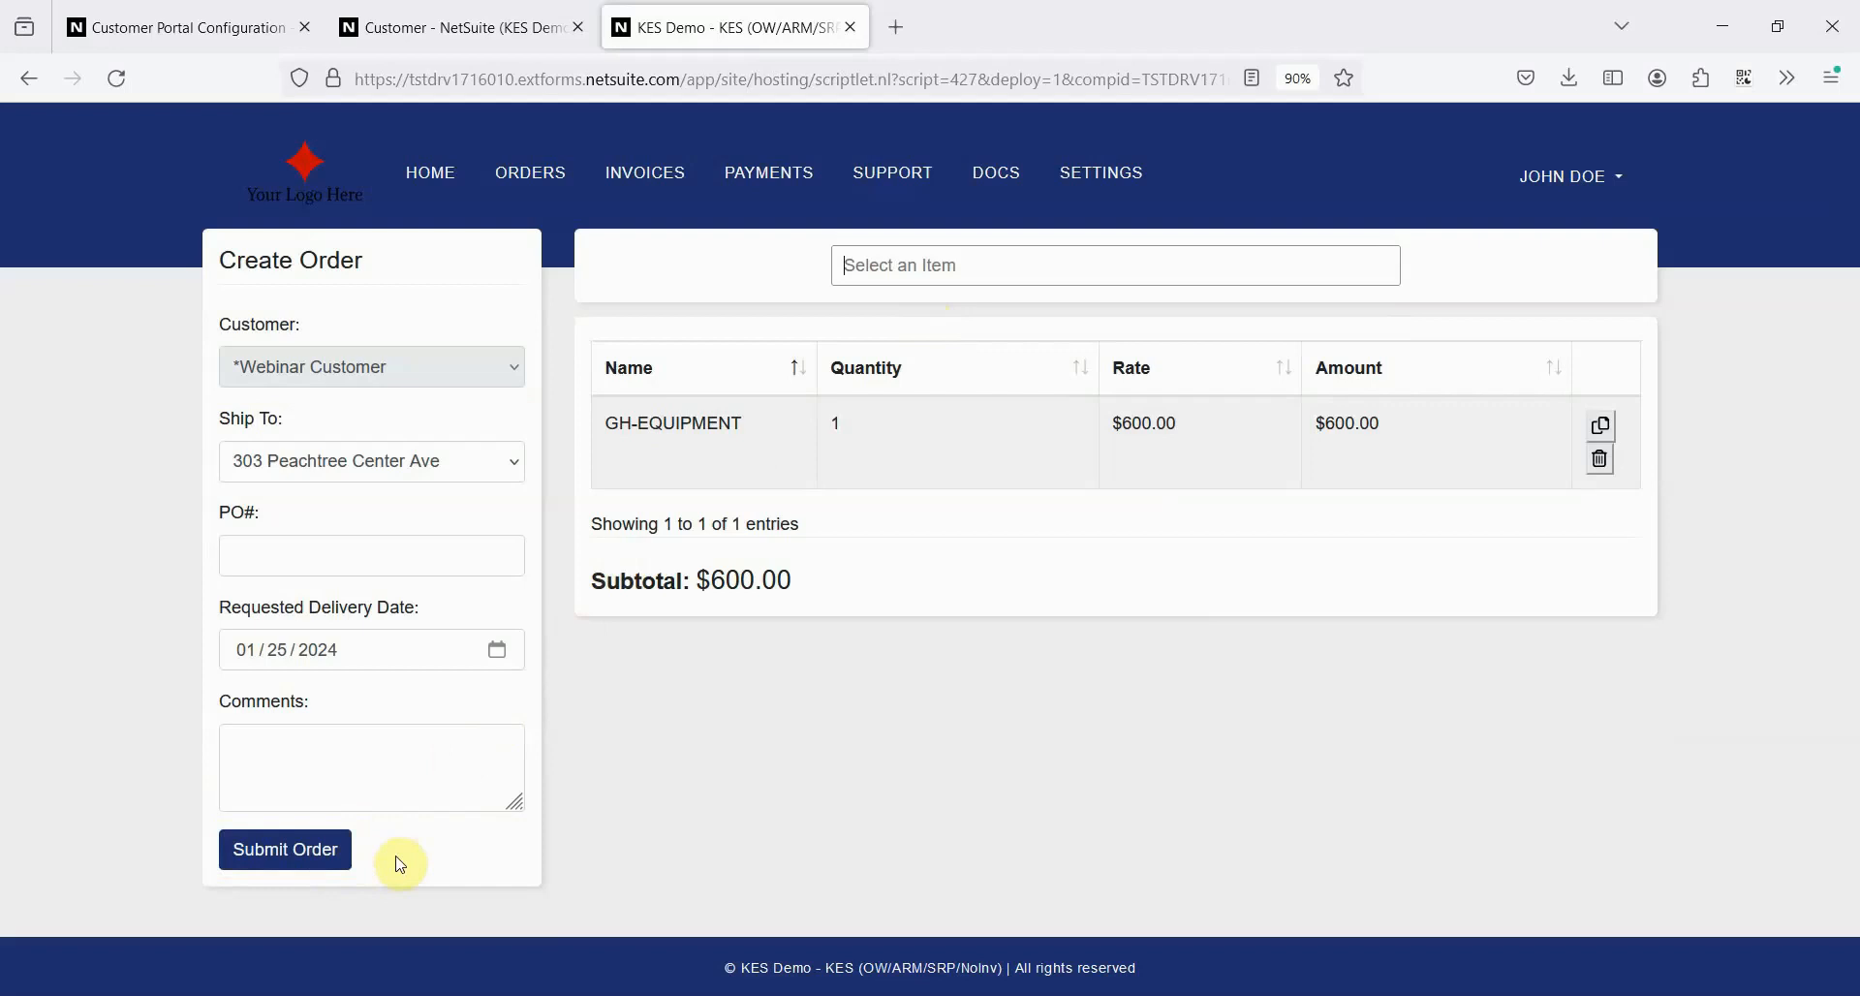
{"action": "left_click", "coordinate": [994, 173]}
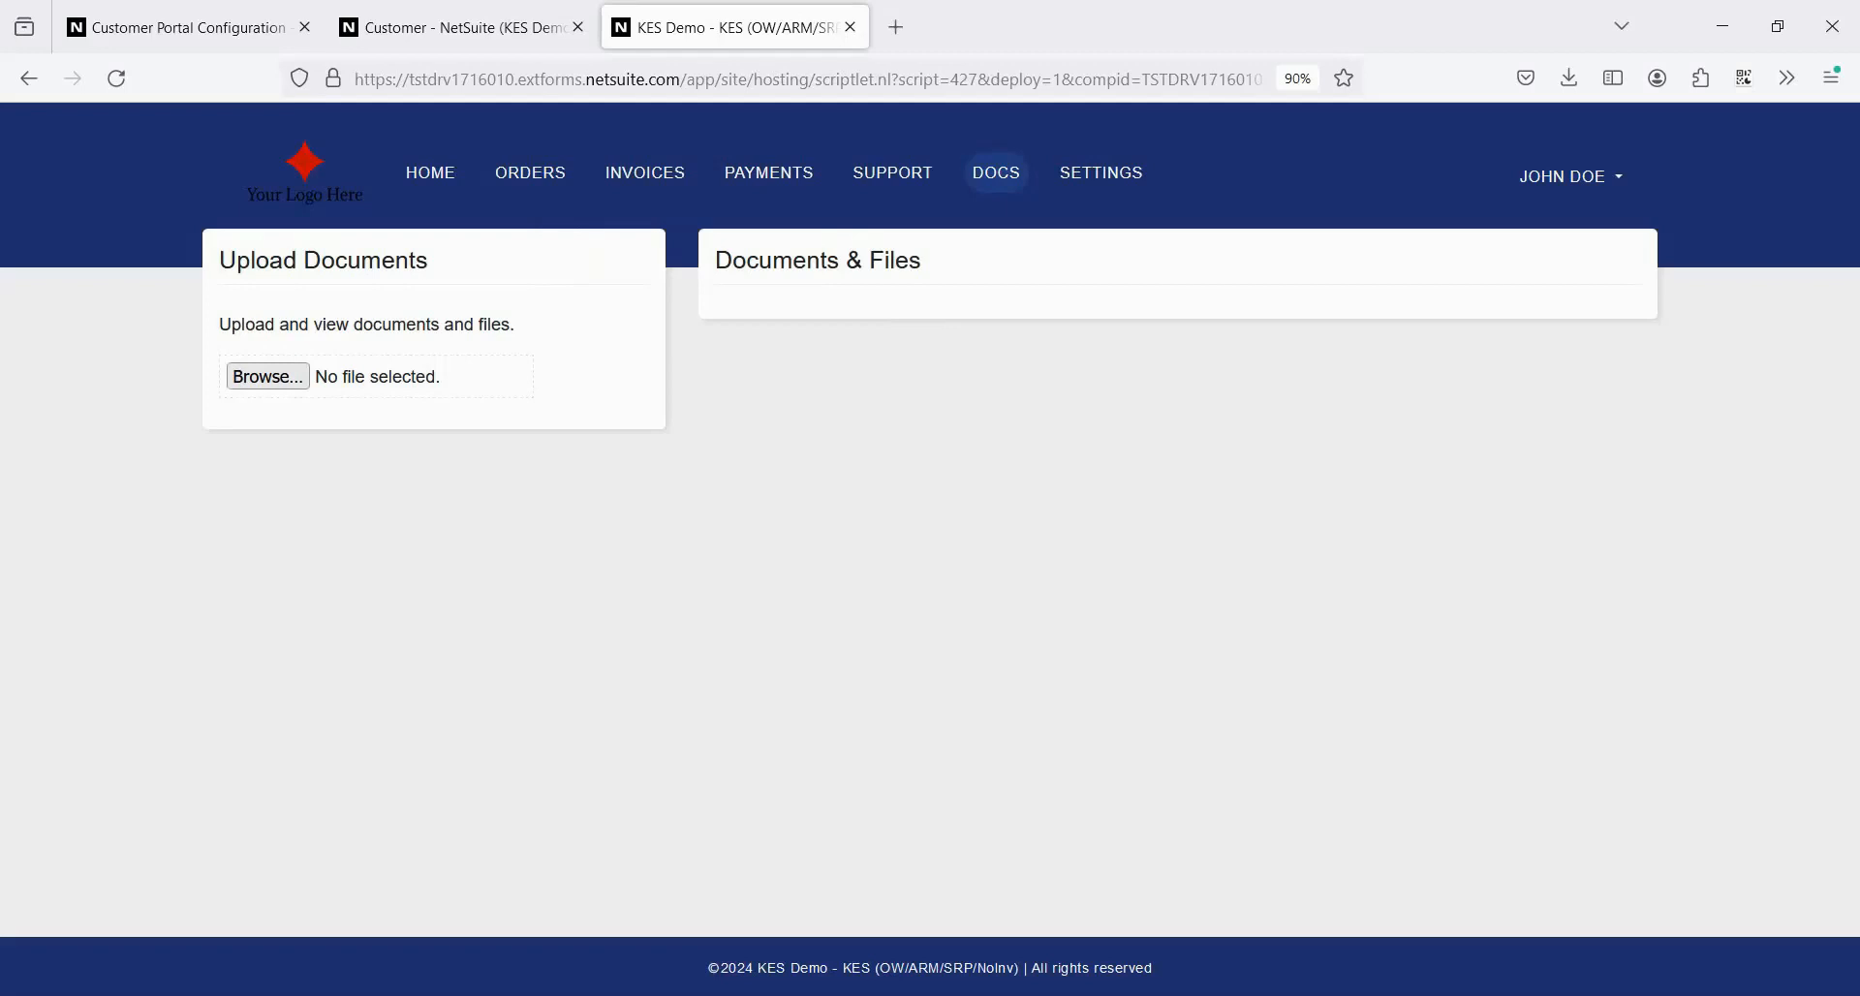
{"action": "left_click", "coordinate": [1100, 172]}
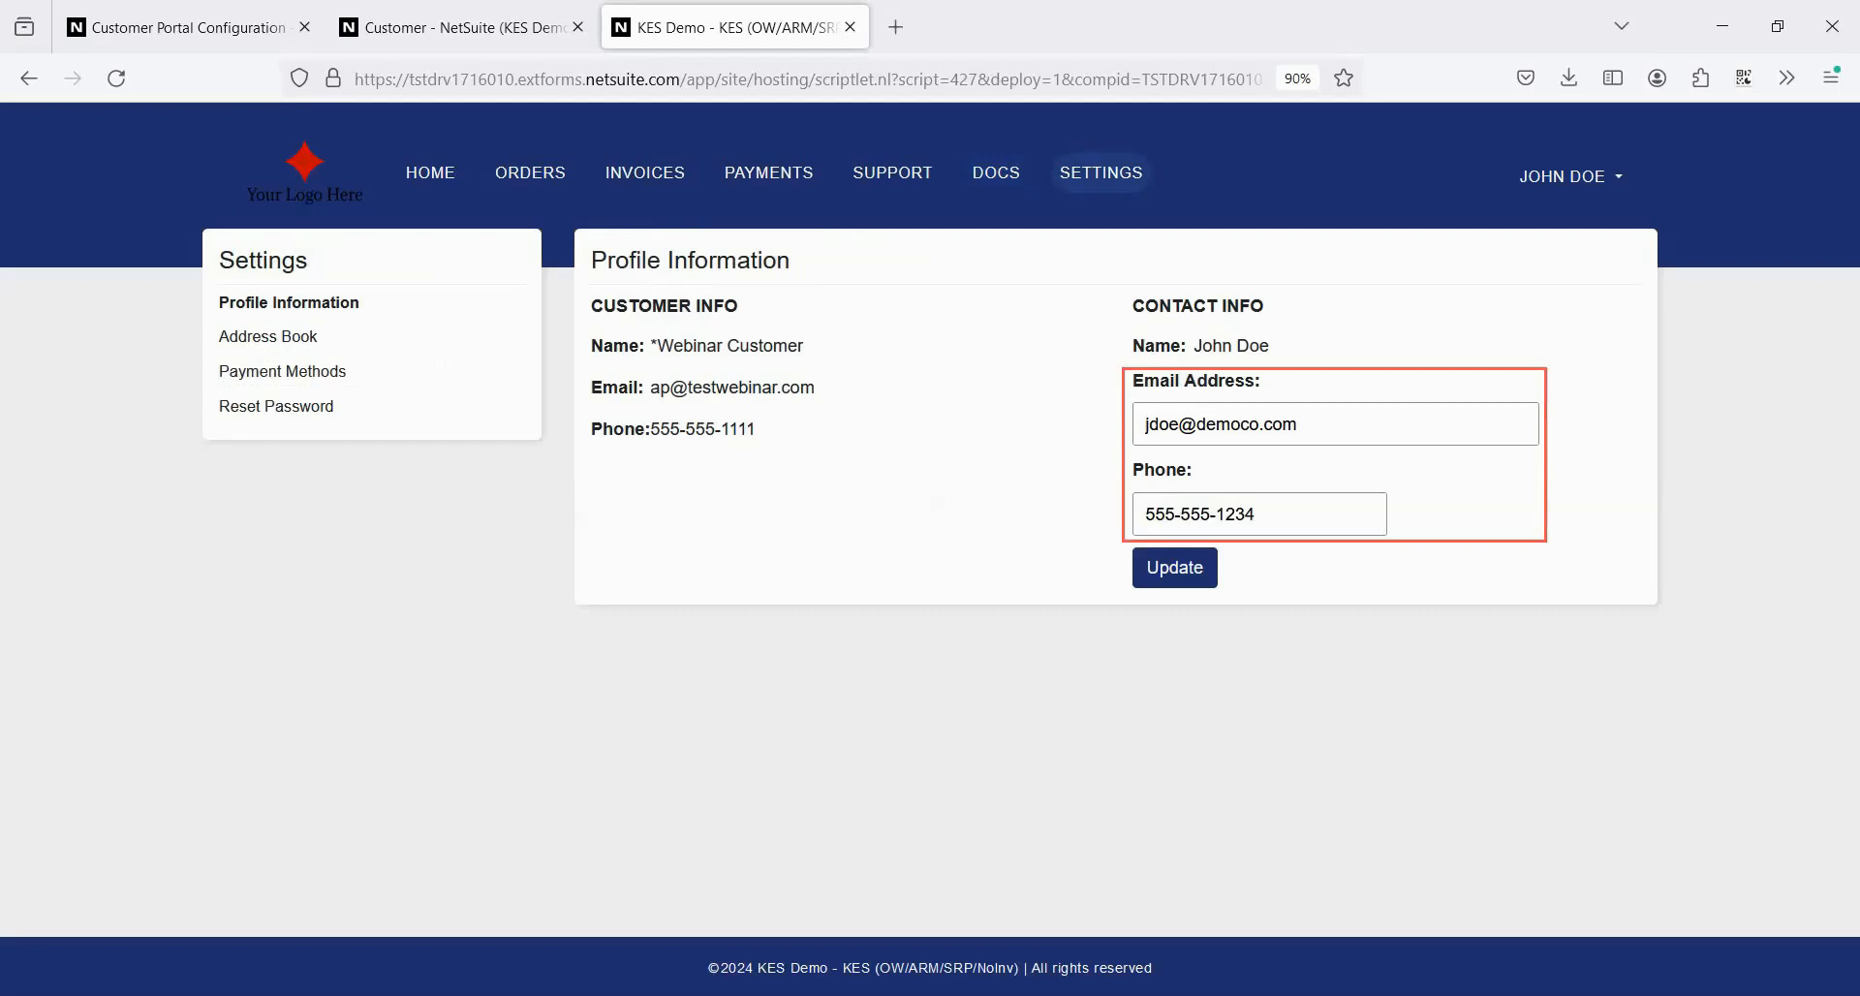
{"action": "left_click", "coordinate": [271, 335]}
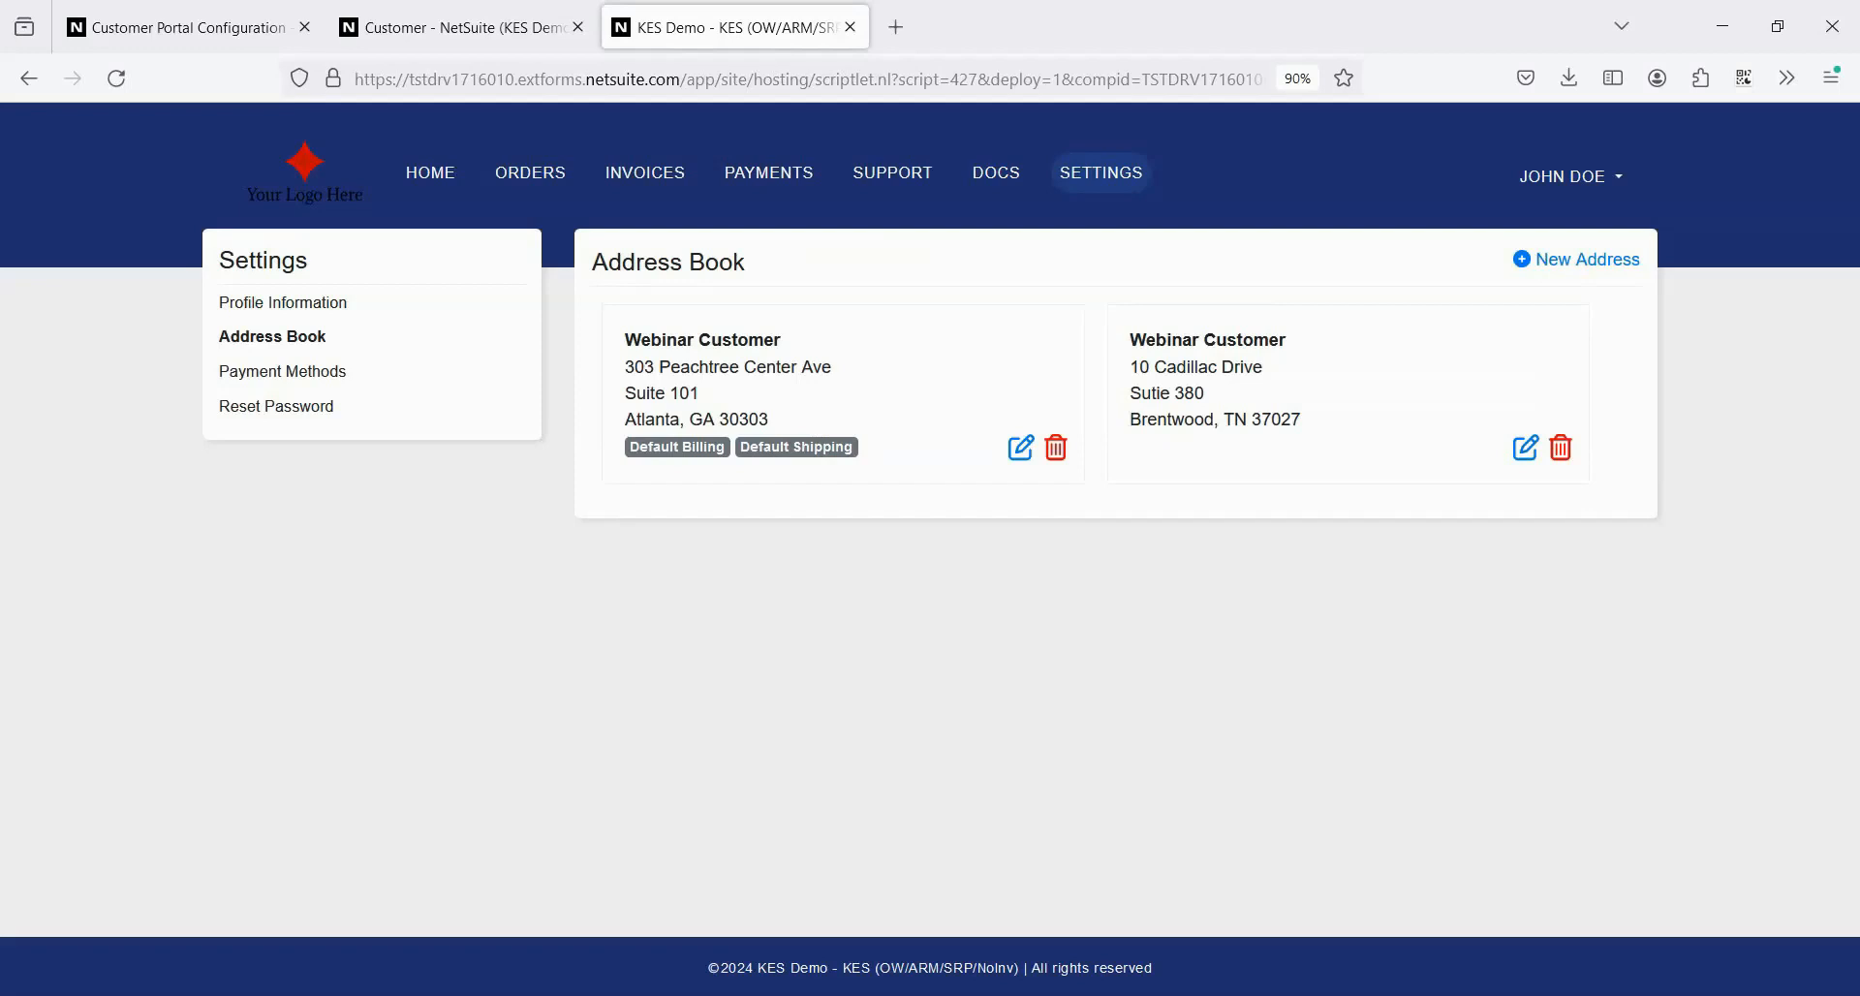
{"action": "left_click", "coordinate": [275, 405]}
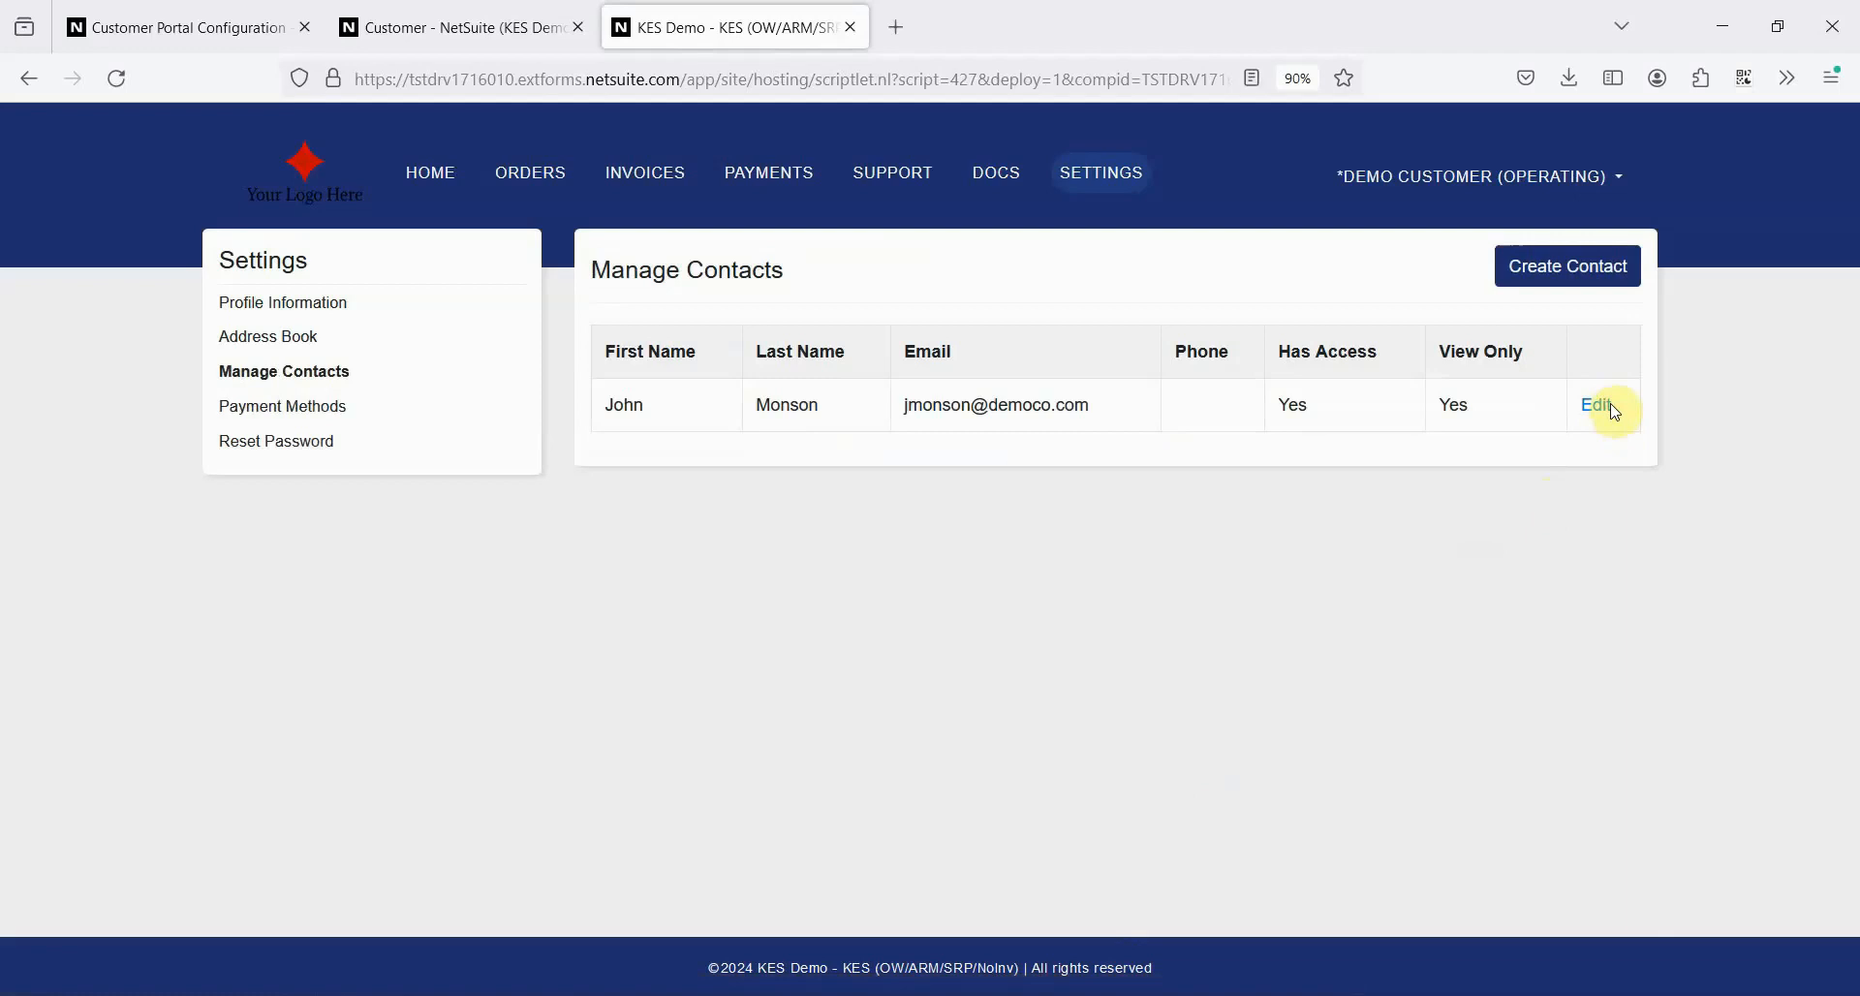
{"action": "left_click", "coordinate": [1594, 405]}
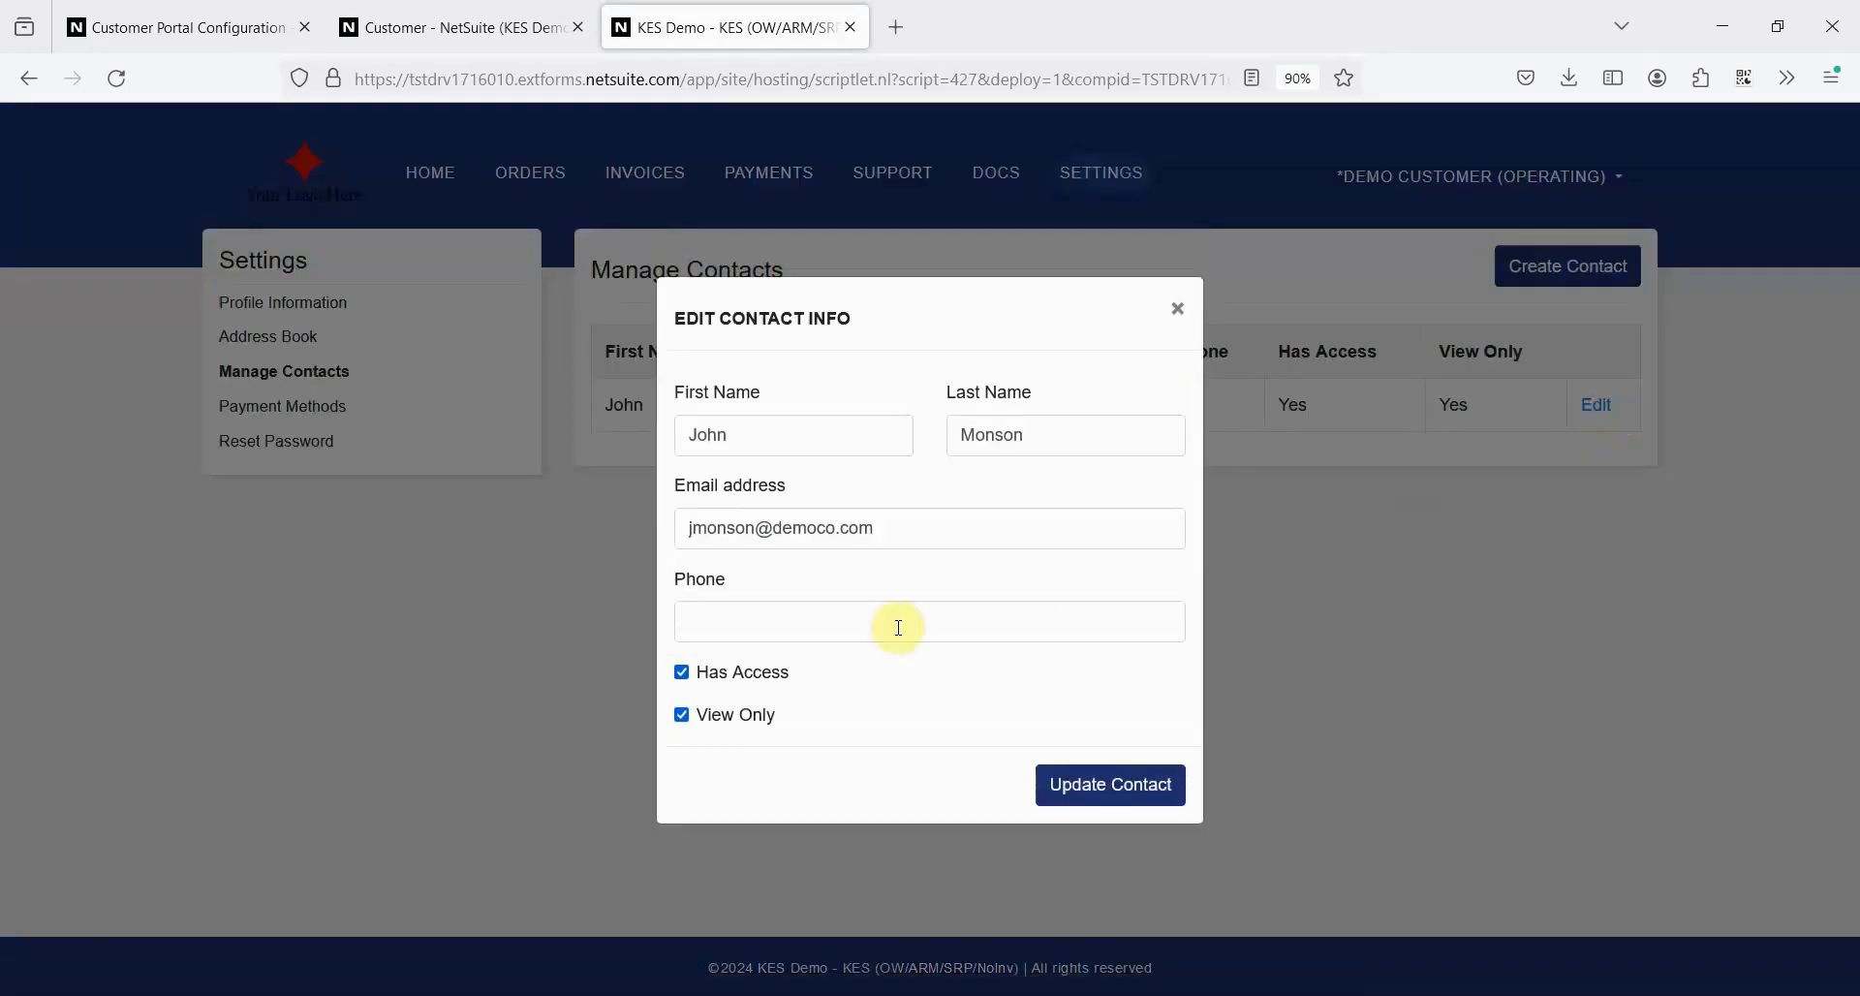
{"action": "mouse_move", "coordinate": [777, 738]}
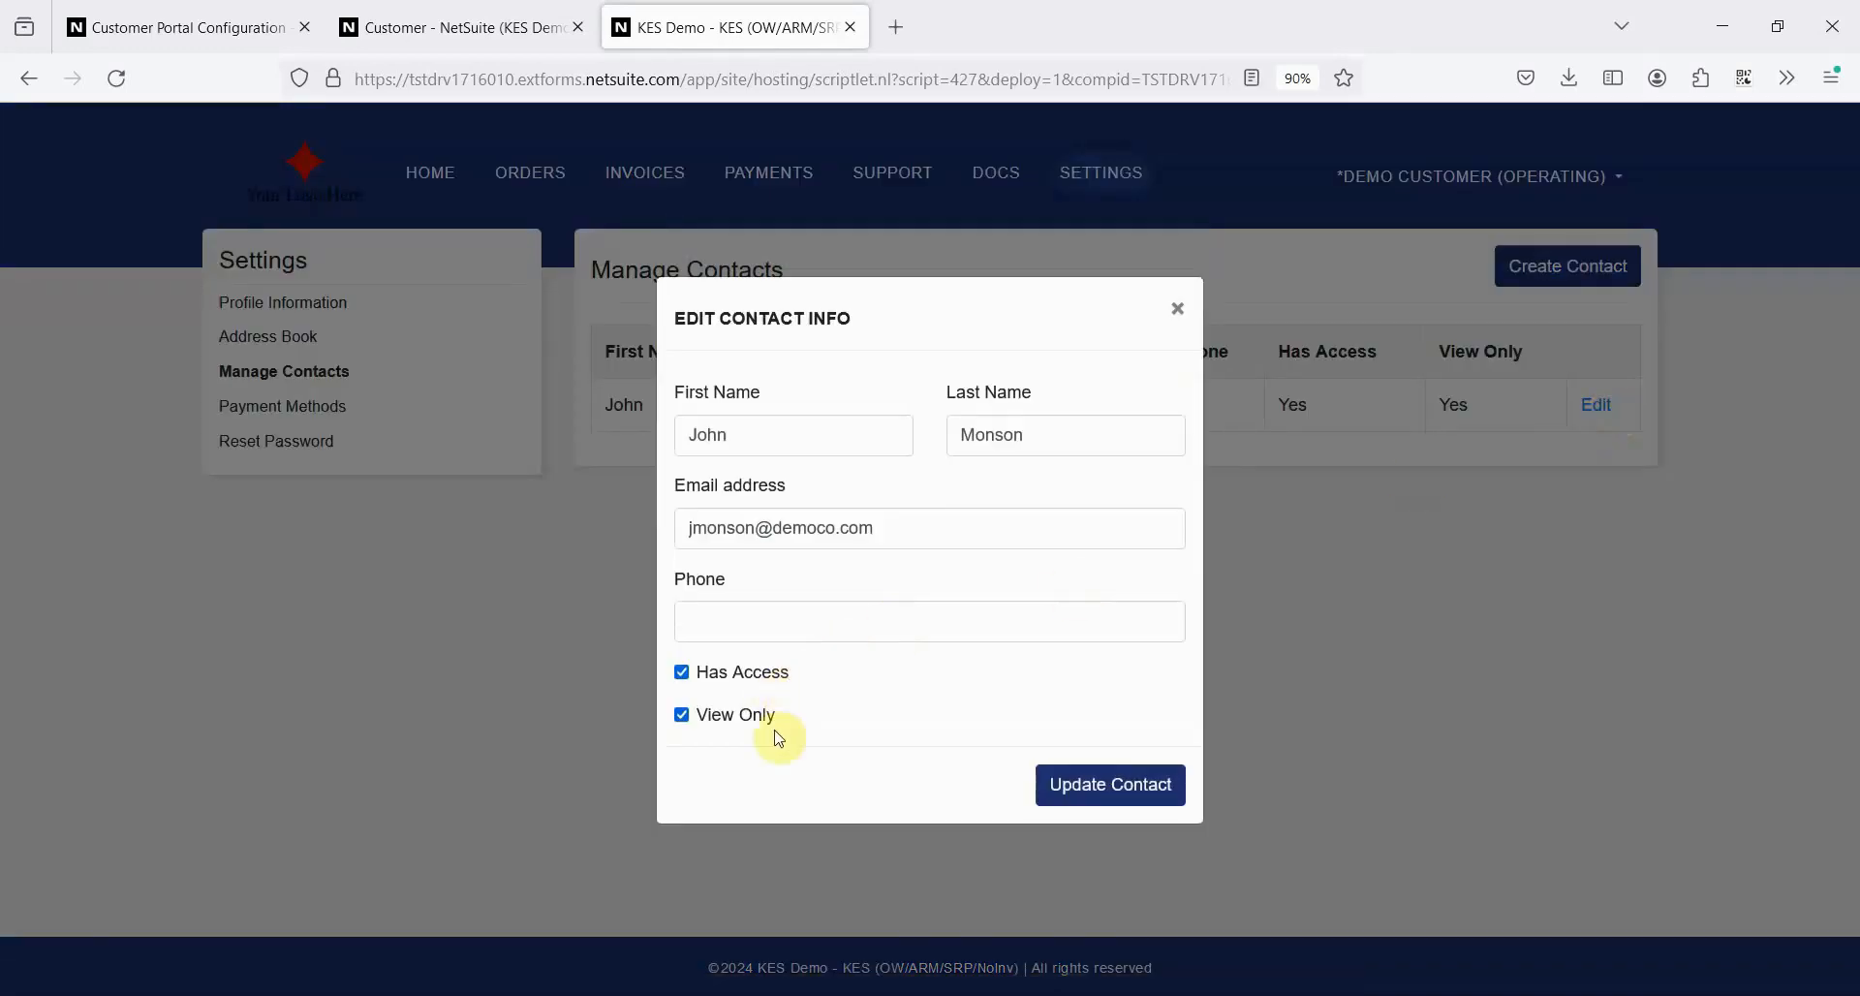